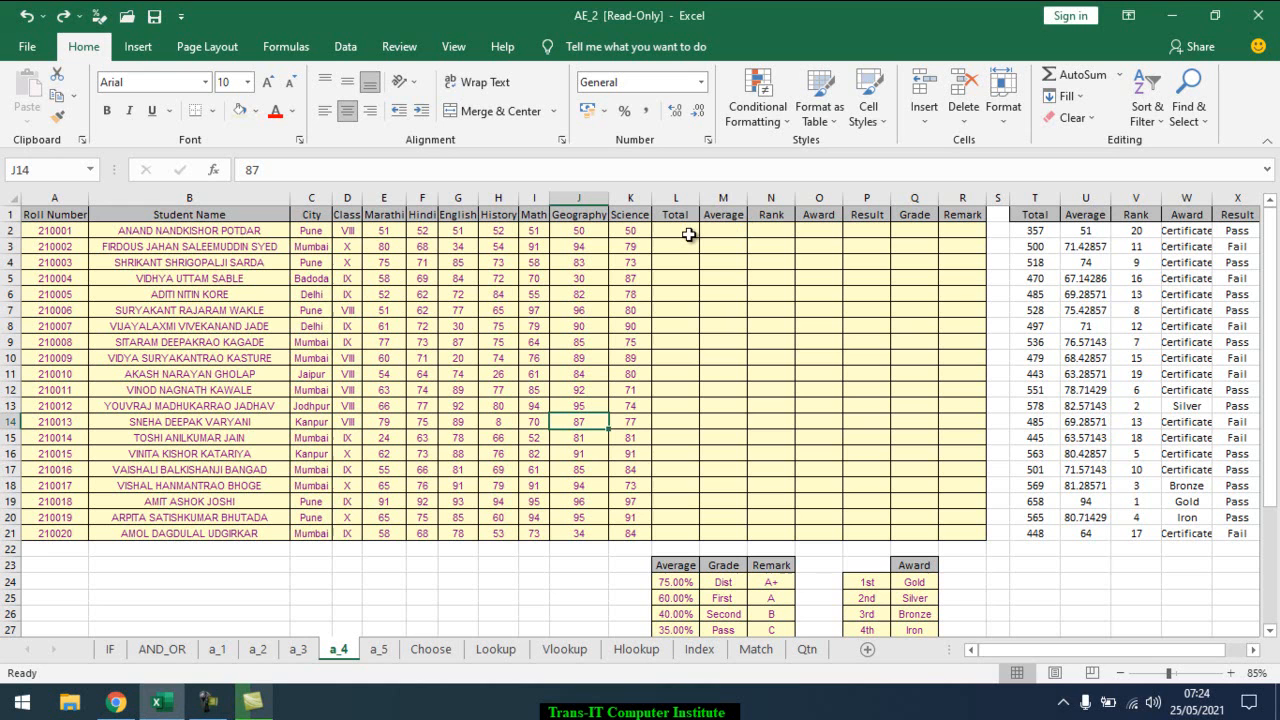
Enter =SUM(E2:K2) in L2 and copy it down to L21 for all 20 students.
click(579, 453)
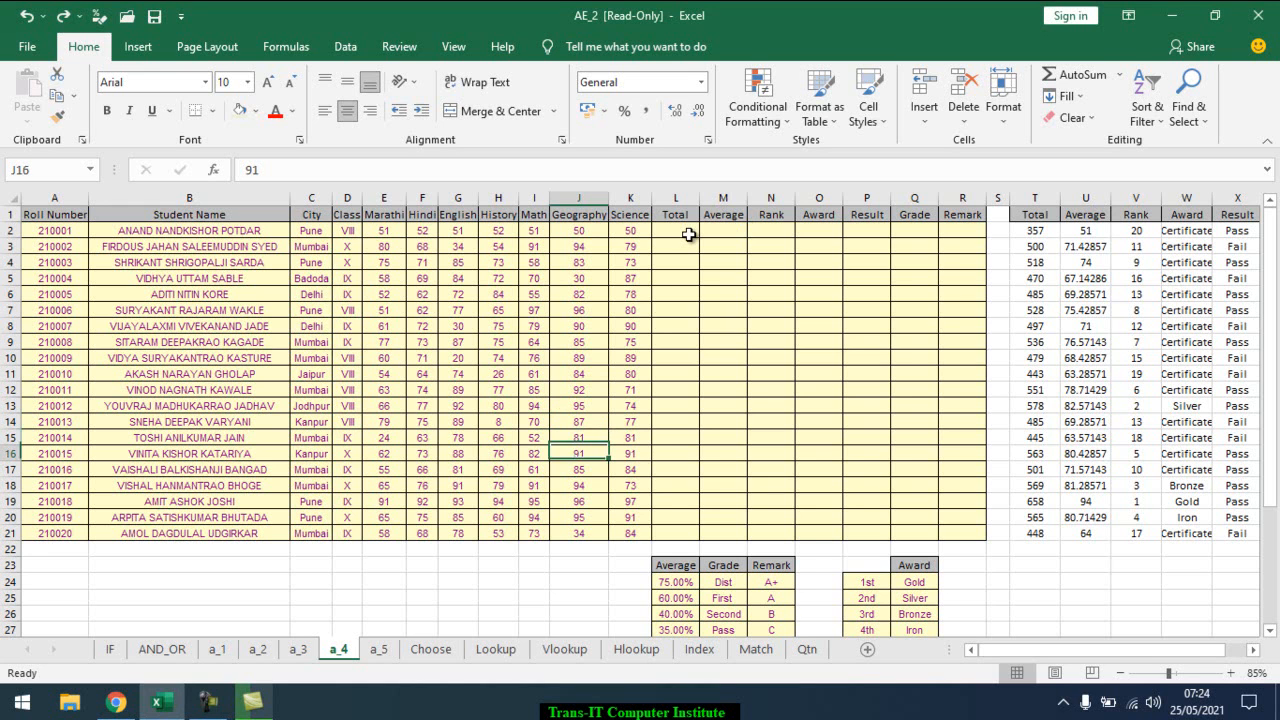
click(578, 294)
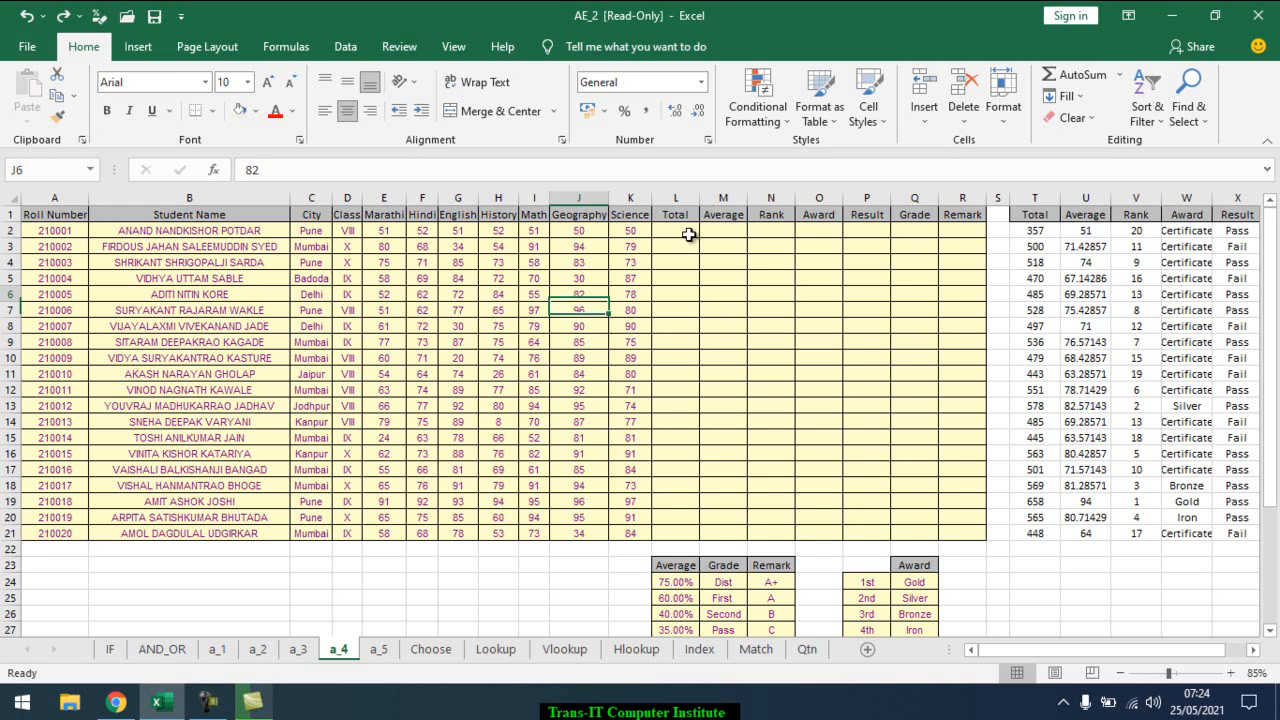
click(630, 230)
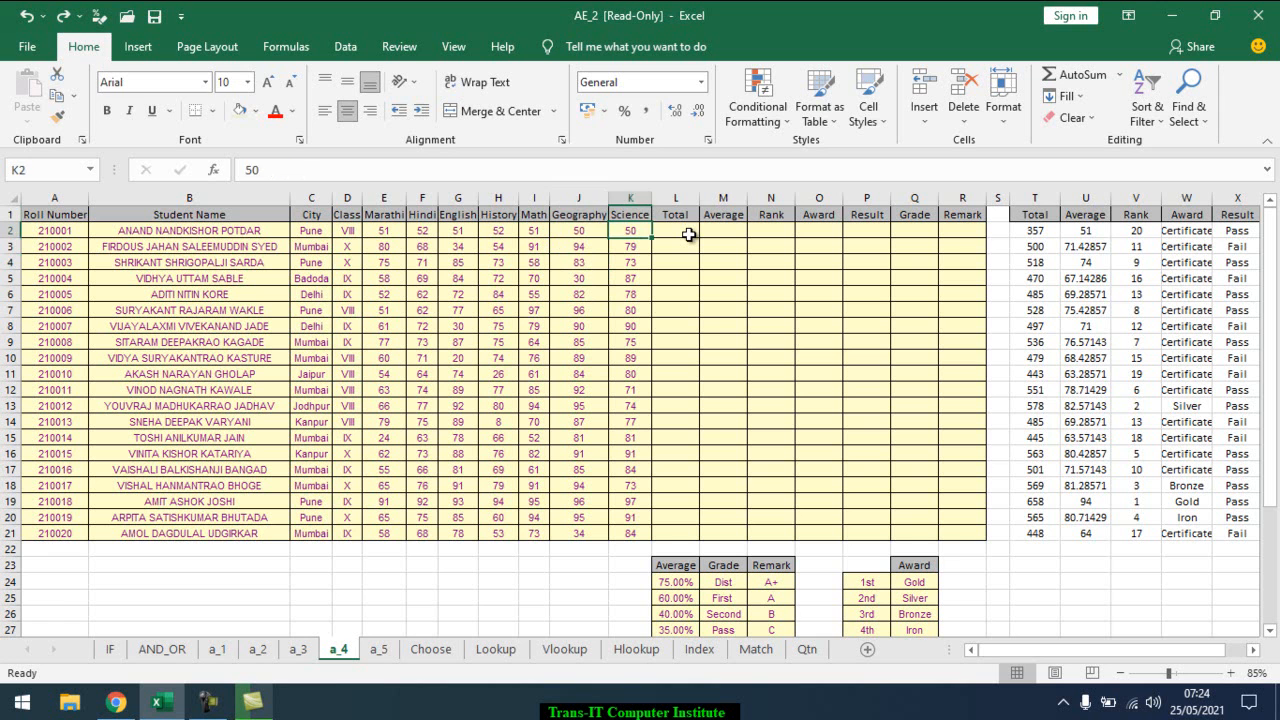
click(675, 230)
text(=SUM(E2:K2))
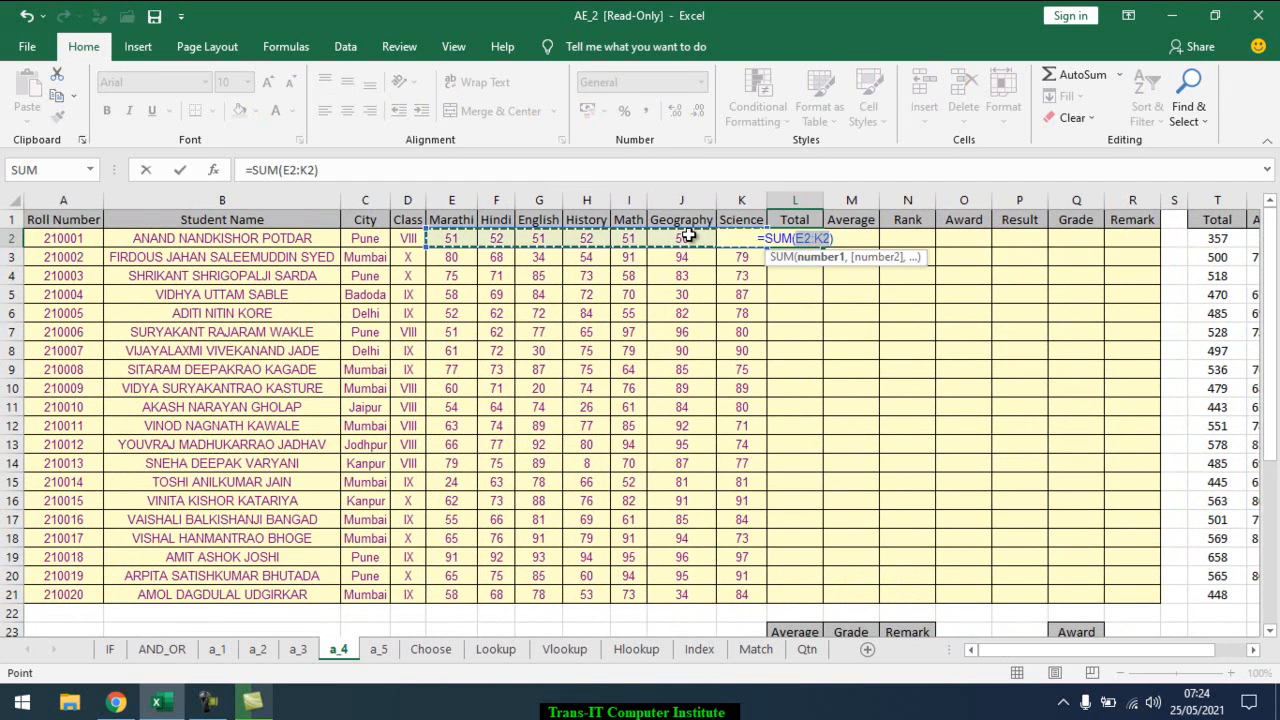
key(Enter)
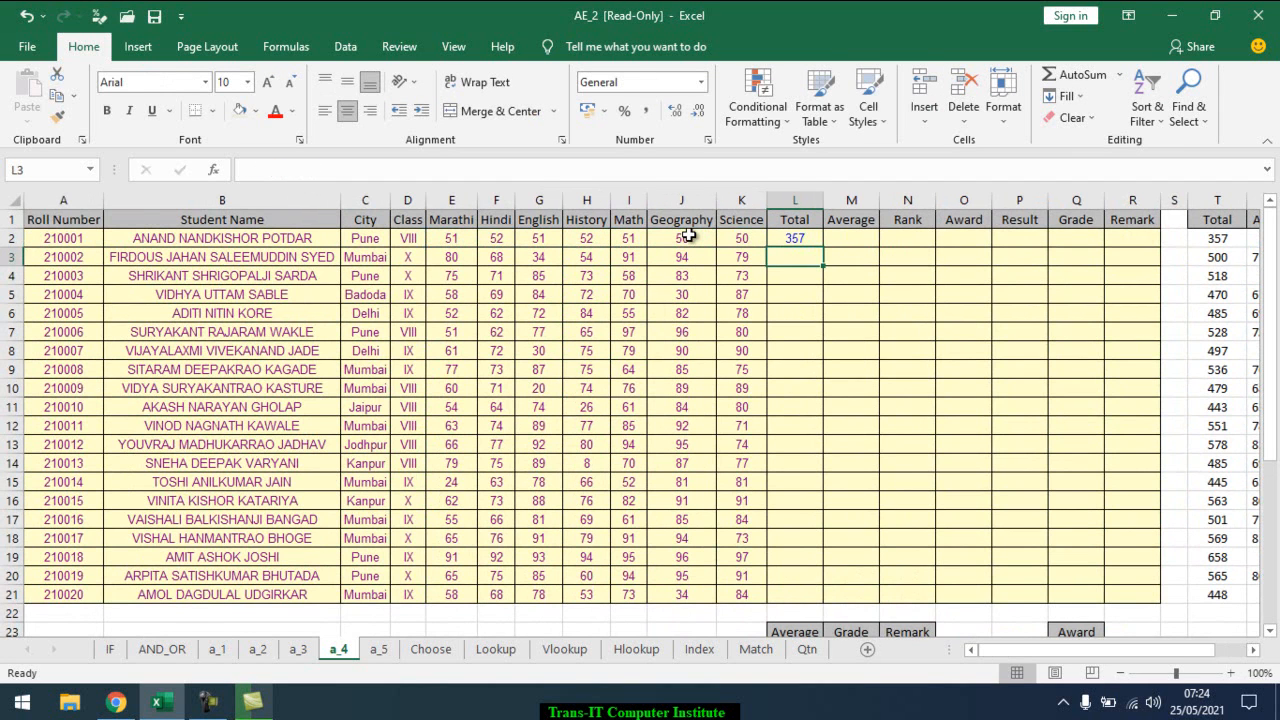
click(794, 238)
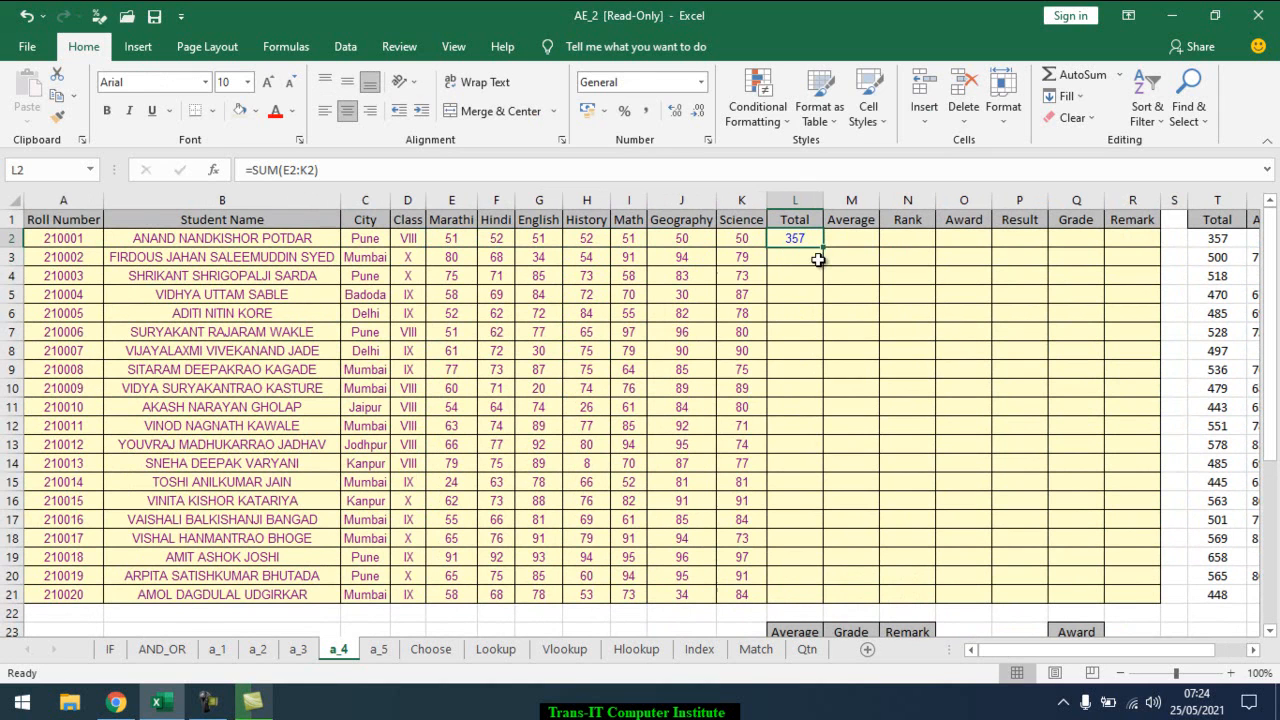
drag(794, 238, 794, 594)
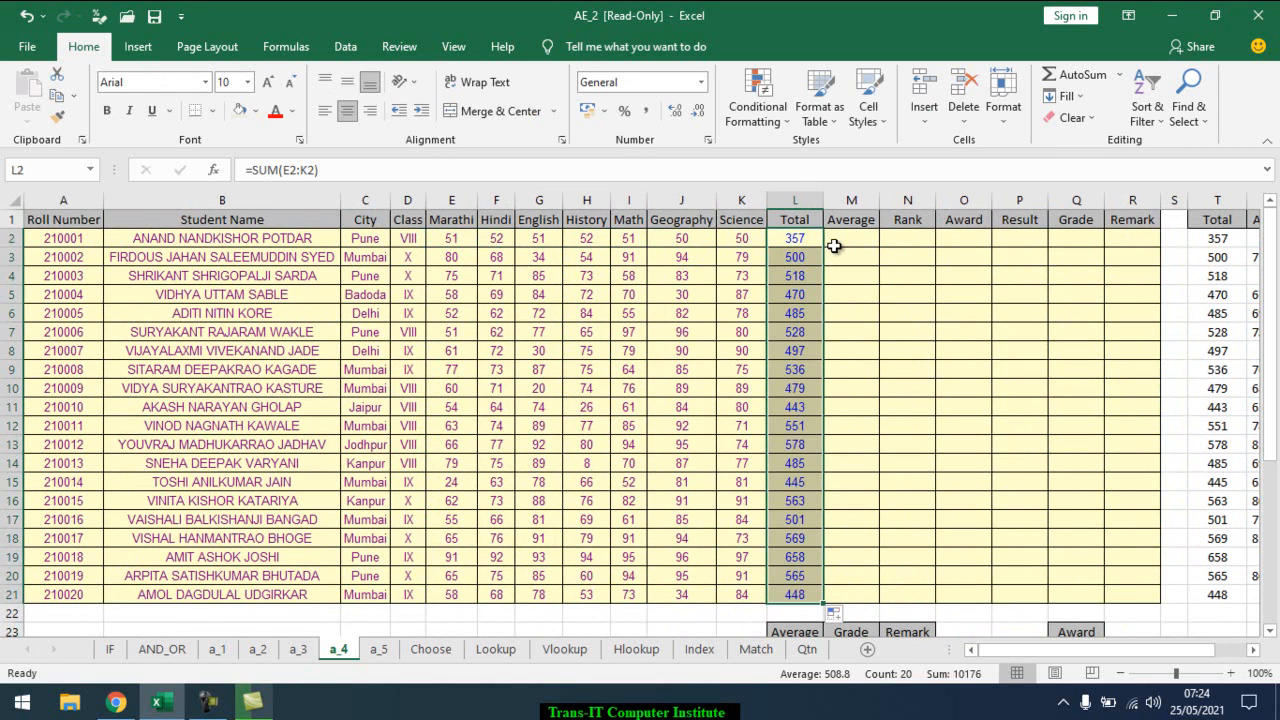
Enter an AVERAGE formula over marks E2:K2 in M2 for the first student.
text(=a)
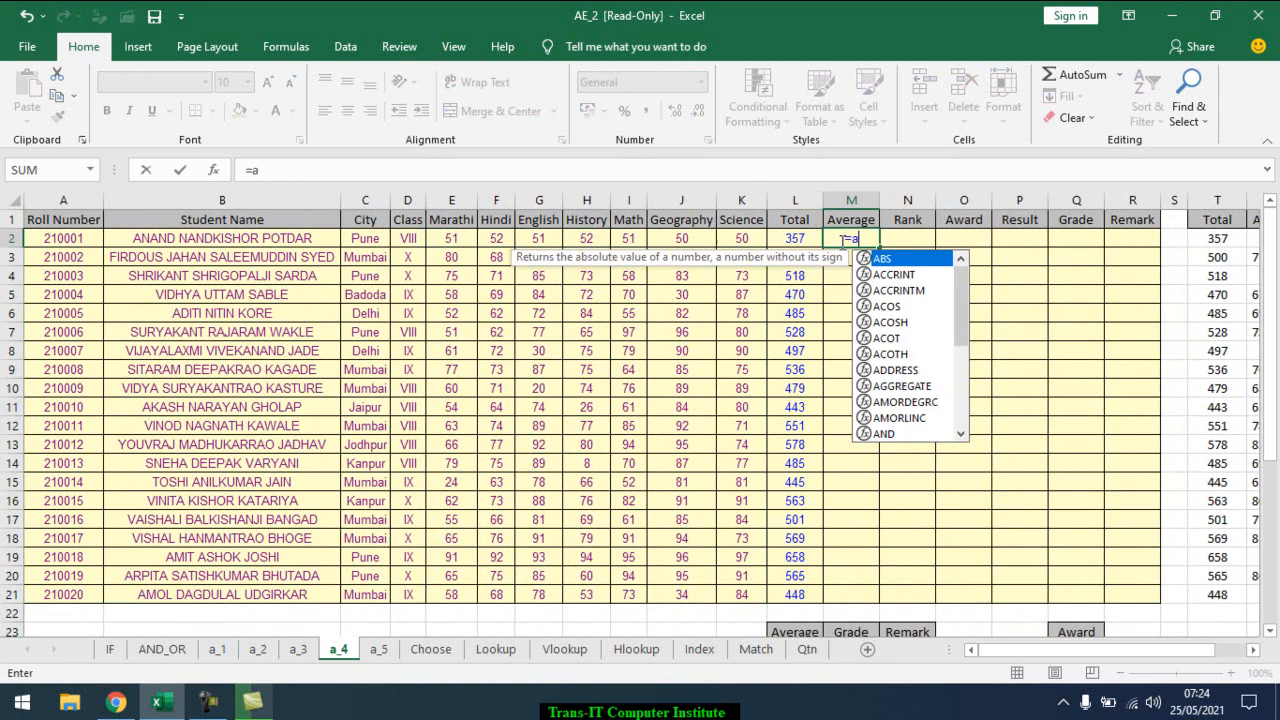
text(ve)
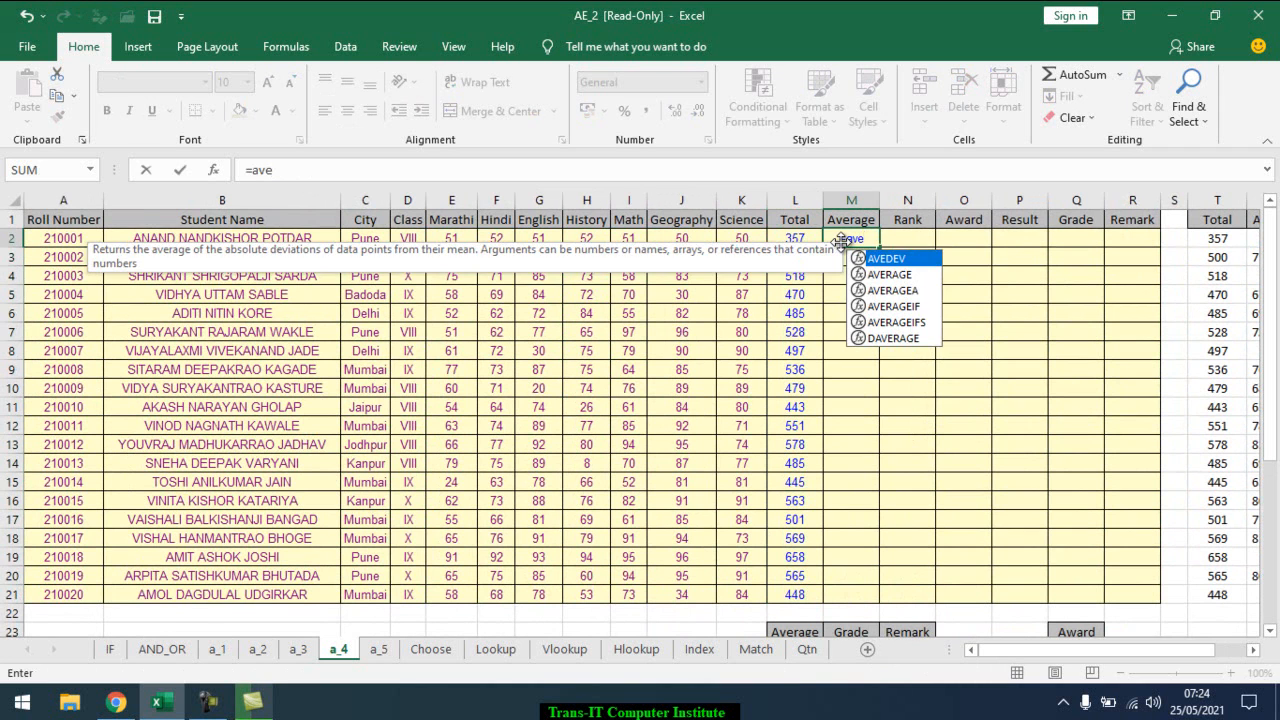
click(887, 274)
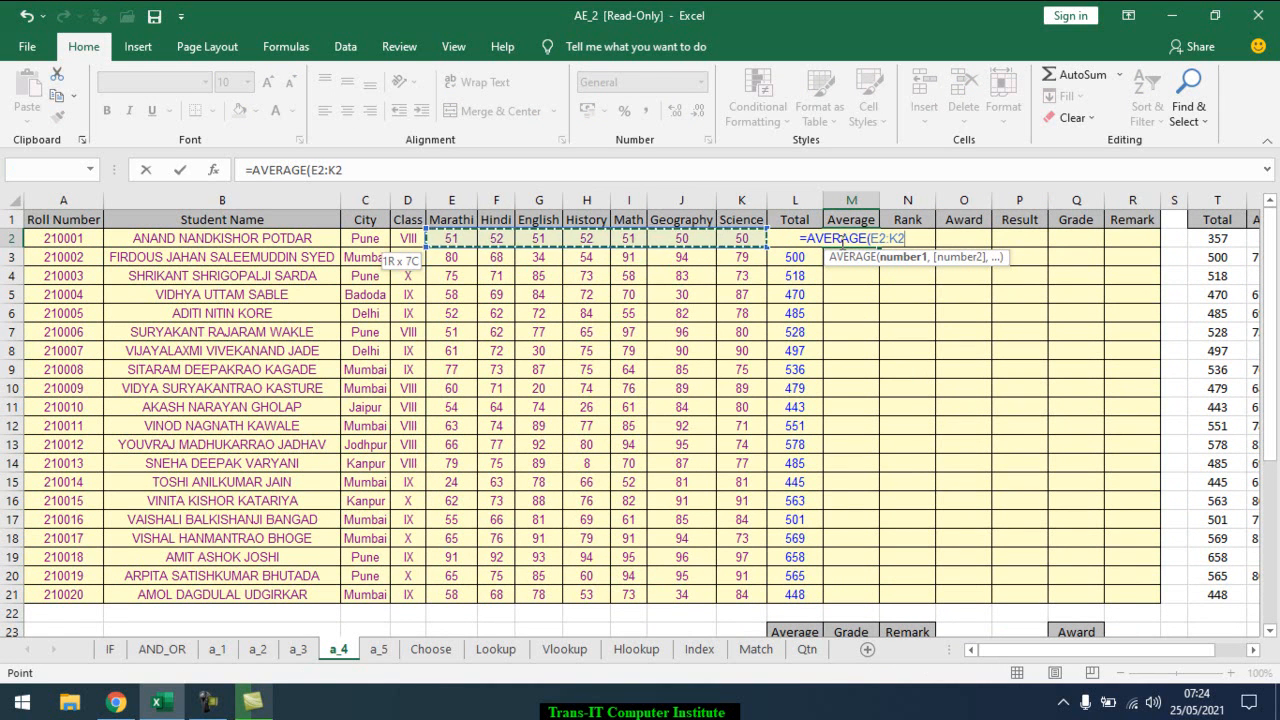
key(Enter)
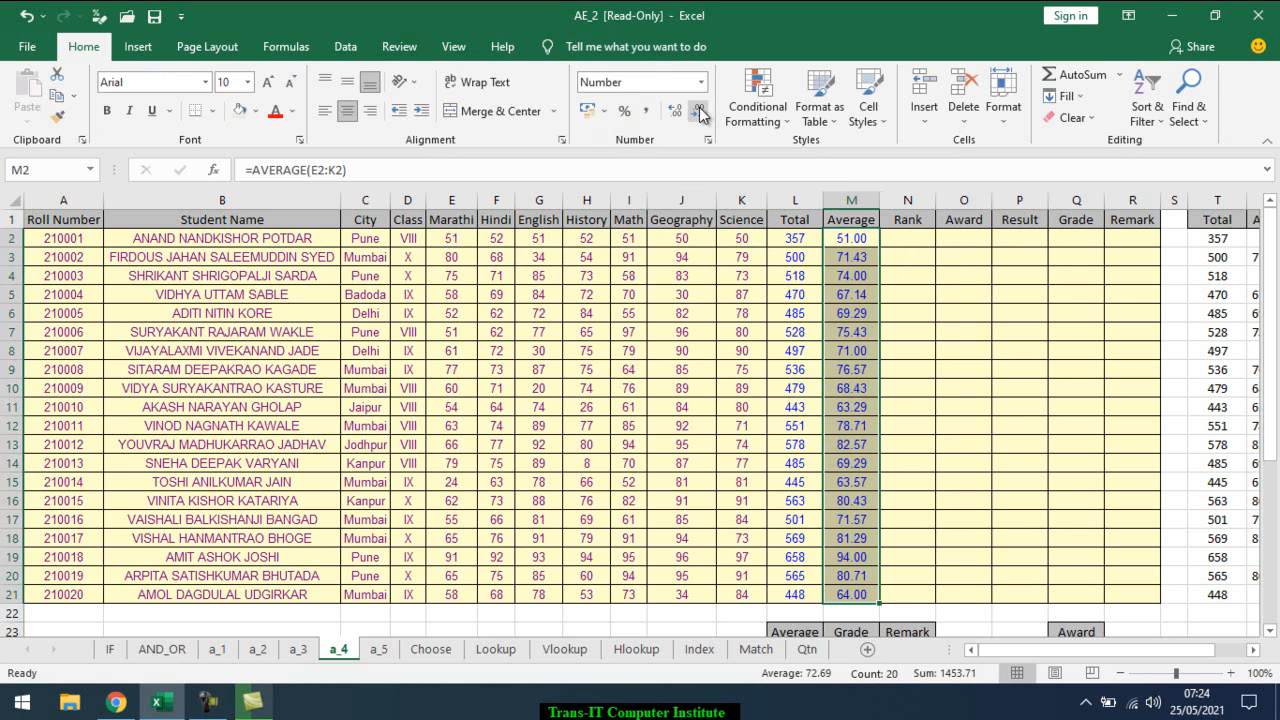
mouse_move(909, 247)
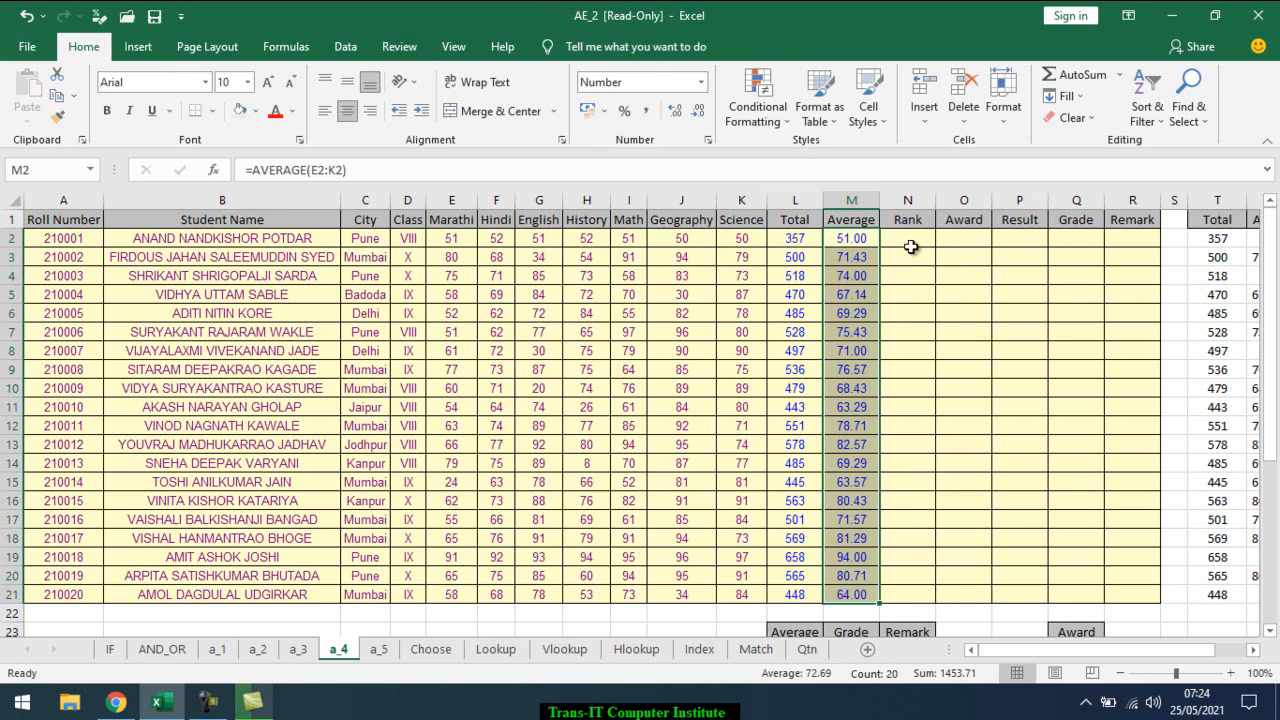
Enter =RANK(L2,$L$2:$L$21,0) in N2 with the totals range locked absolute.
click(908, 238)
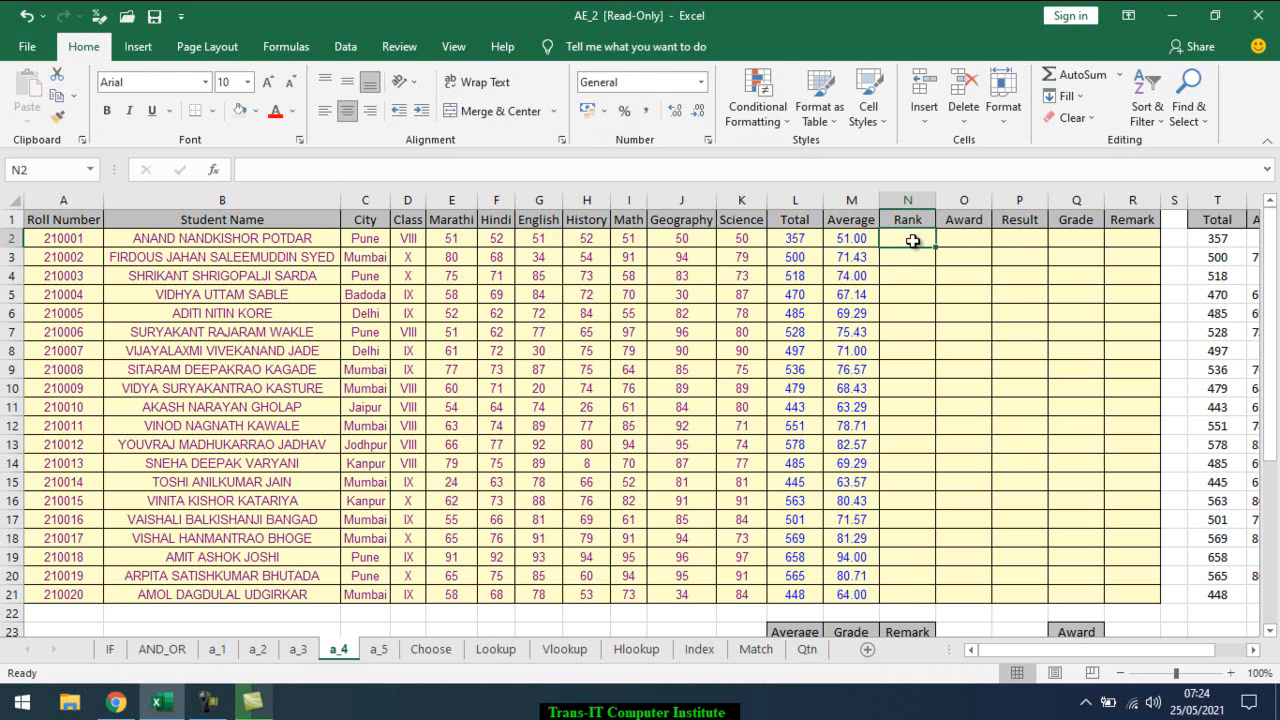
text(=rank)
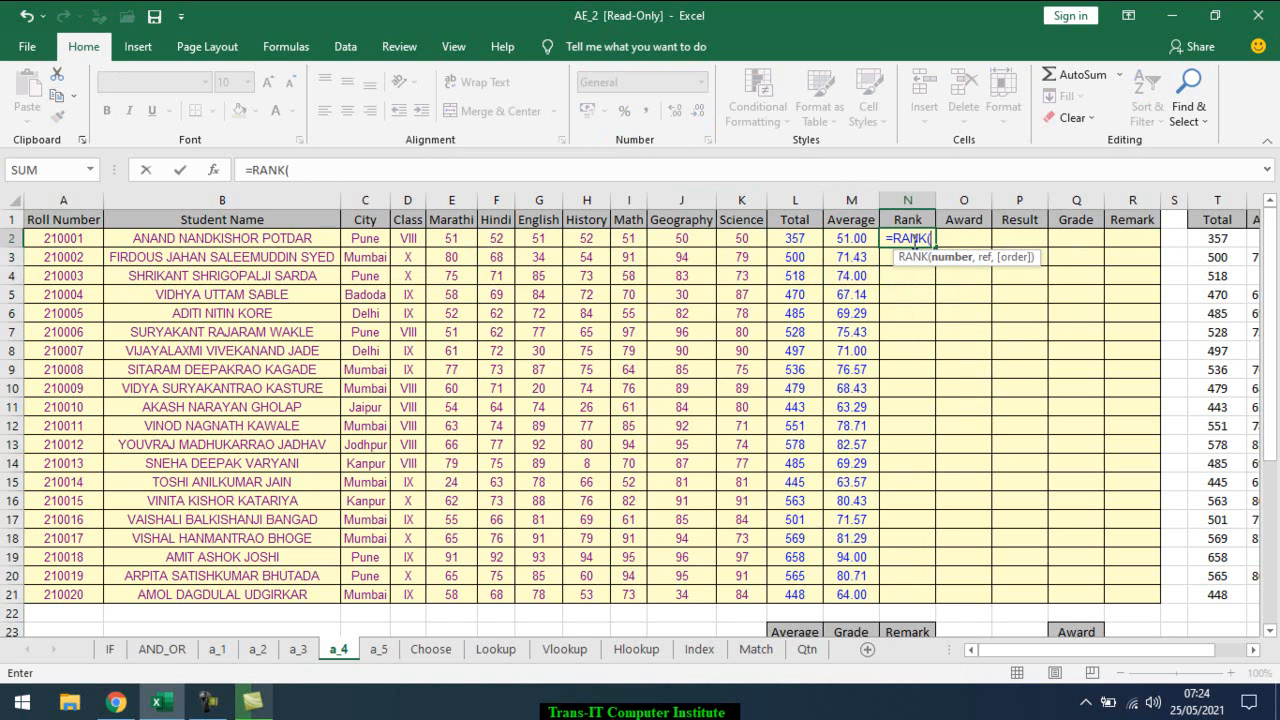
click(794, 238)
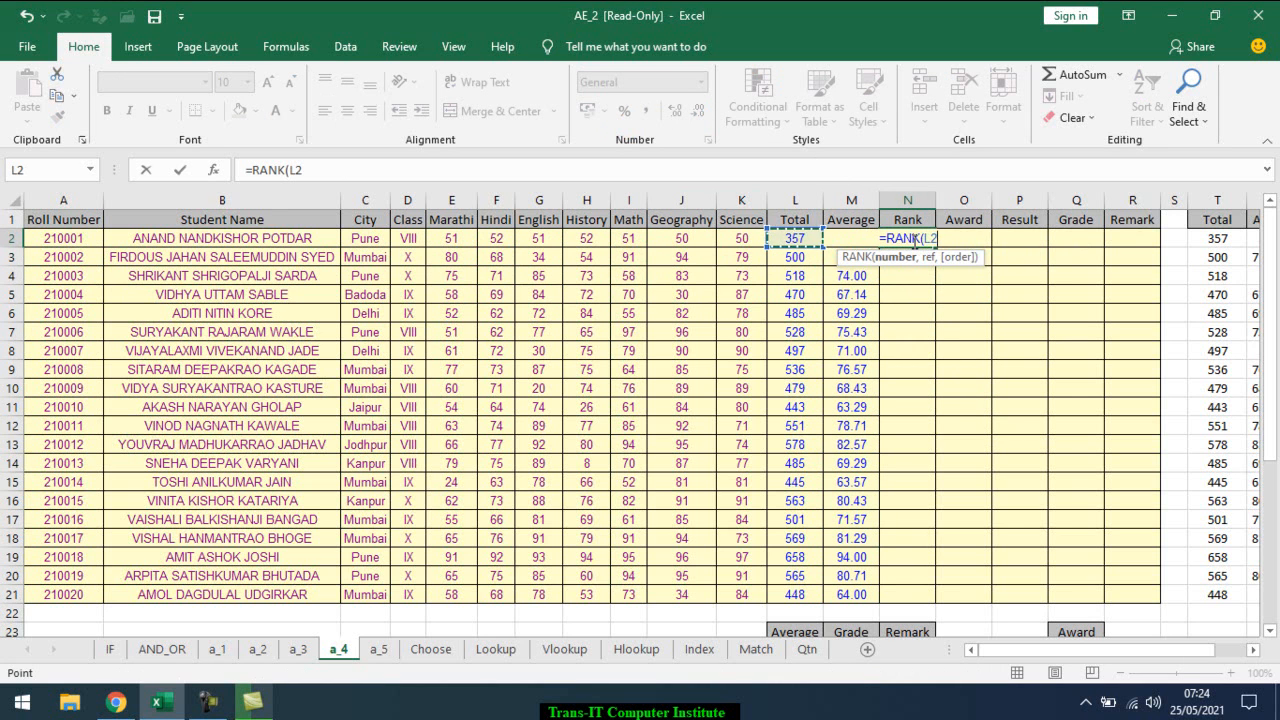
drag(795, 238, 795, 594)
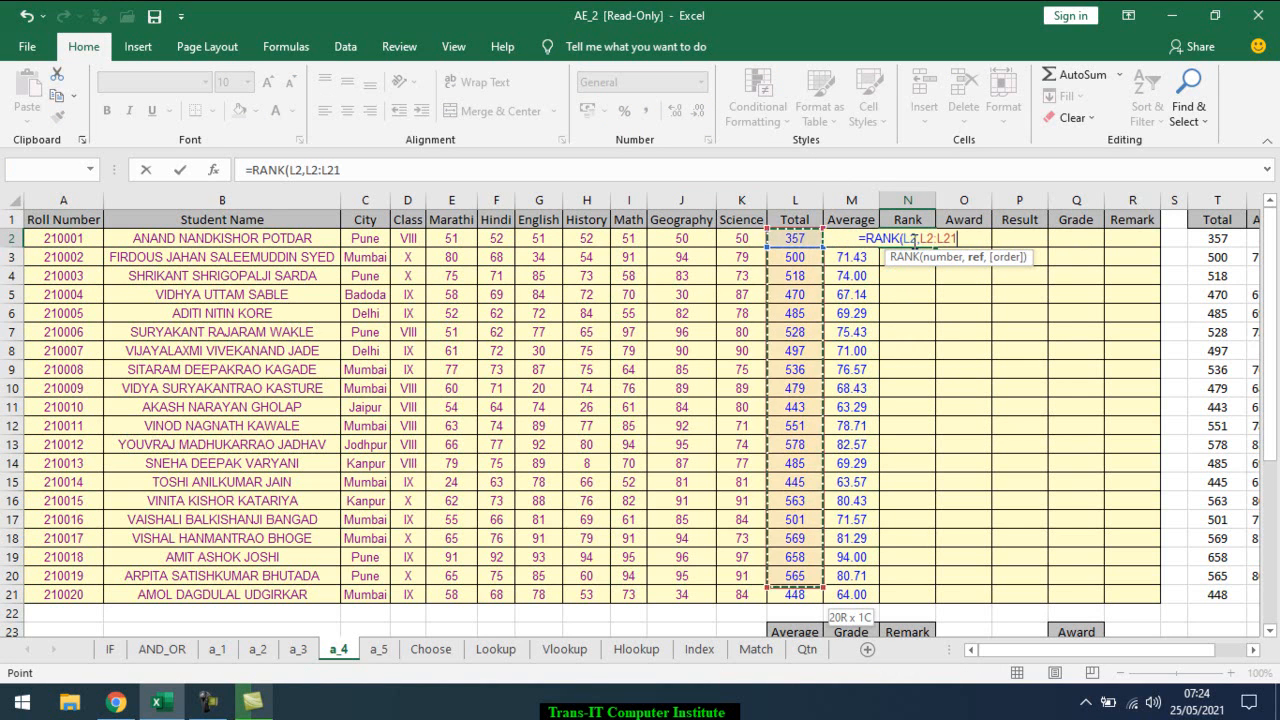
key(F4)
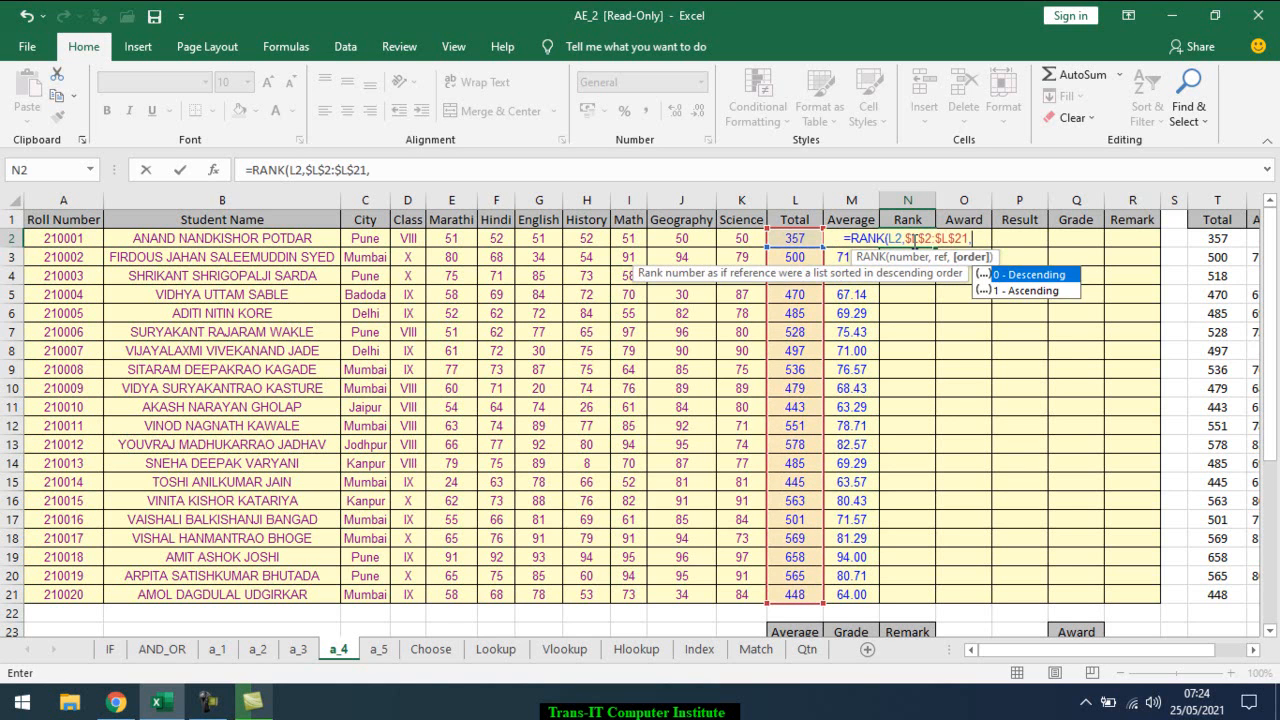
key(Enter)
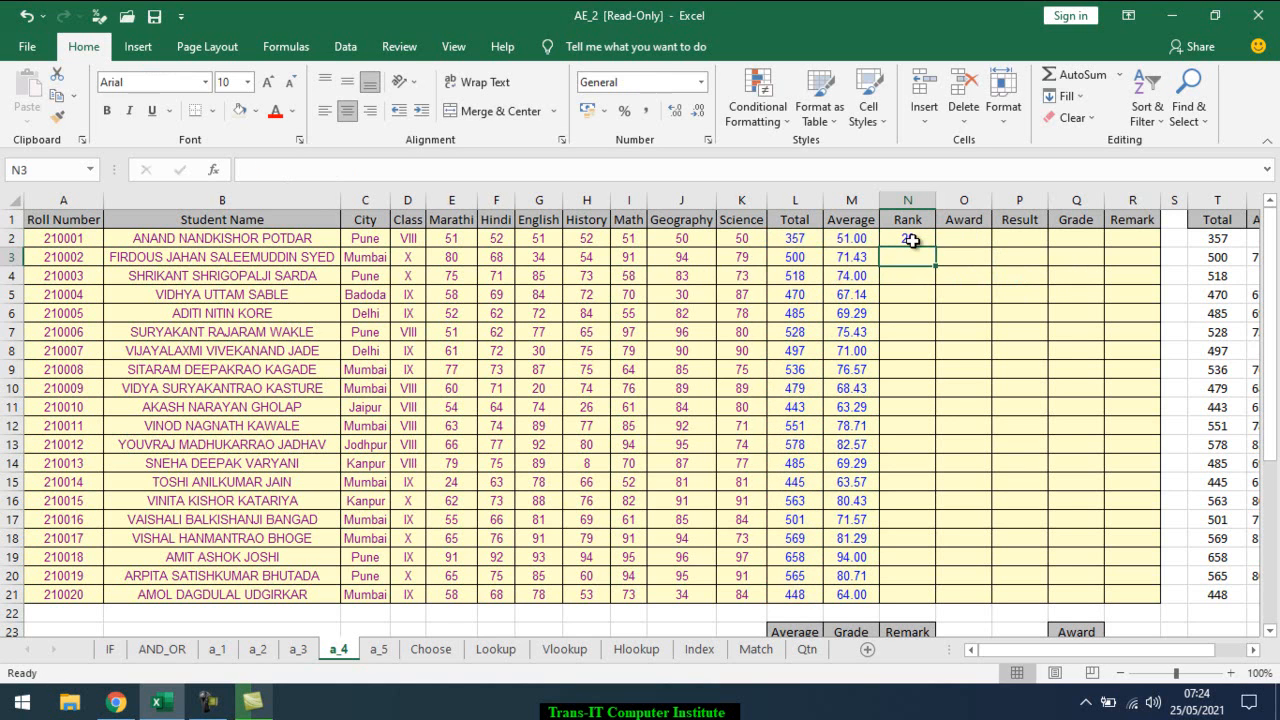
Copy the rank formula from N2 down to N21.
click(907, 238)
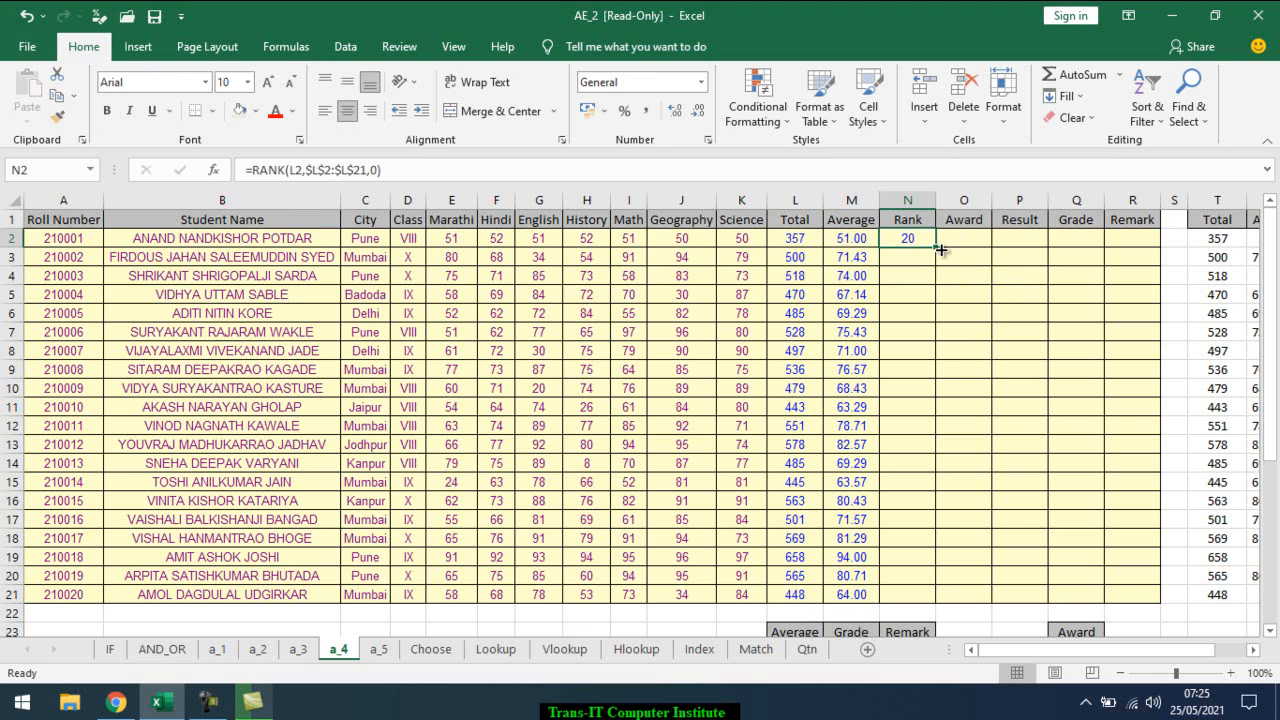
drag(908, 238, 908, 594)
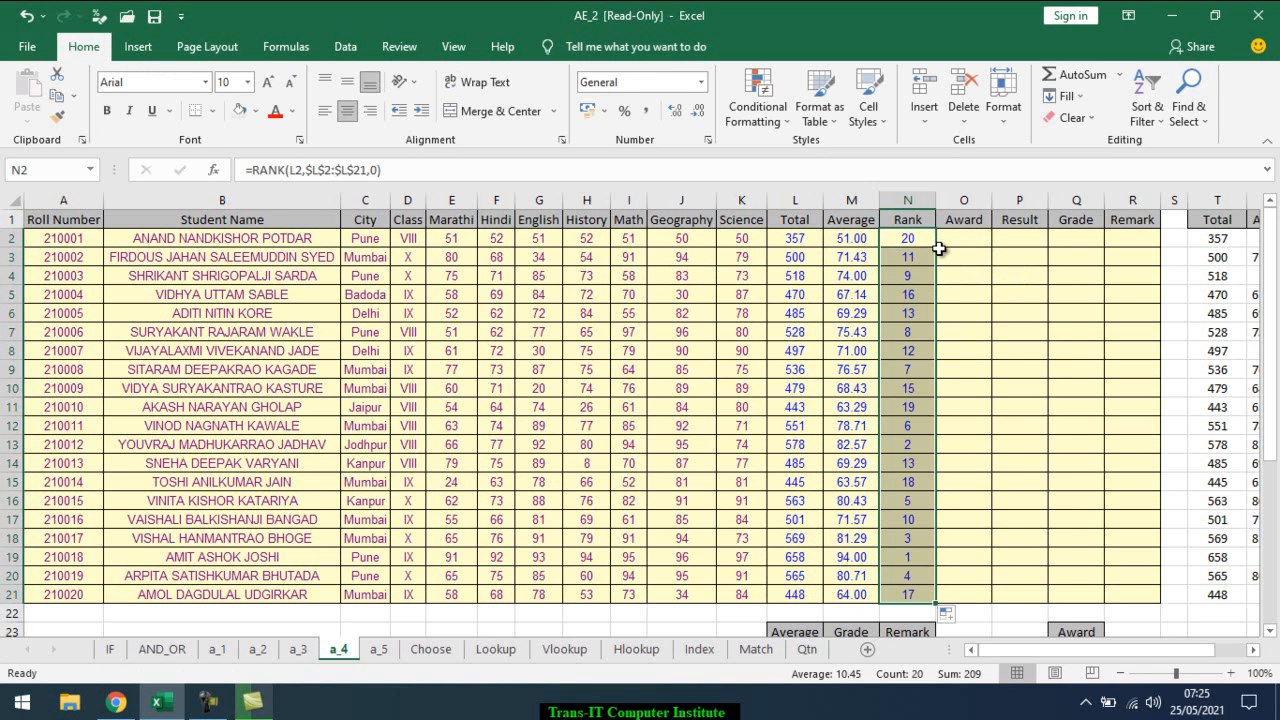
click(963, 238)
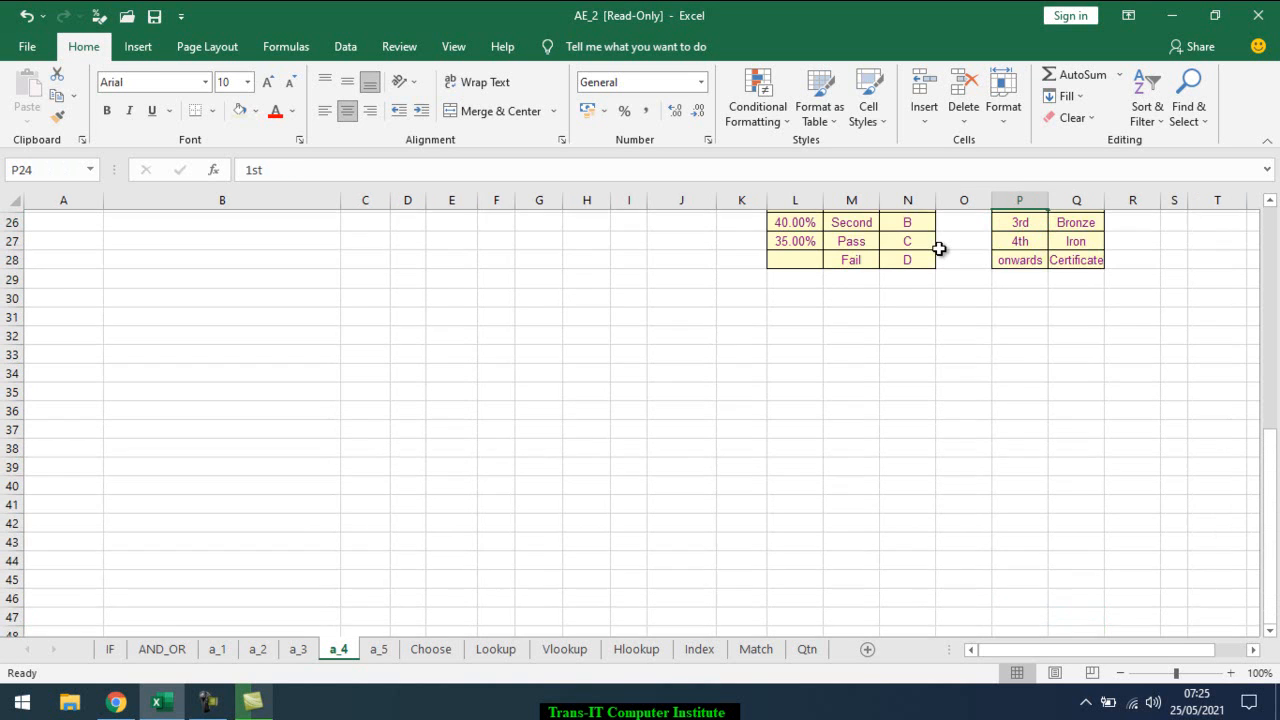
scroll(up, 3)
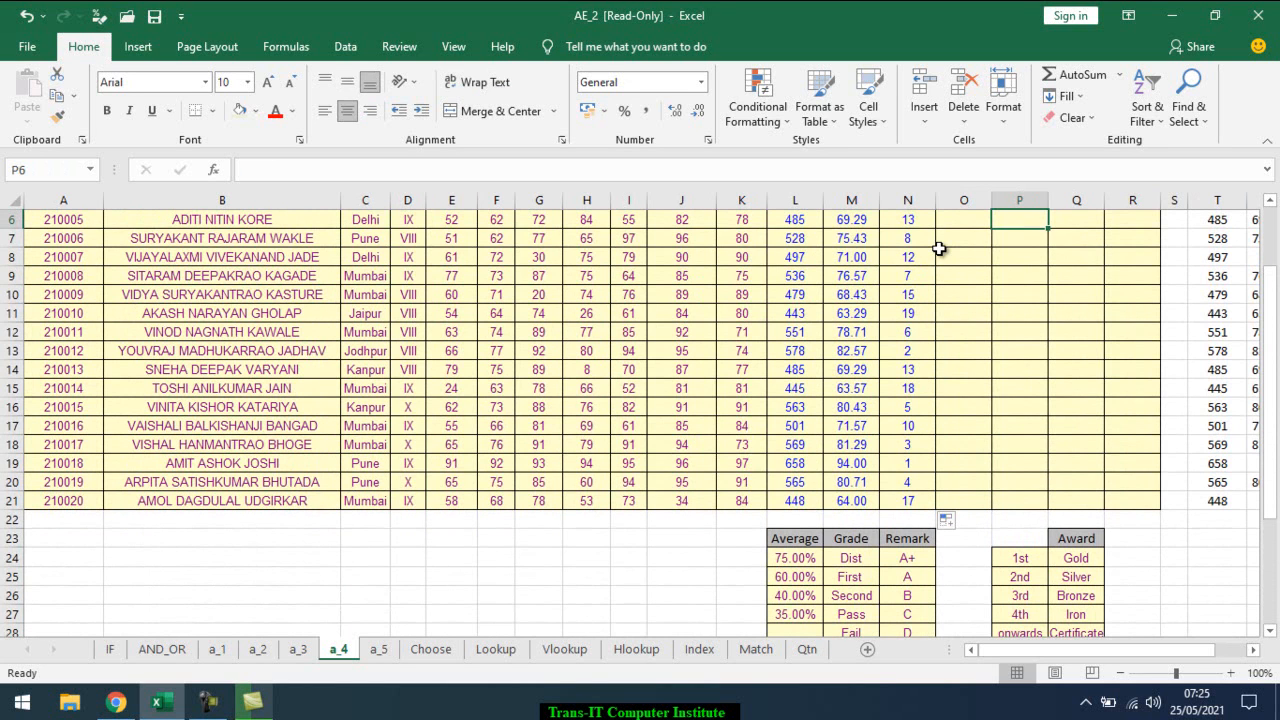
click(962, 219)
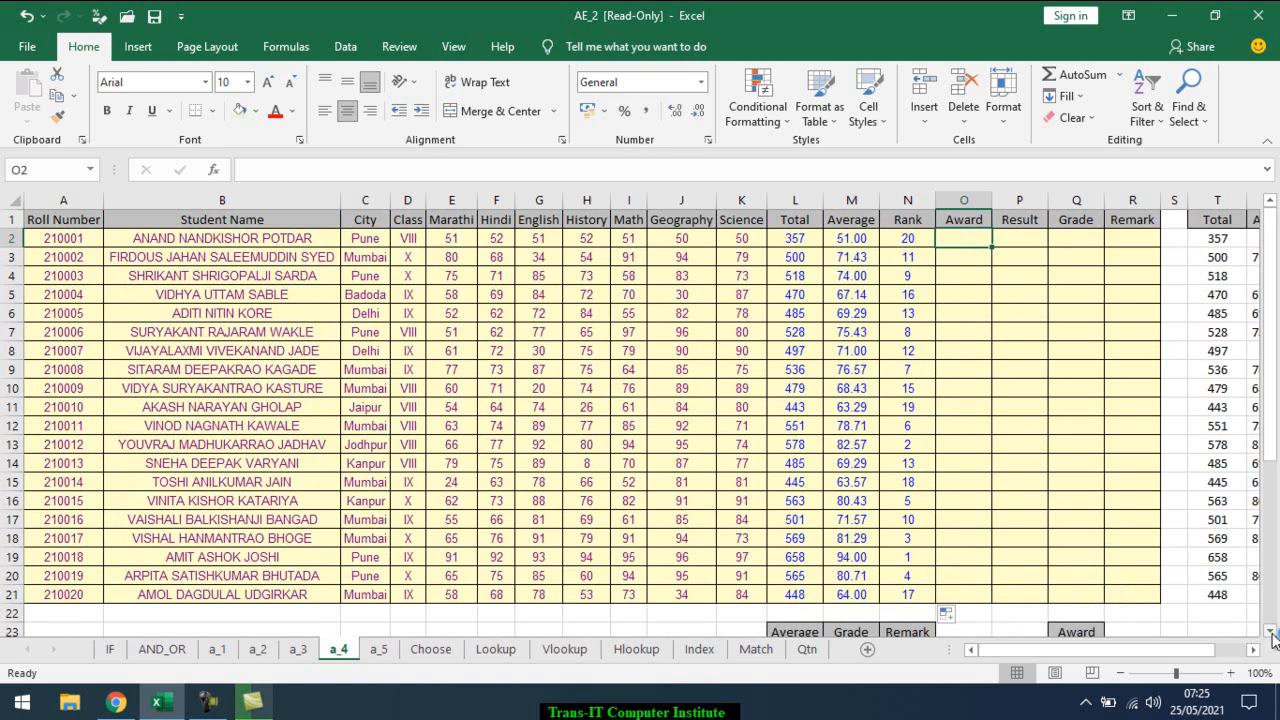
scroll(down, 3)
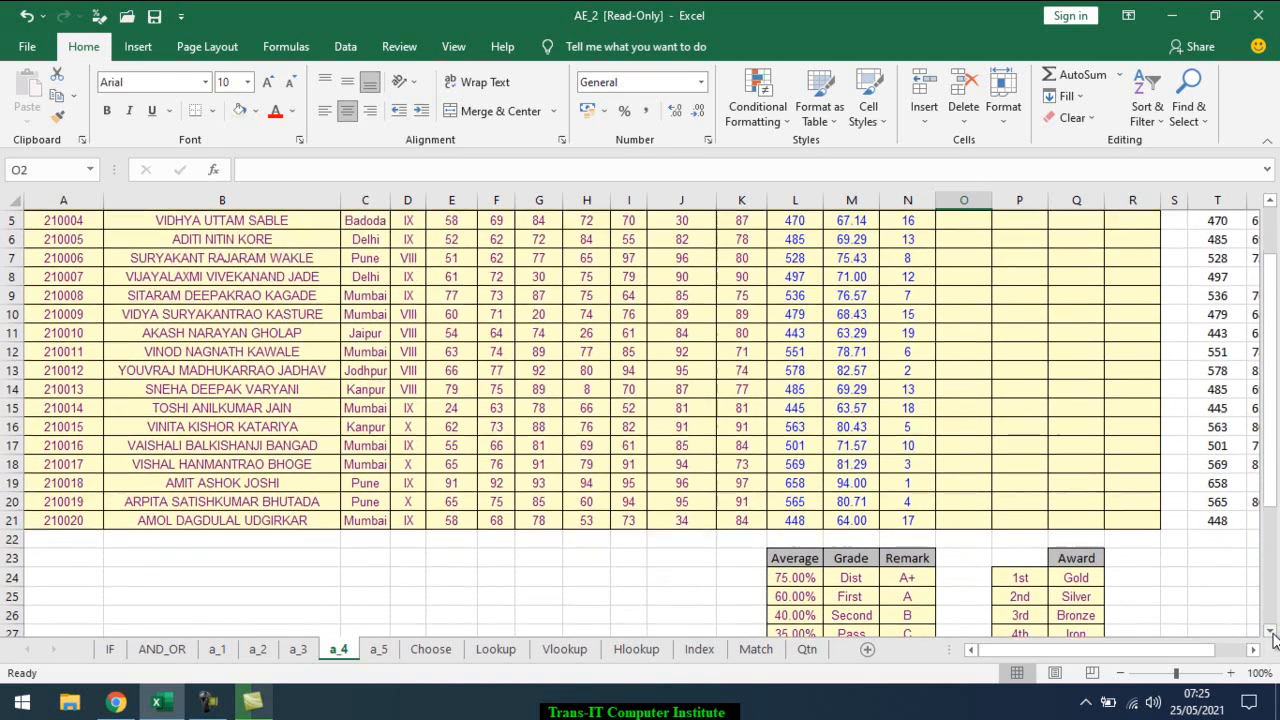
scroll(down, 3)
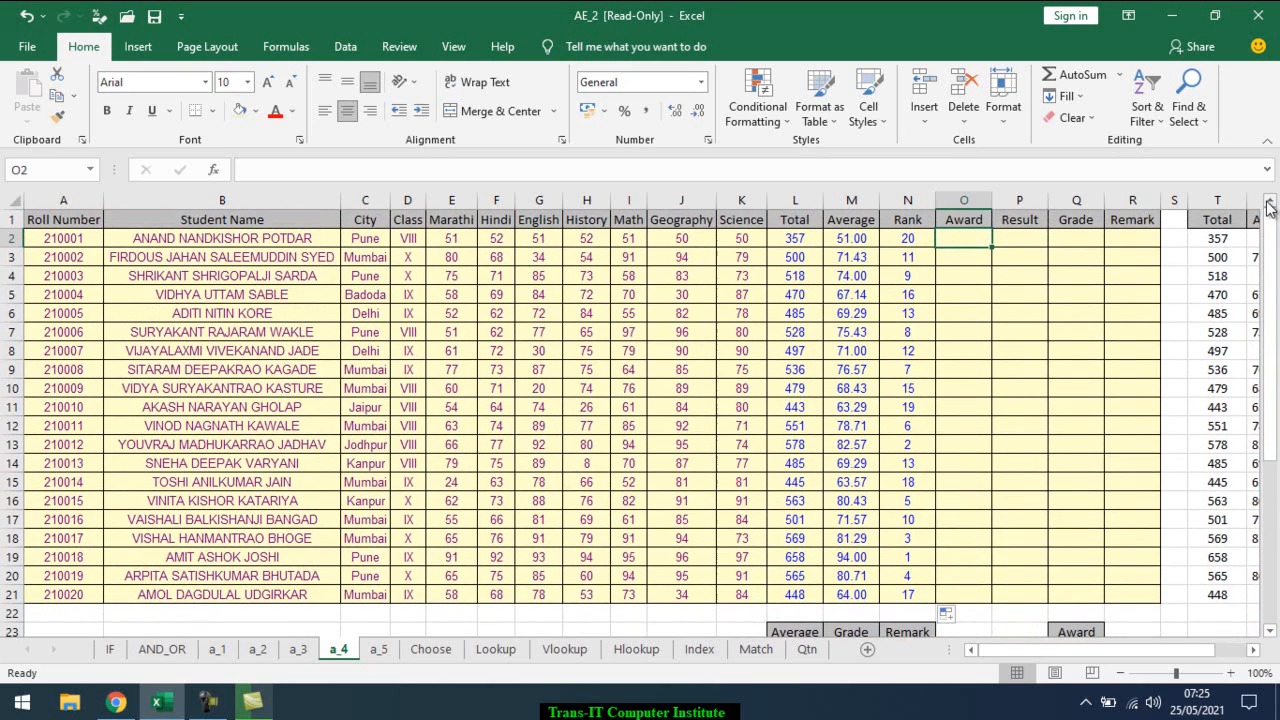
Begin O2's nested IF on rank N2: Gold for 1, Silver for 2.
text(=if)
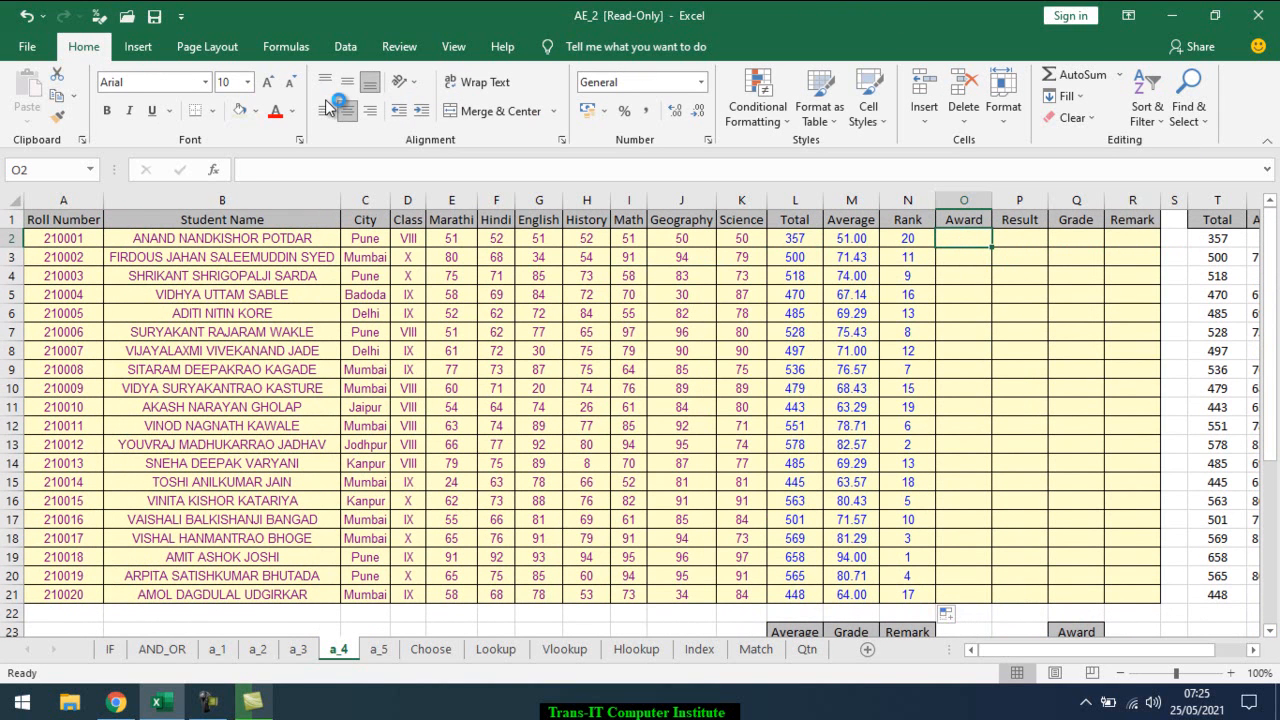
text(=)
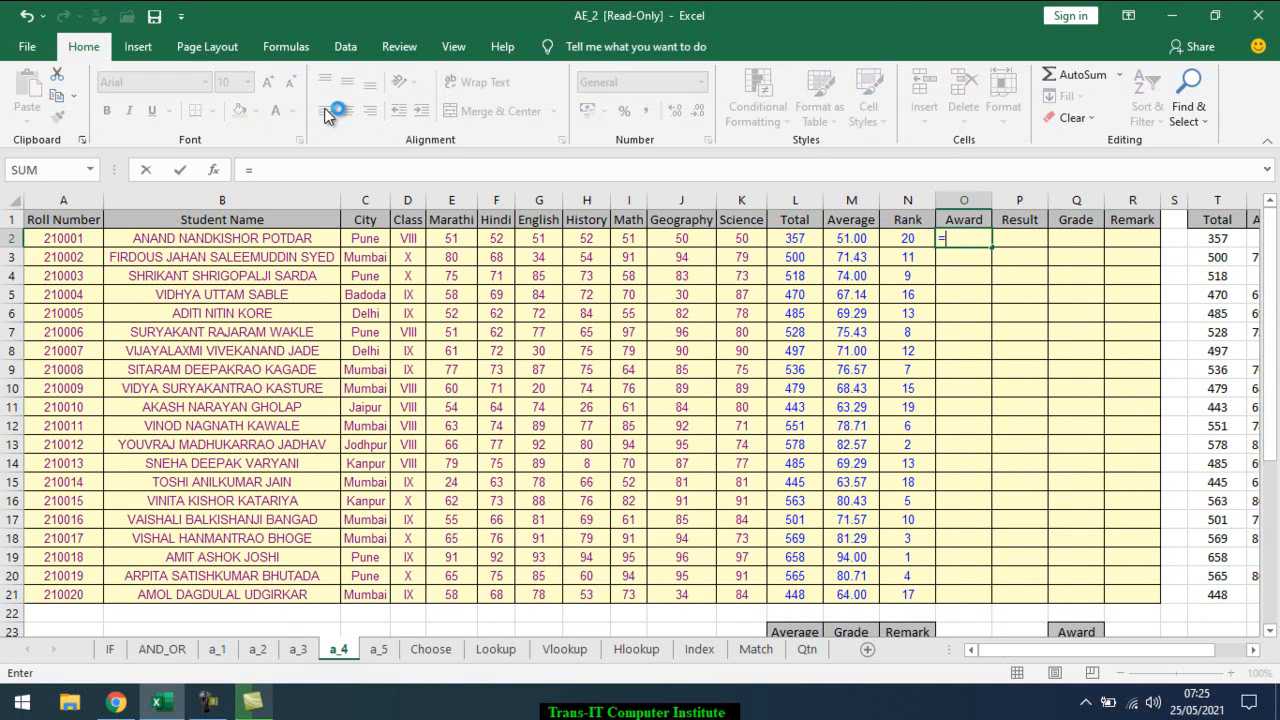
text(IF()
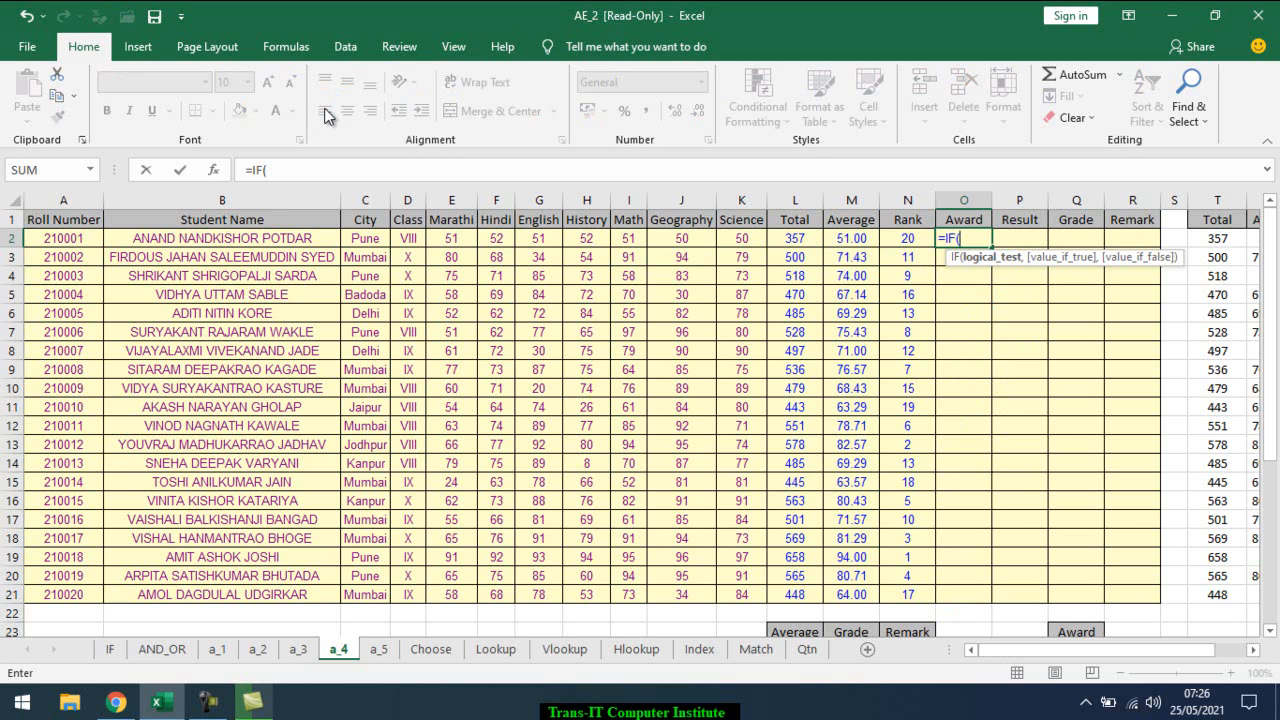
click(907, 238)
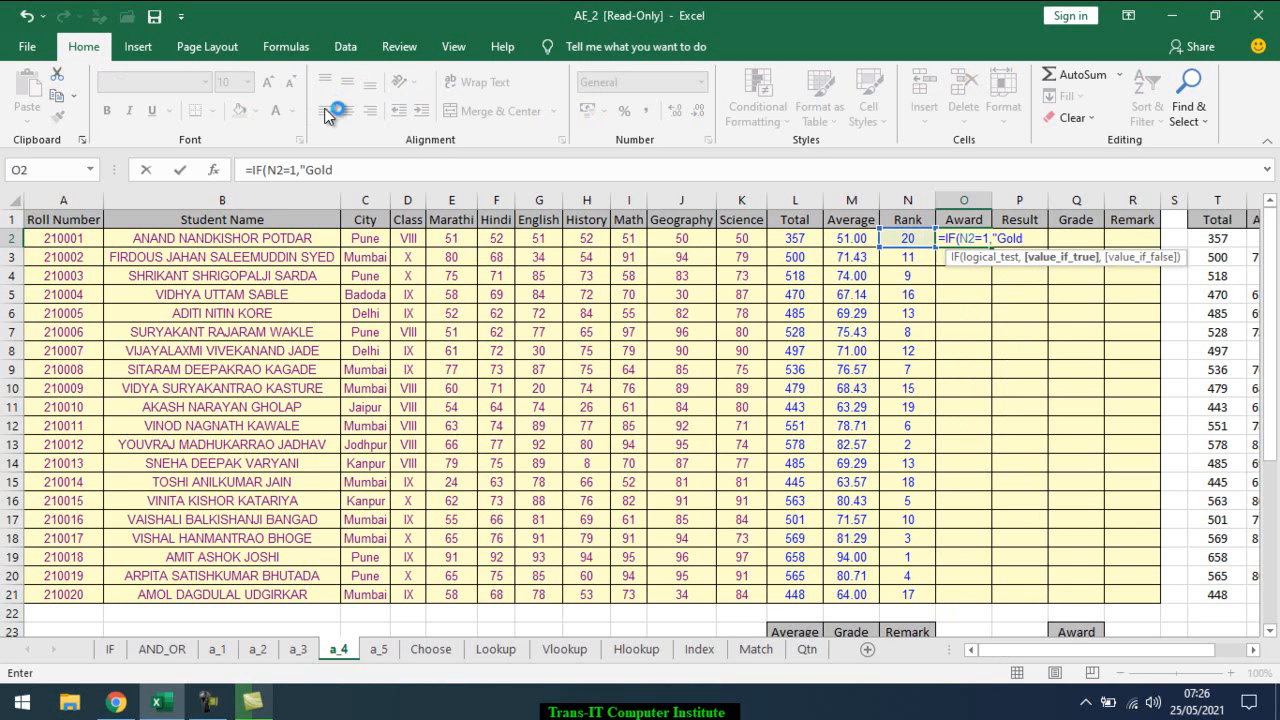
text(,)
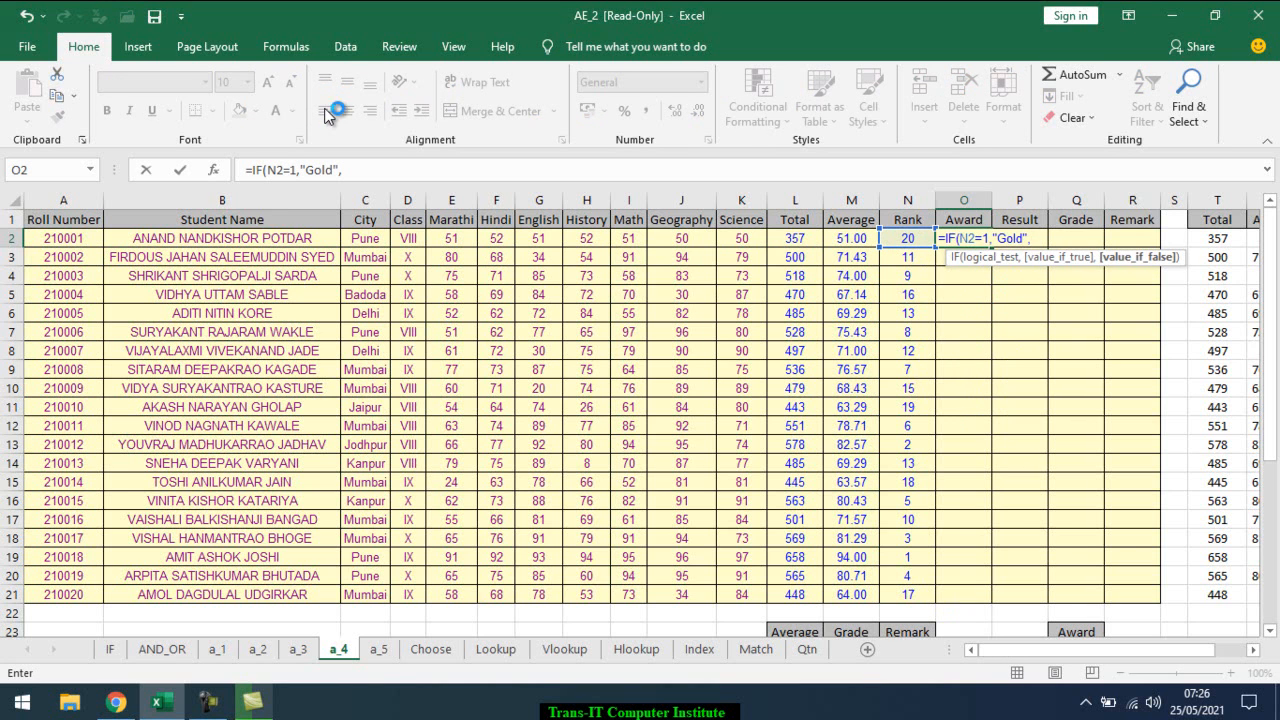
text(IF(N2=)
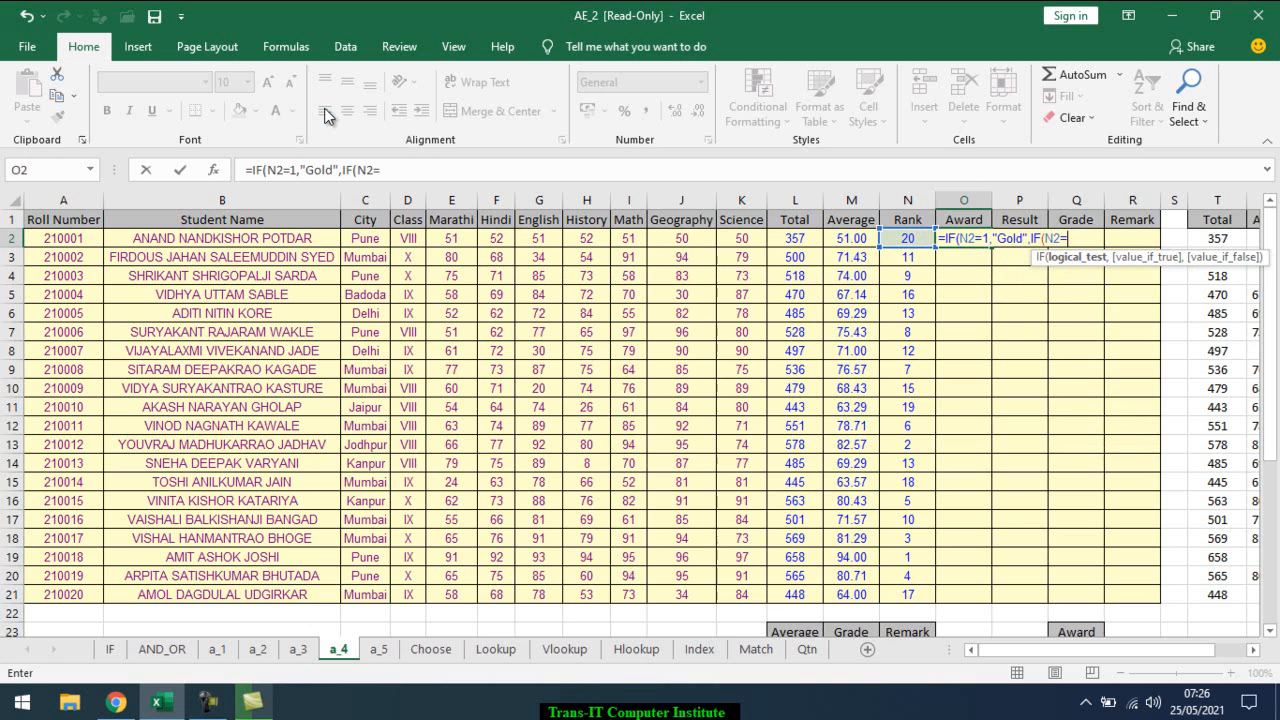
text(2)
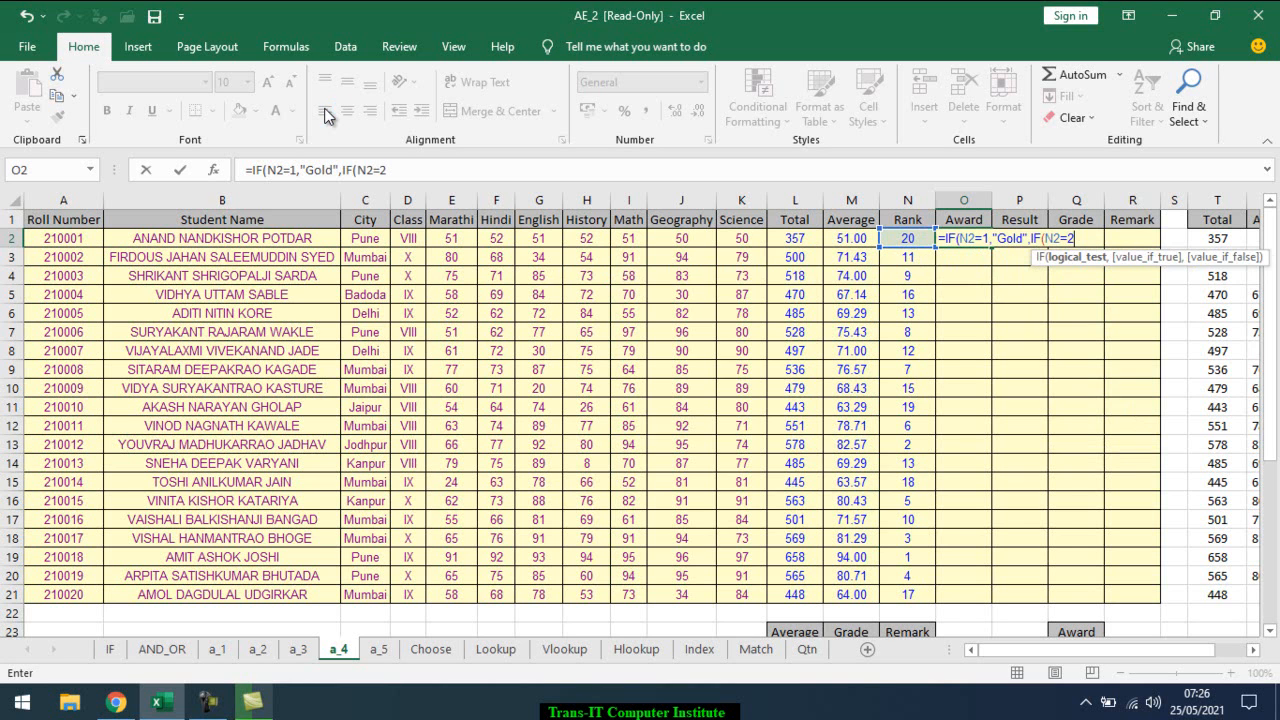
text(,"Silver",)
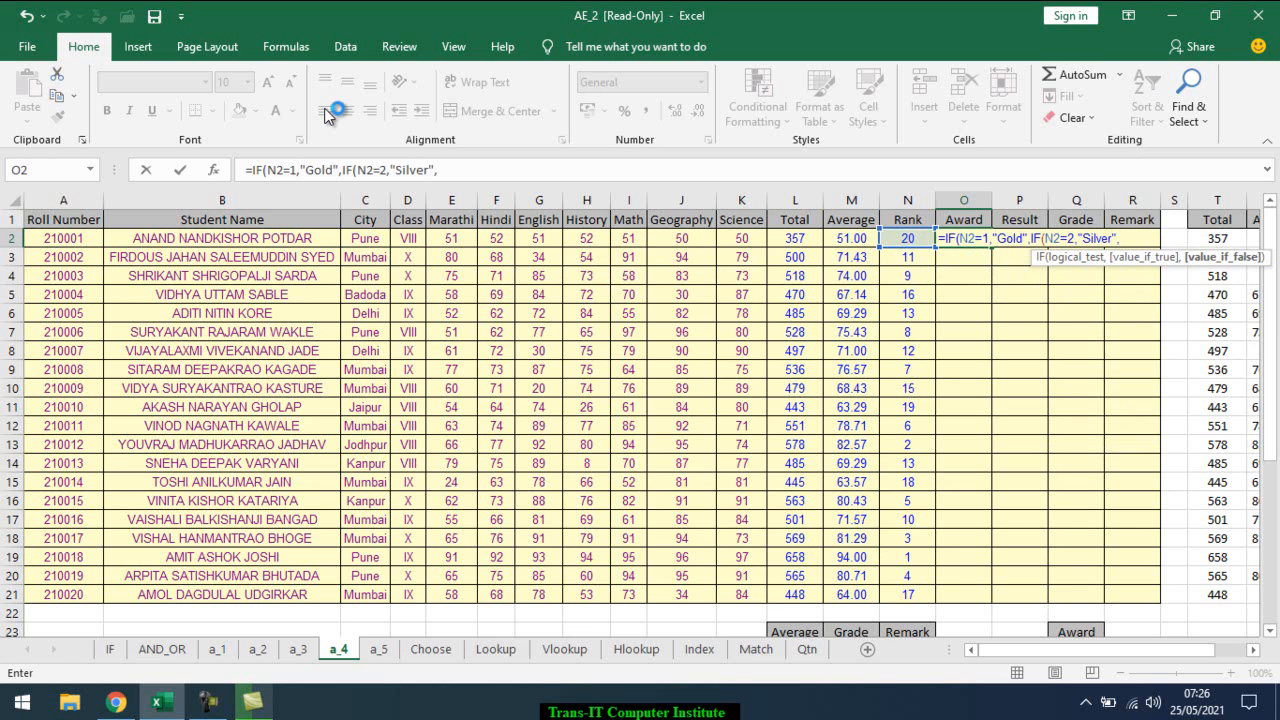
Add the Bronze, Iron and Certificate branches and close the nested IF parentheses.
text(if)
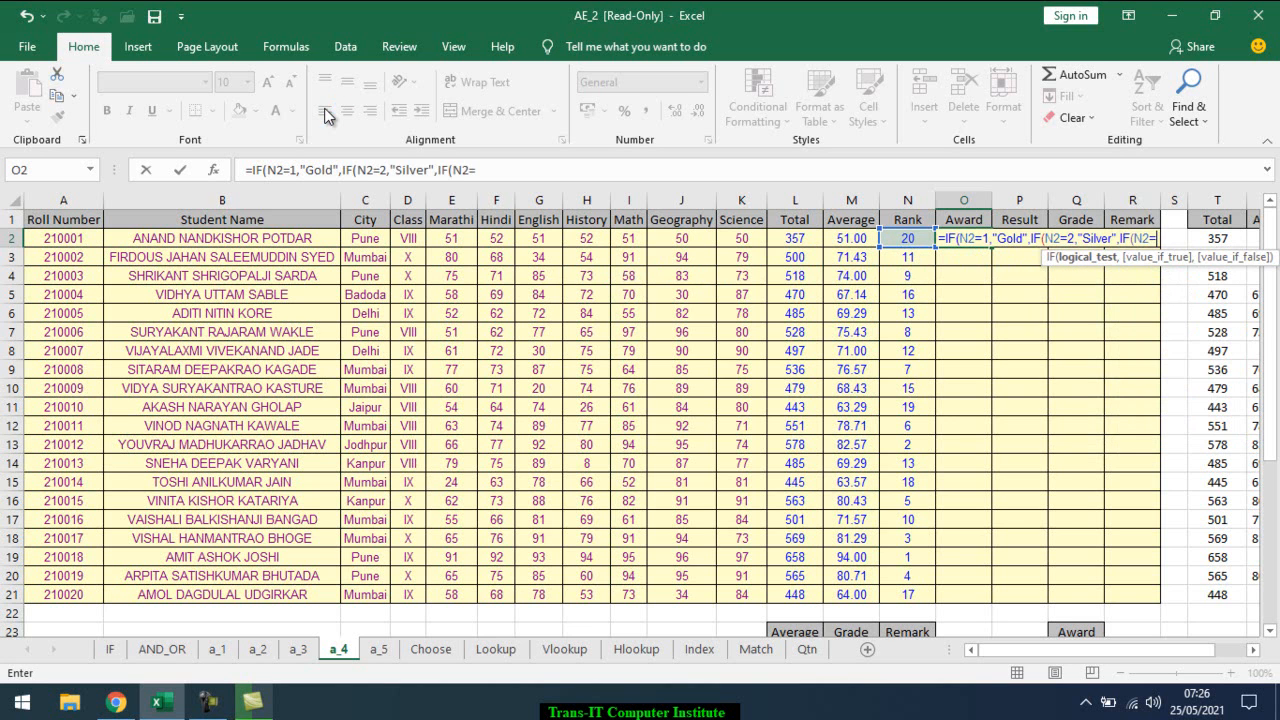
text(3)
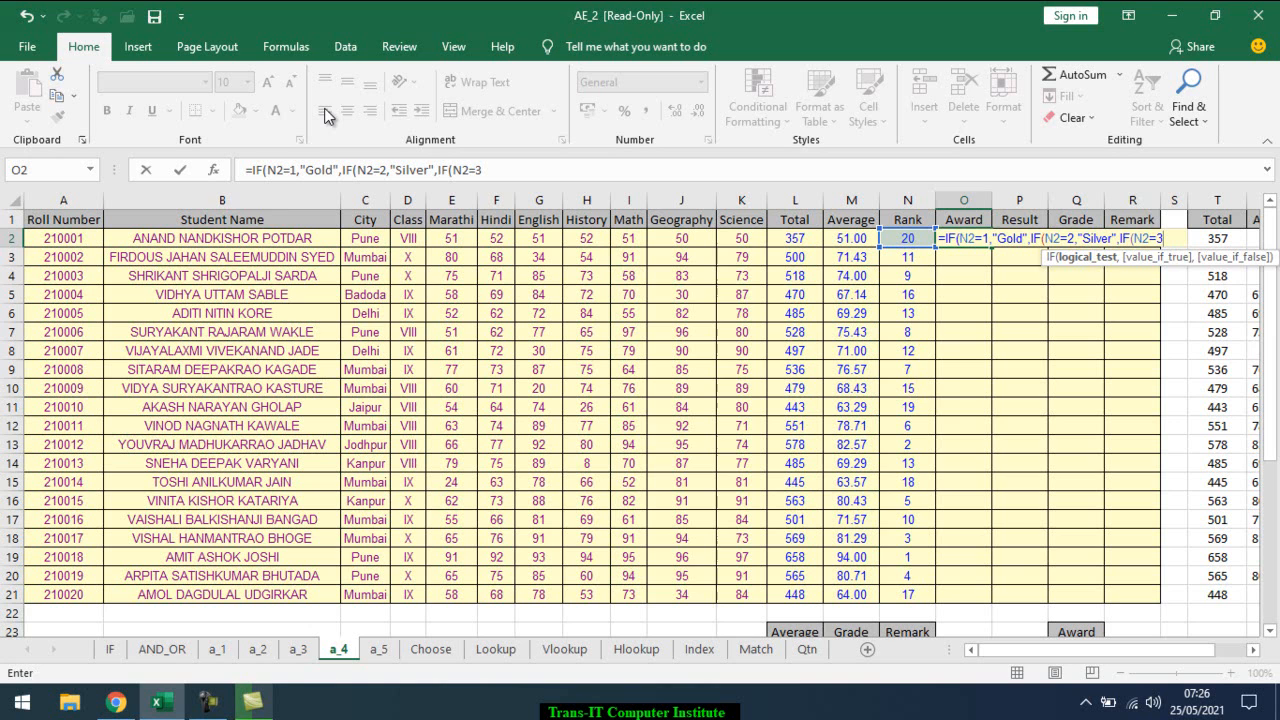
text(,")
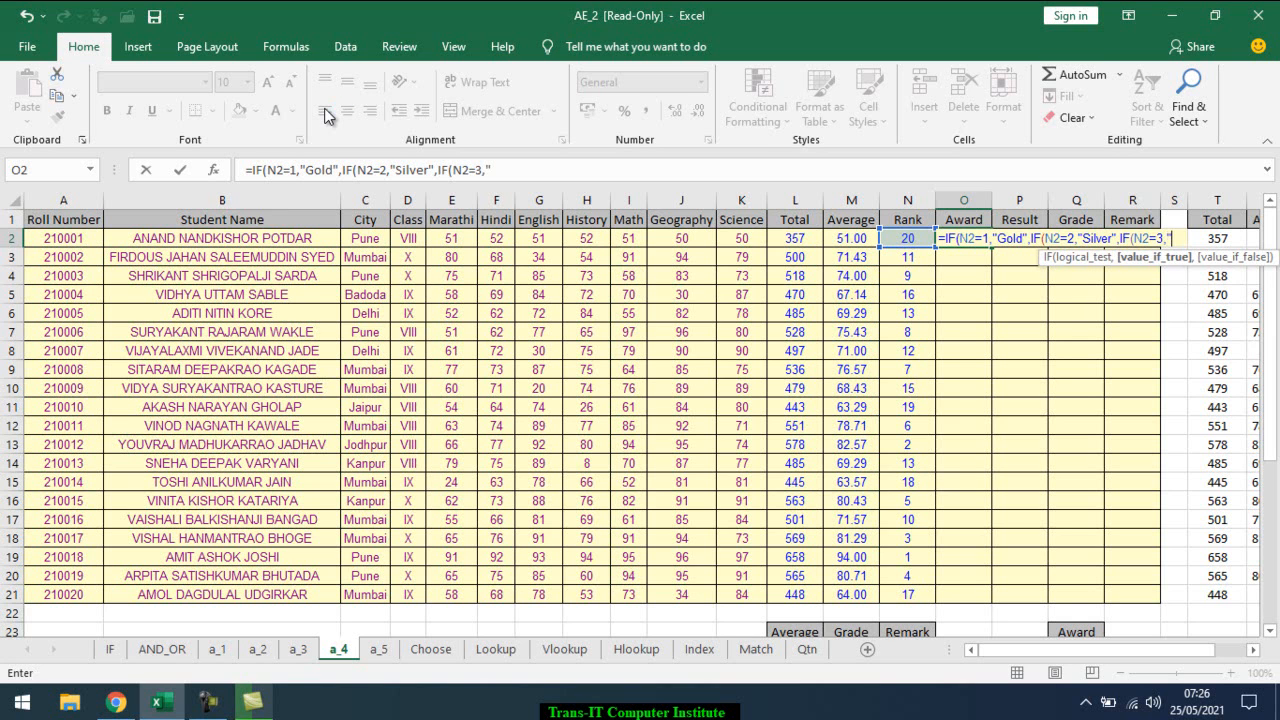
text(Bro)
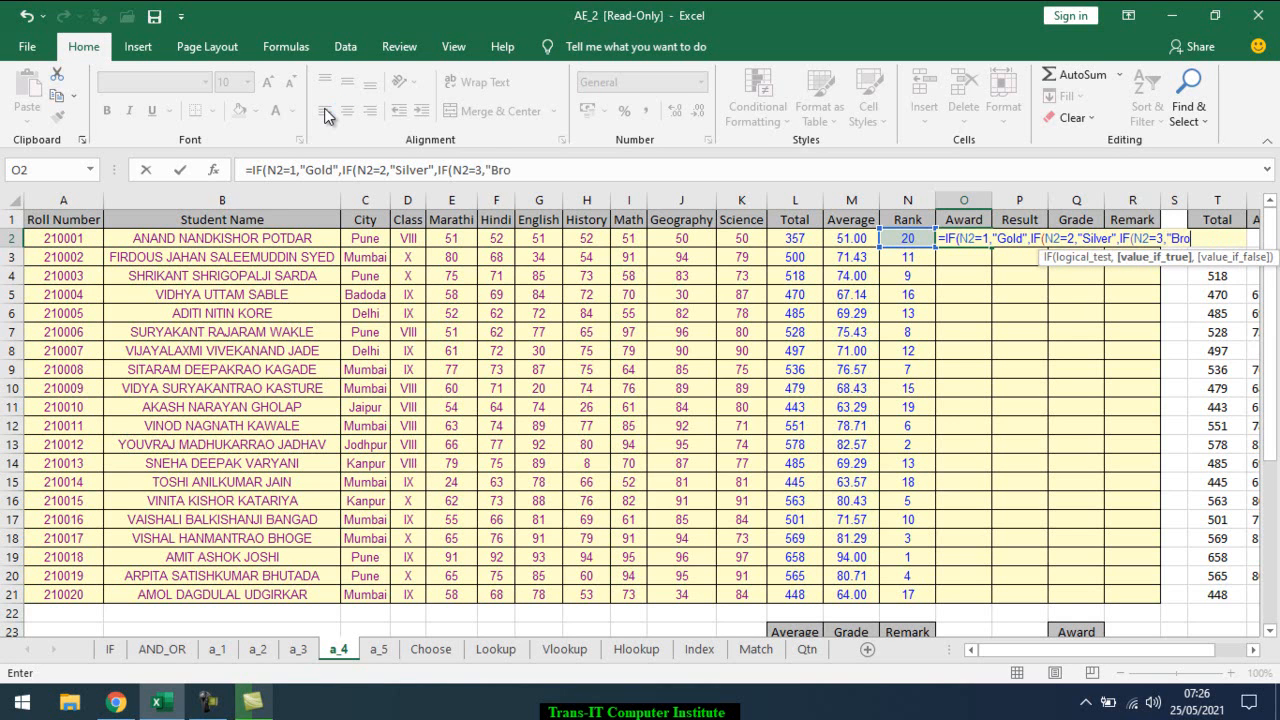
text(nze")
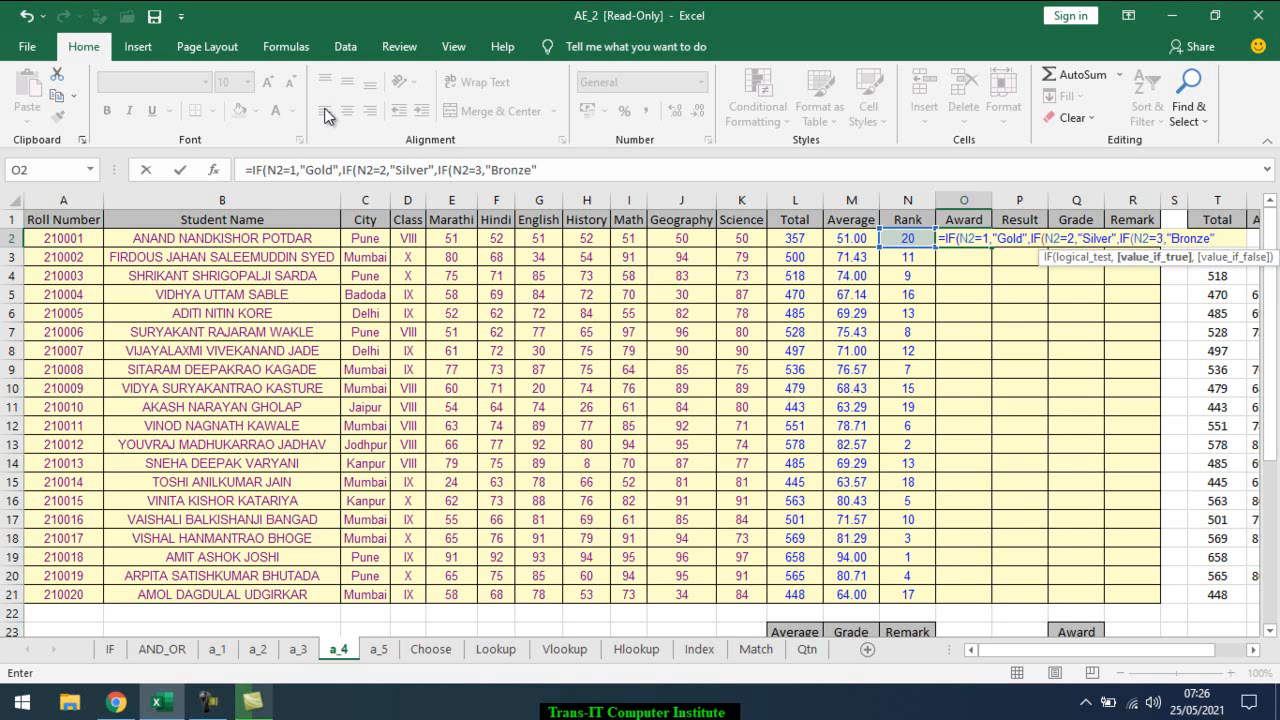
text(IF()
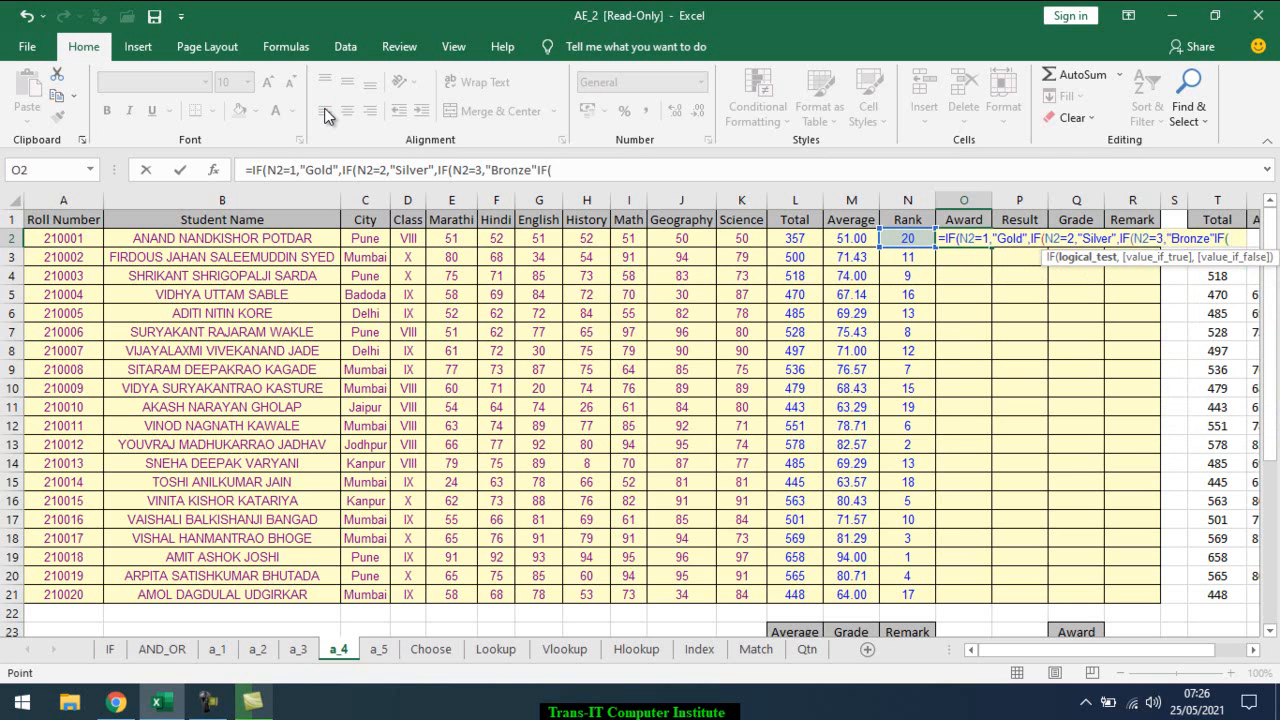
text(N2=4,"Iron)
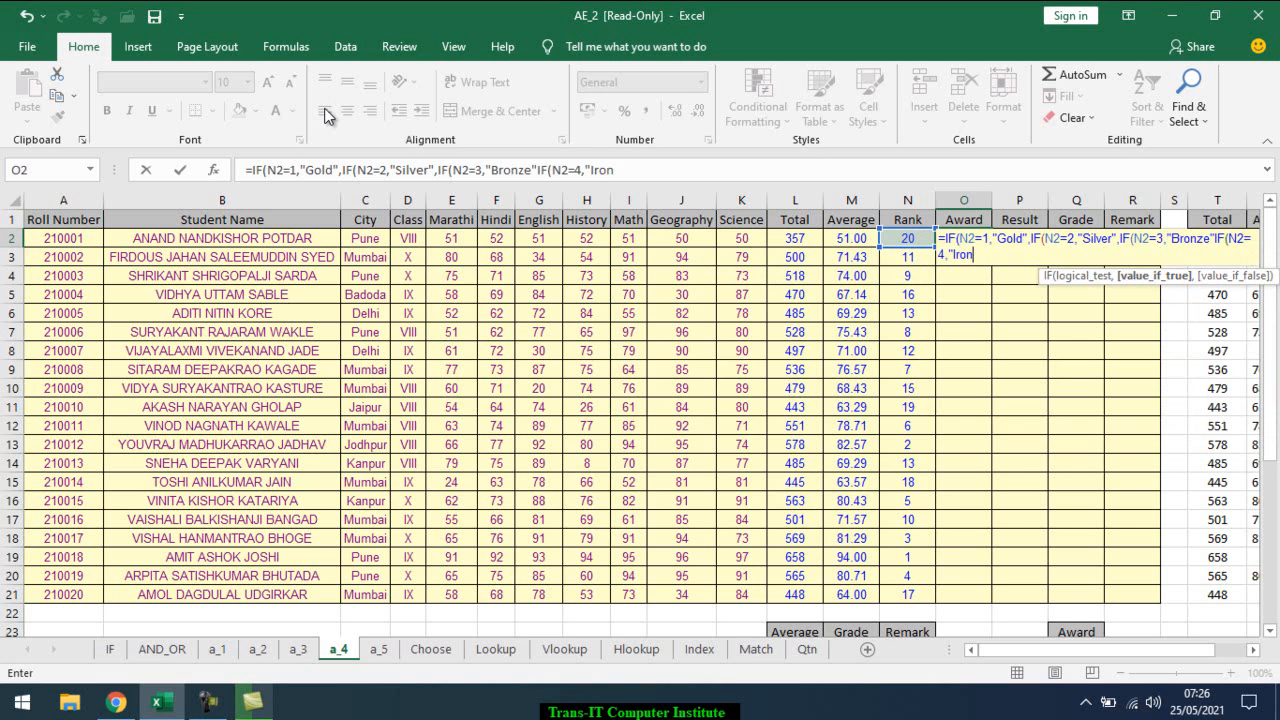
text(,)
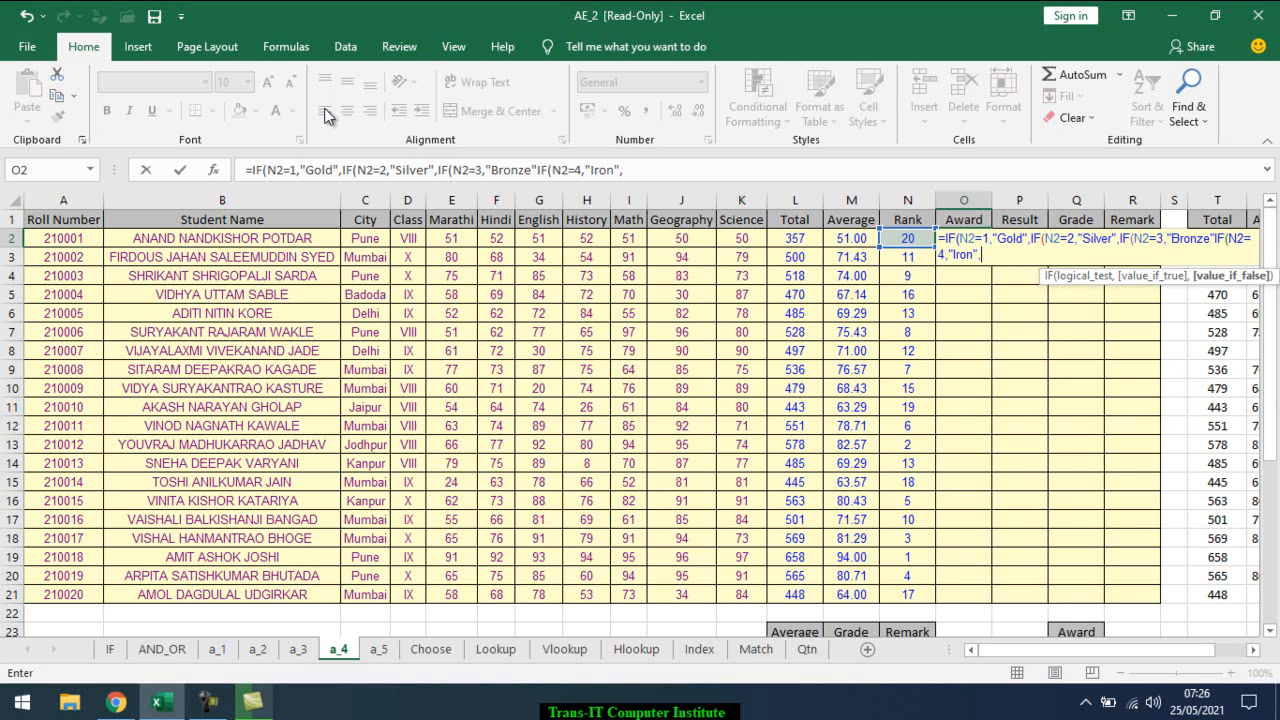
text(,)
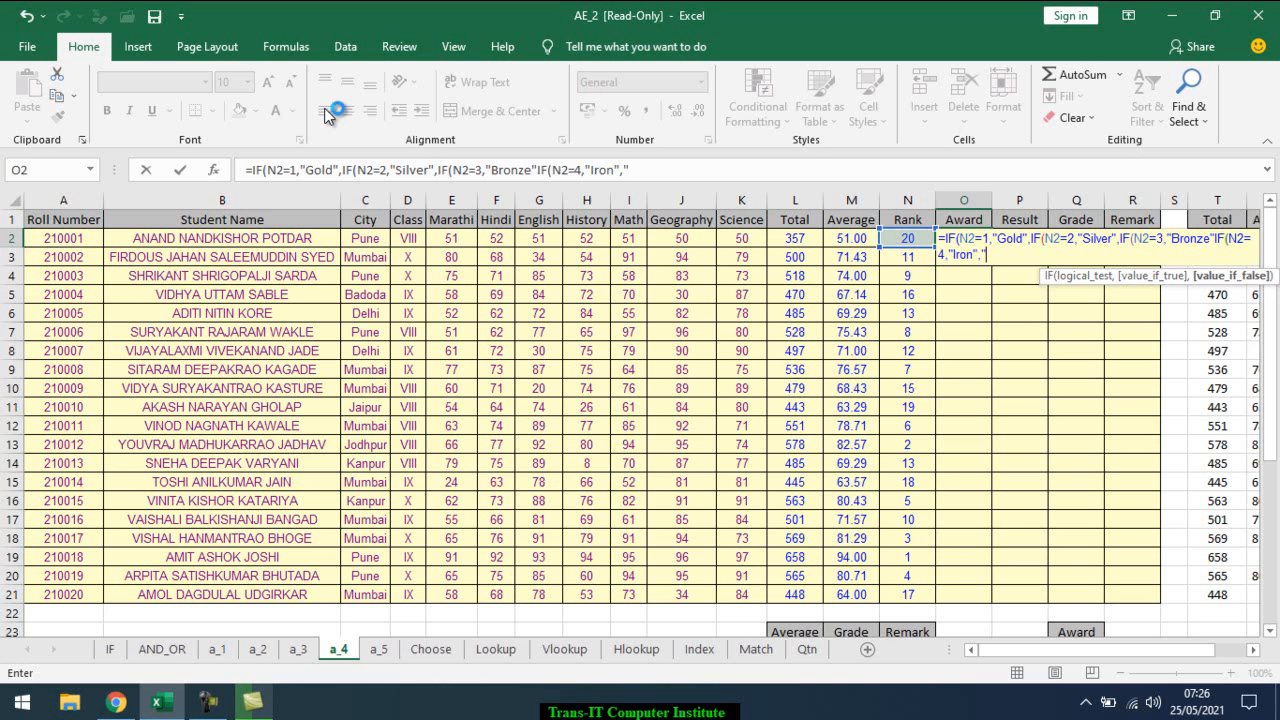
text(Certif)
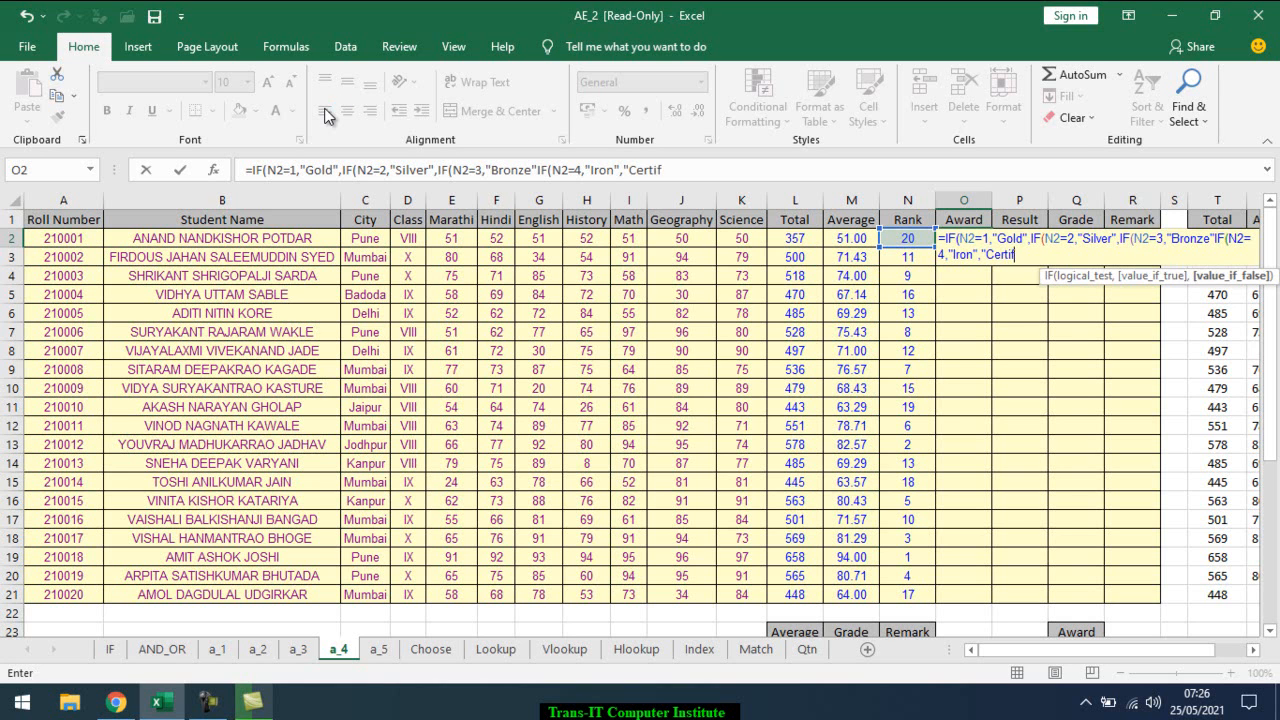
text(icate")
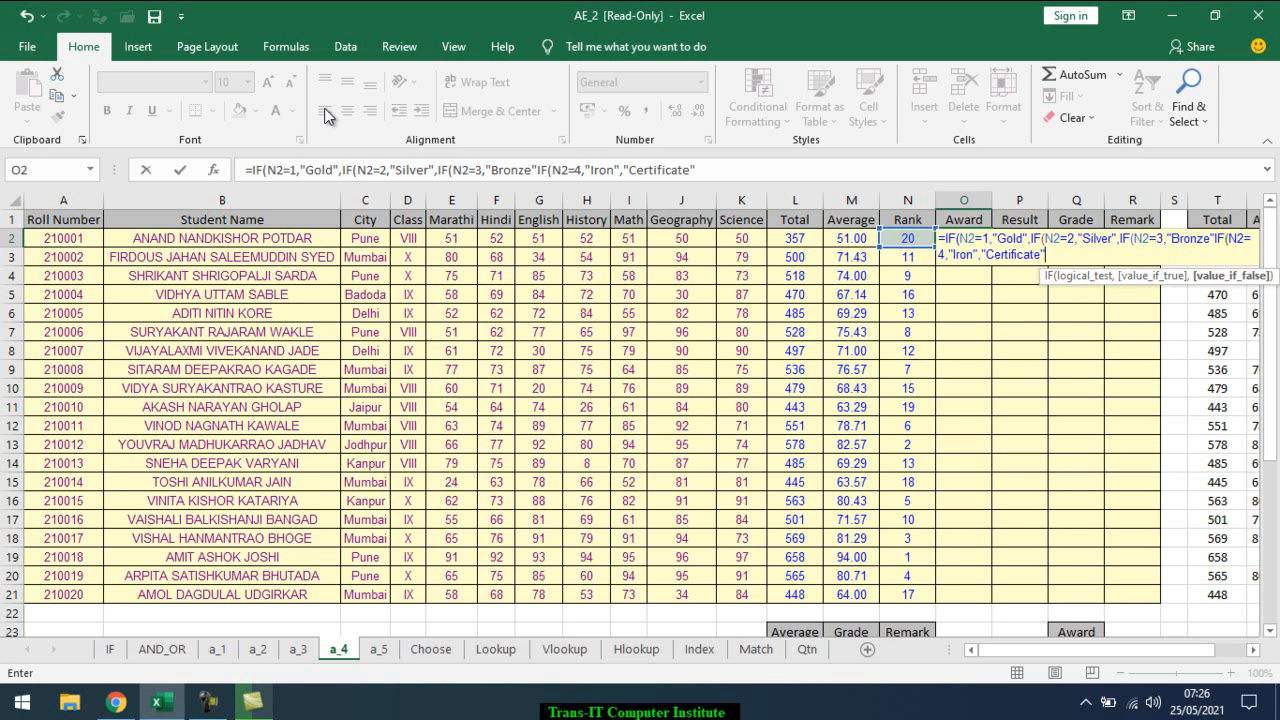
text()))))
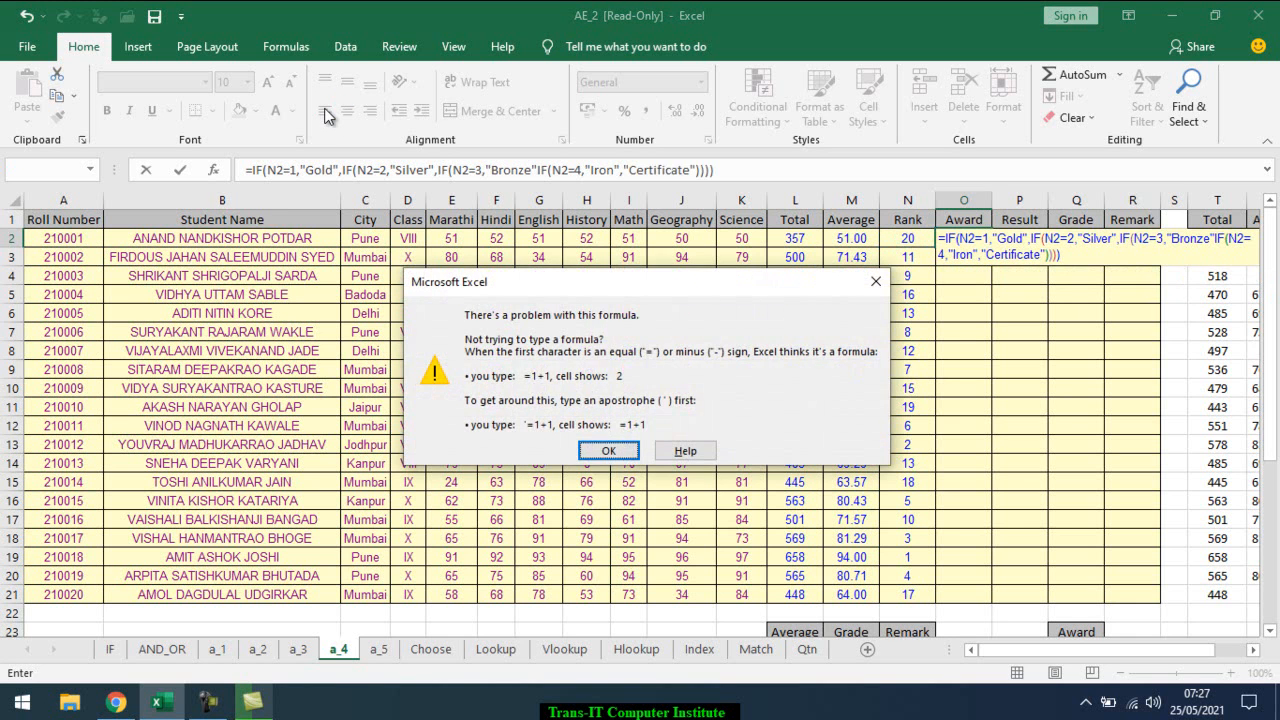
Dismiss the error, add the missing comma after "Bronze", and copy O2 down to O21.
click(608, 450)
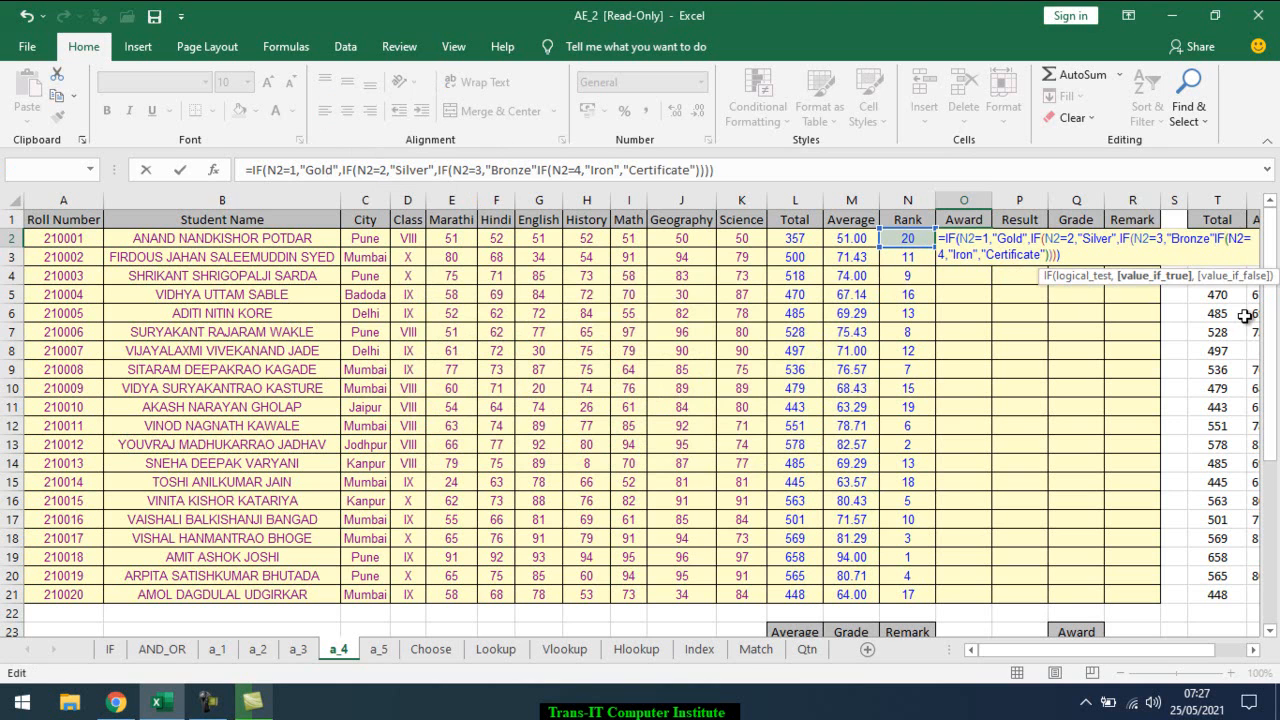
text(,)
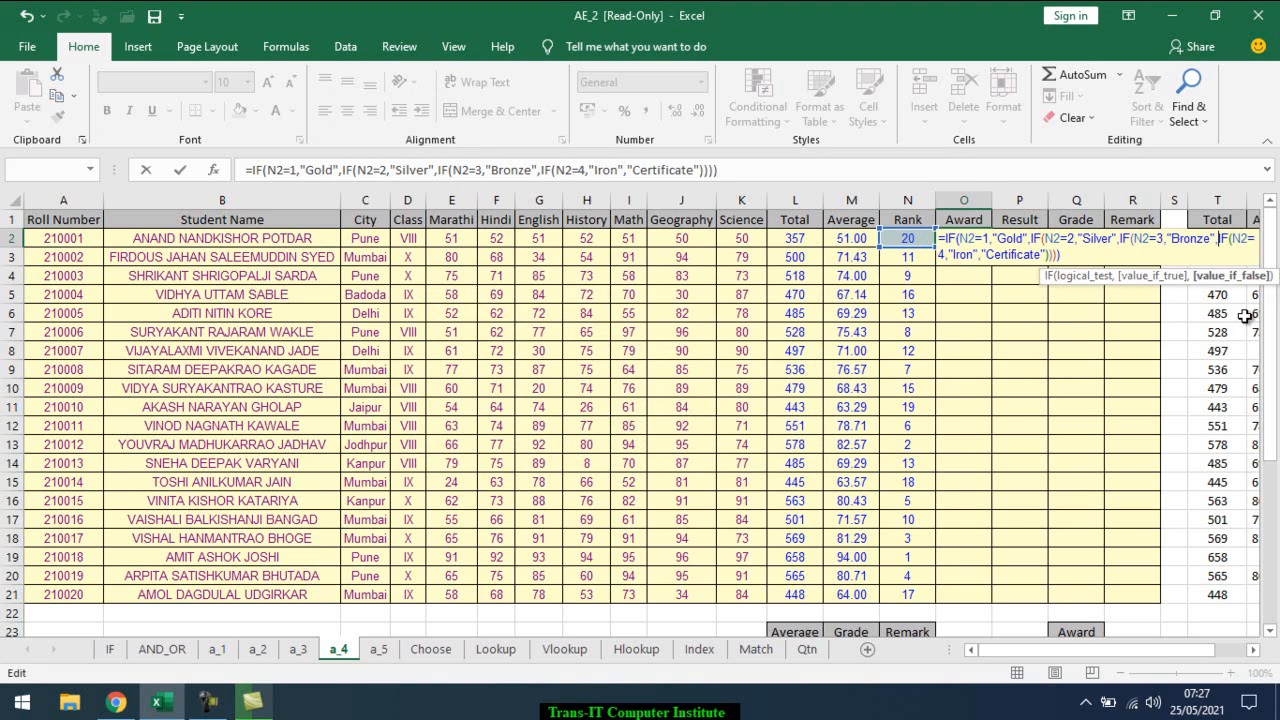
key(Enter)
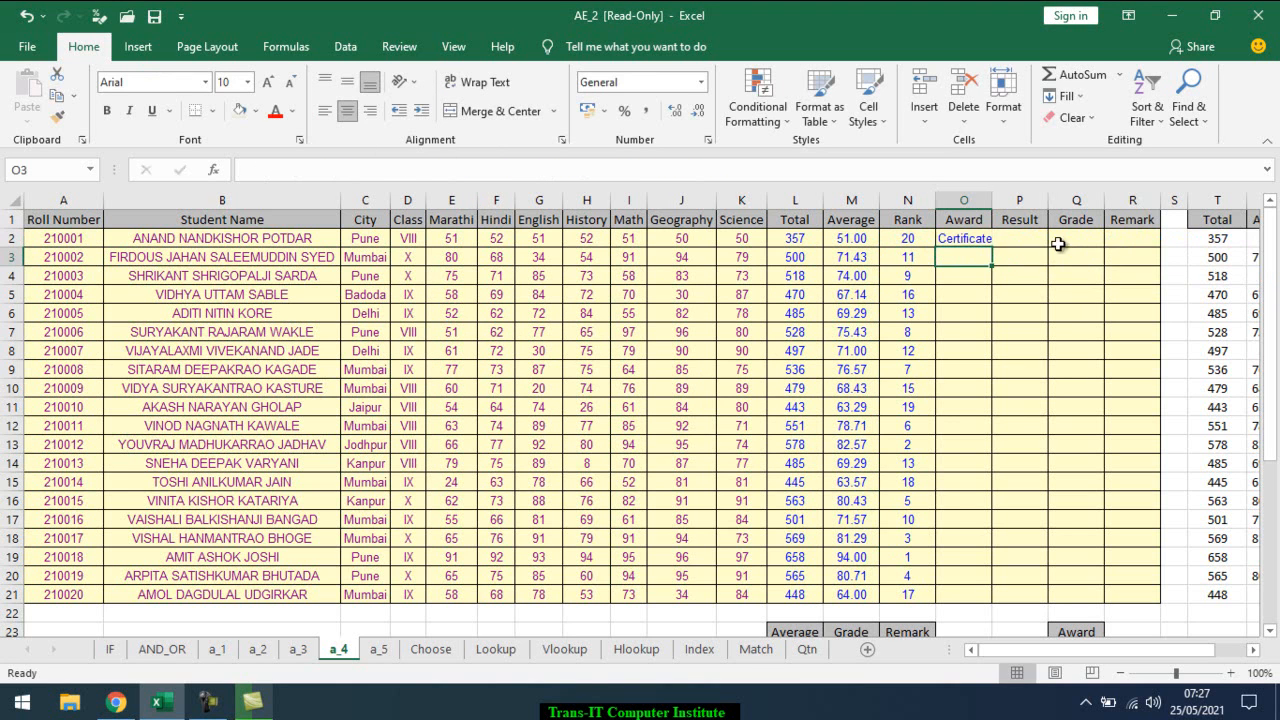
click(963, 238)
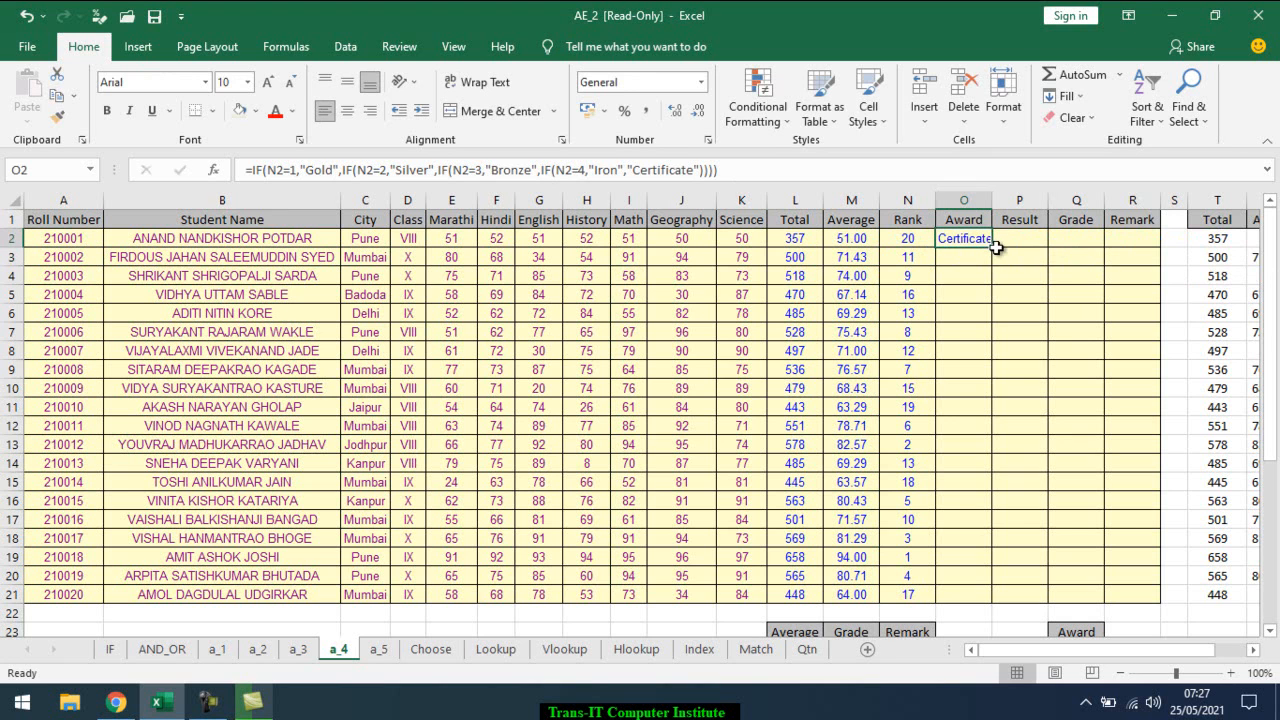
drag(963, 238, 963, 594)
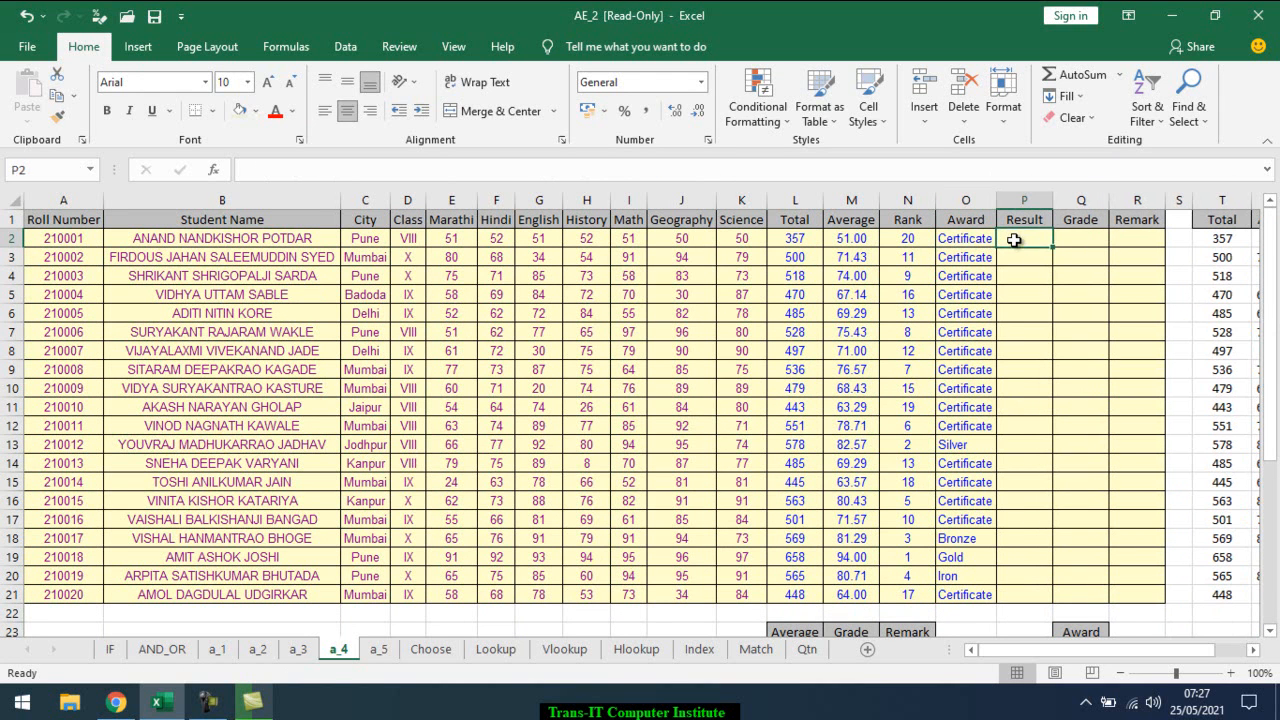
Start P2's IF(AND) formula with conditions E2>=35, F2>=35 and G2>=35.
text(=)
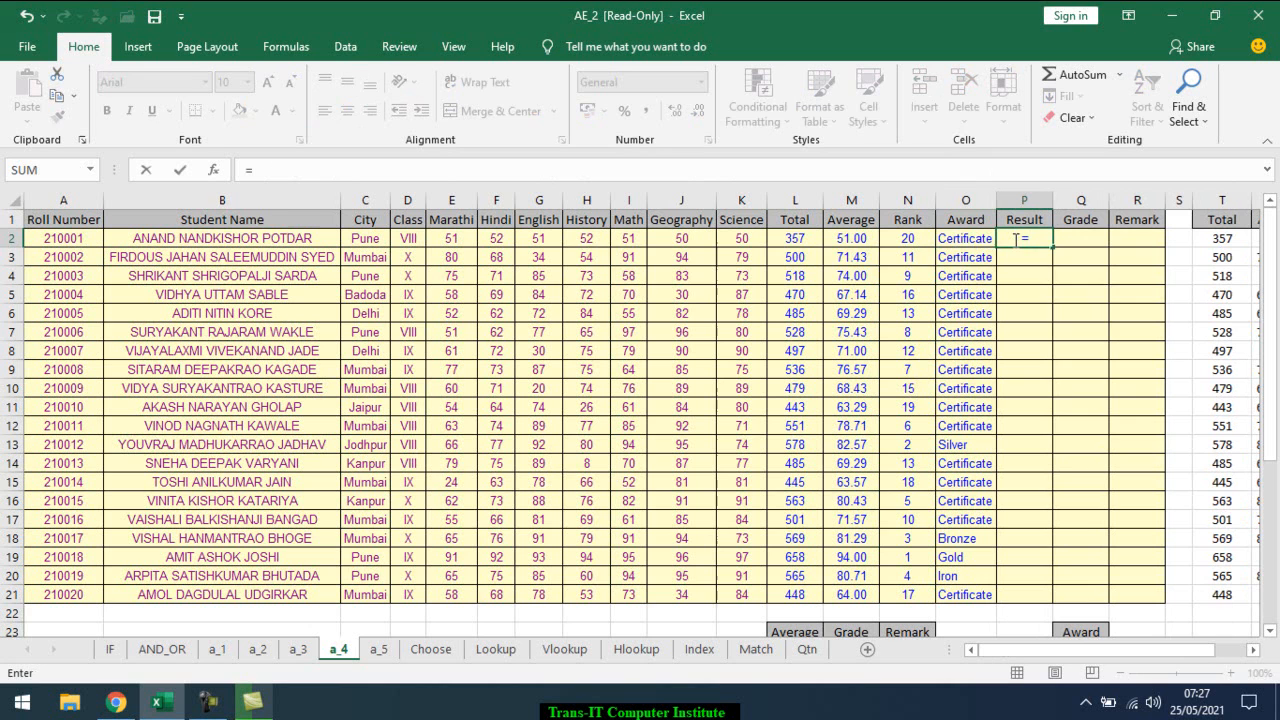
text(IF()
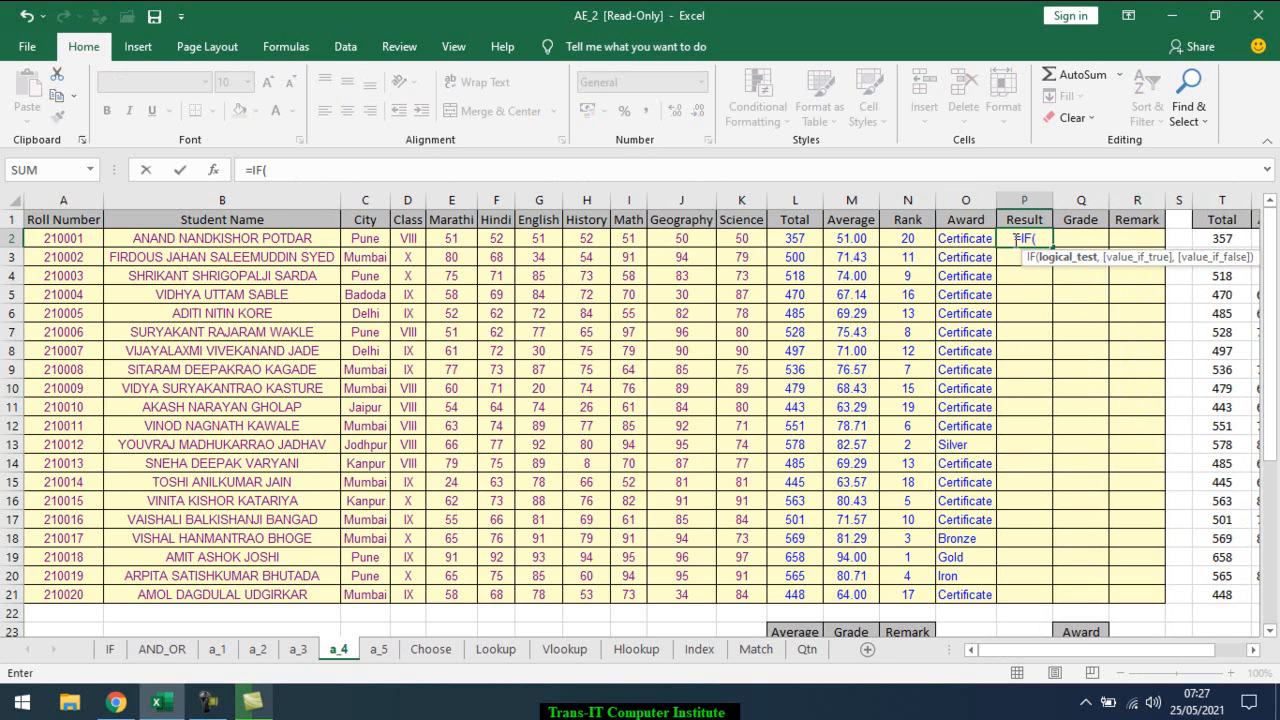
text(AND()
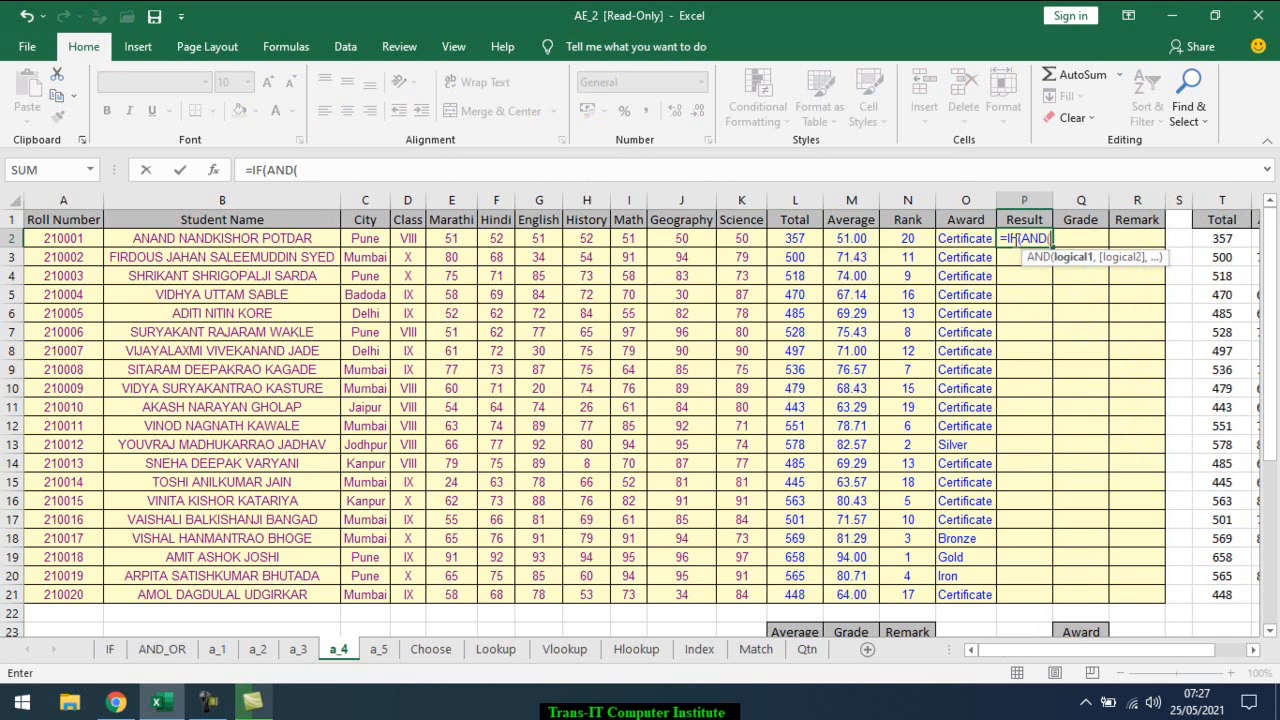
click(794, 238)
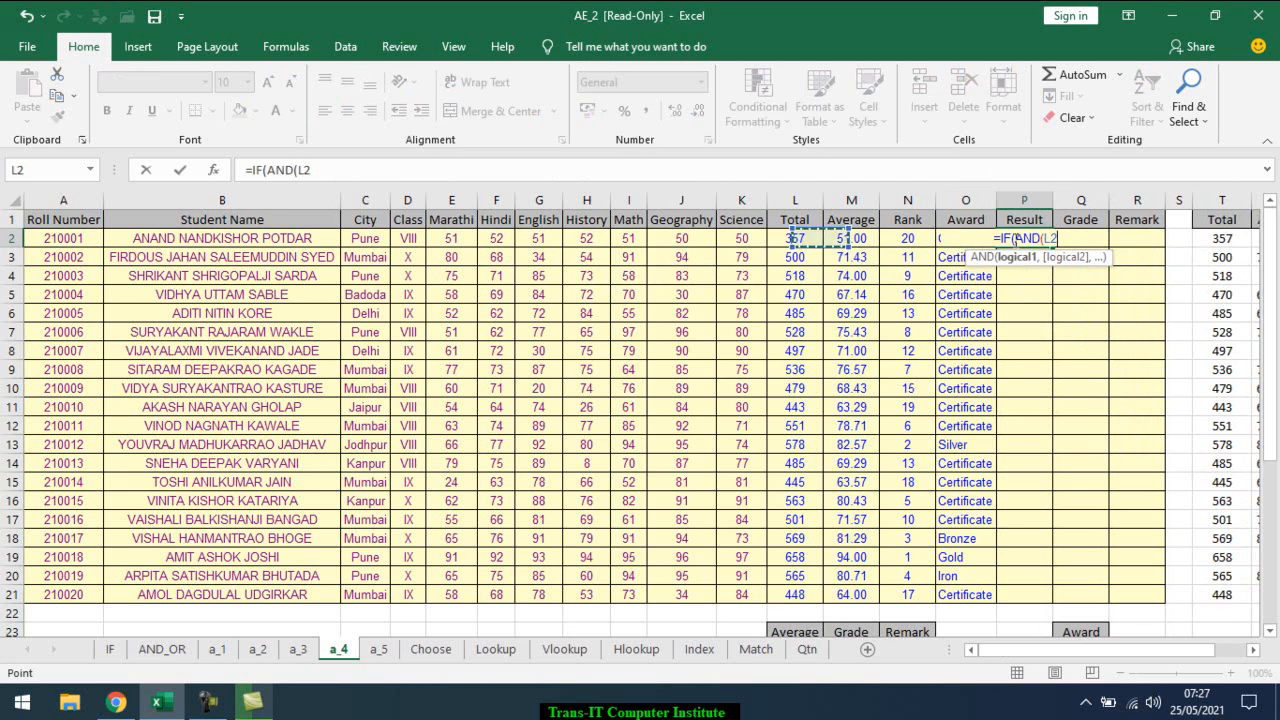
click(451, 238)
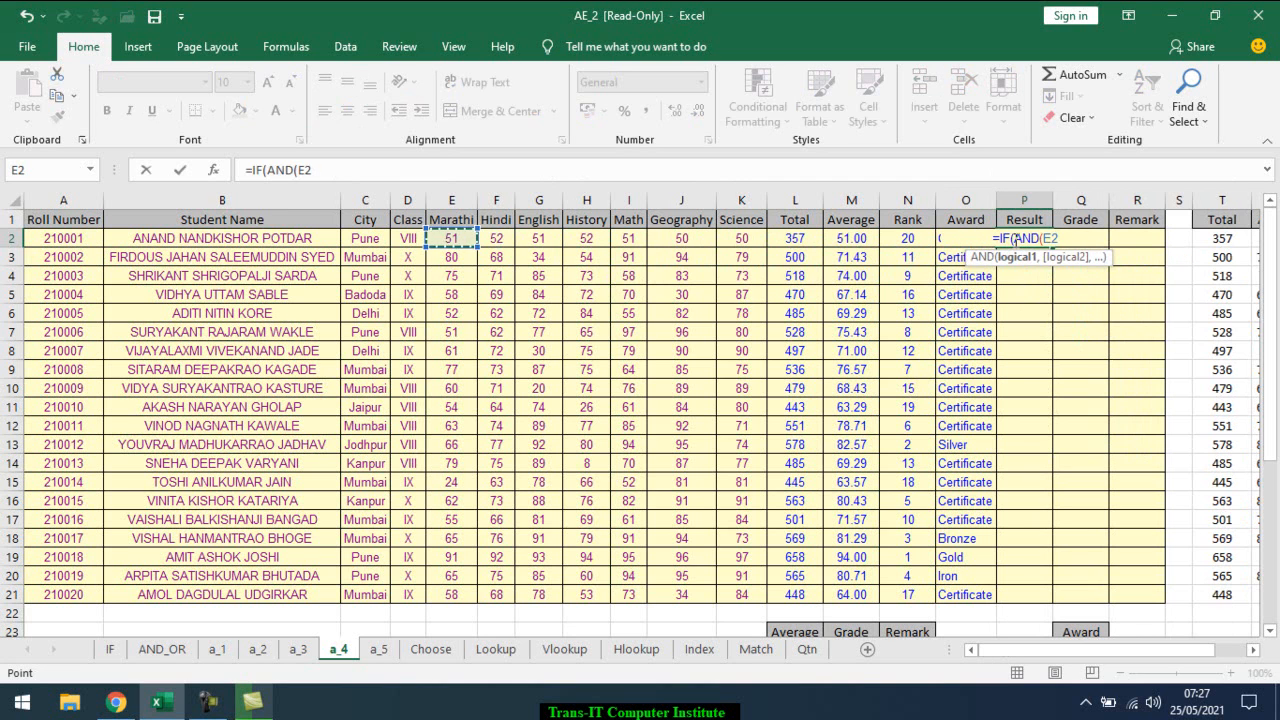
text(>=35)
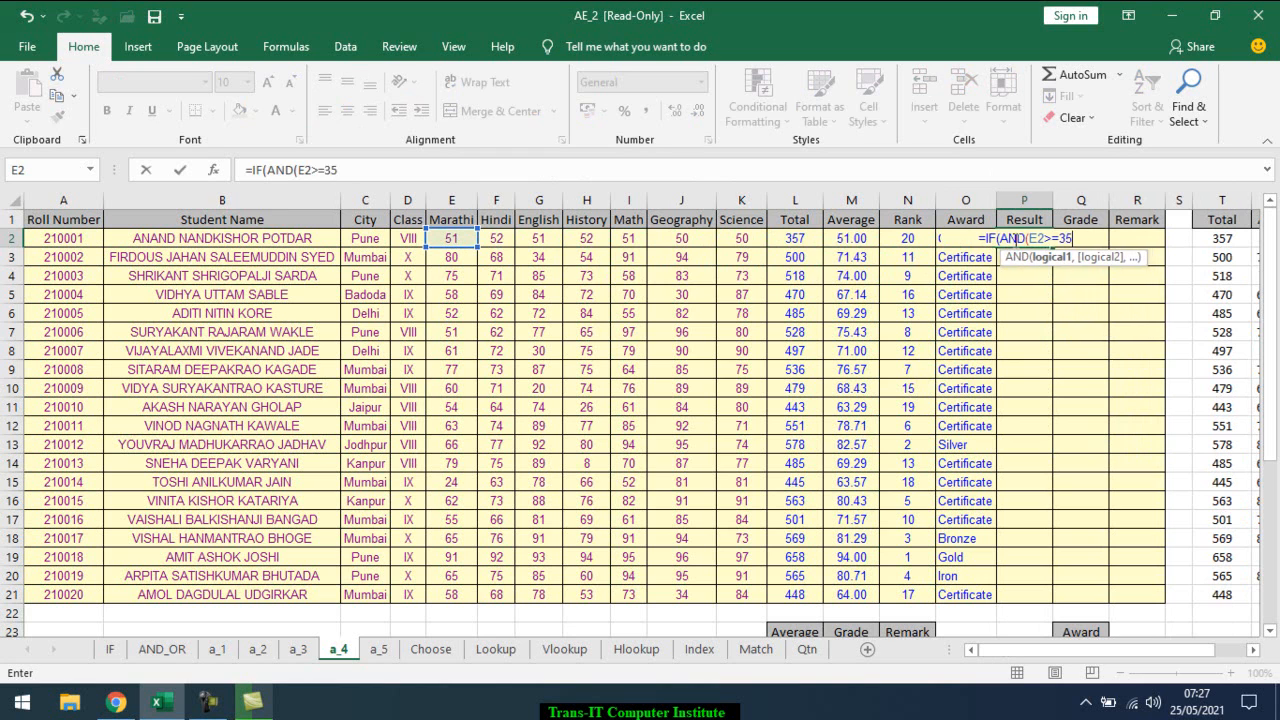
text(,)
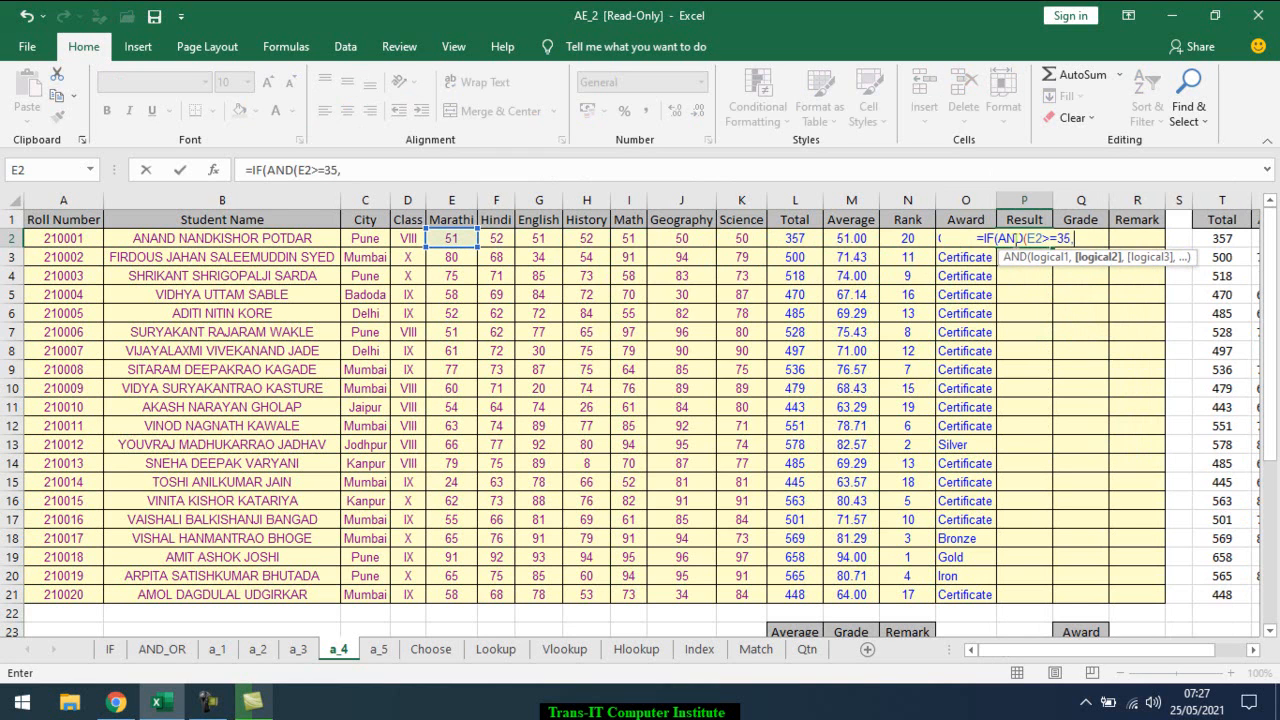
click(540, 238)
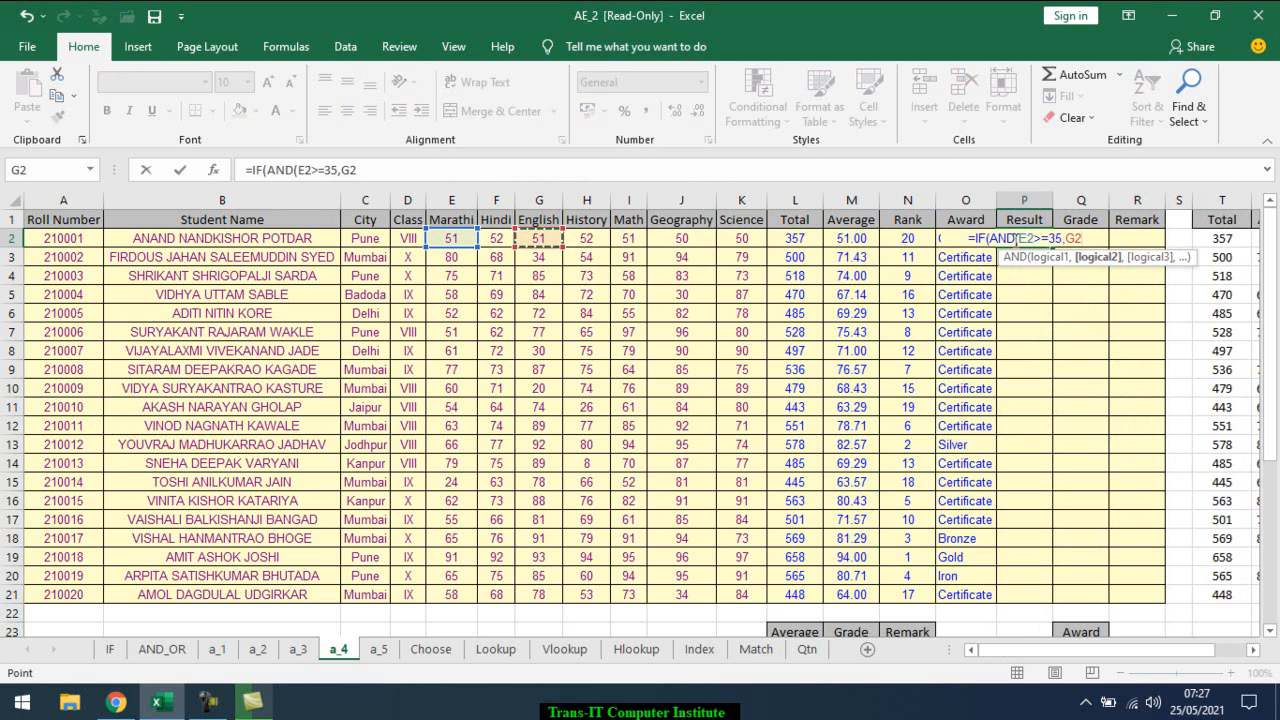
click(495, 238)
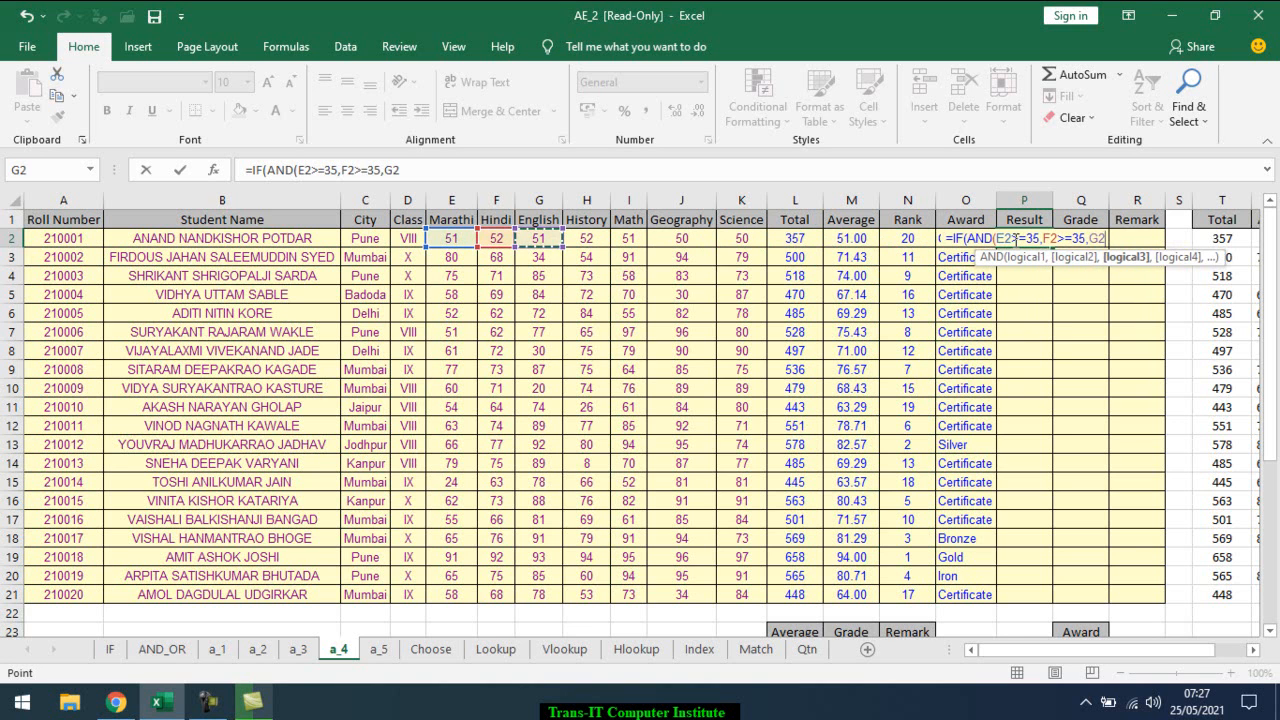
text(G2>=35,)
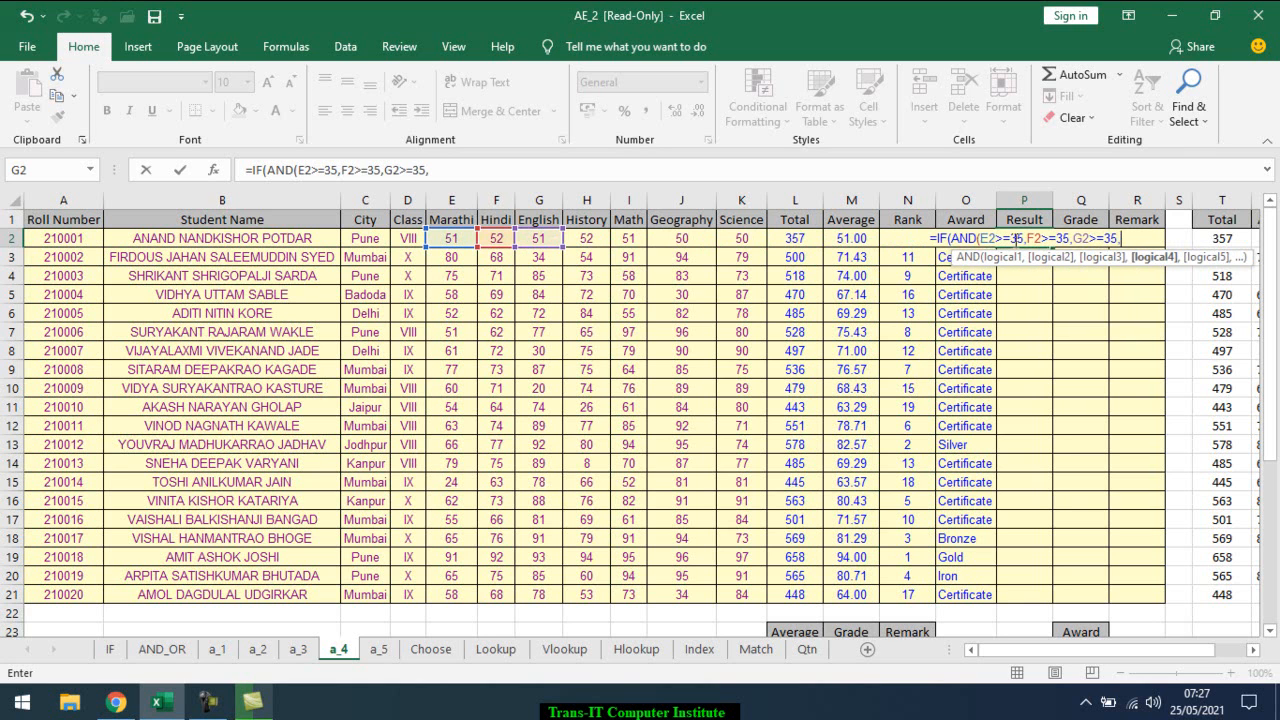
Add the H2, J2 and K2 >=35 conditions with "Pass" and "Fail" outcomes, and confirm.
click(627, 238)
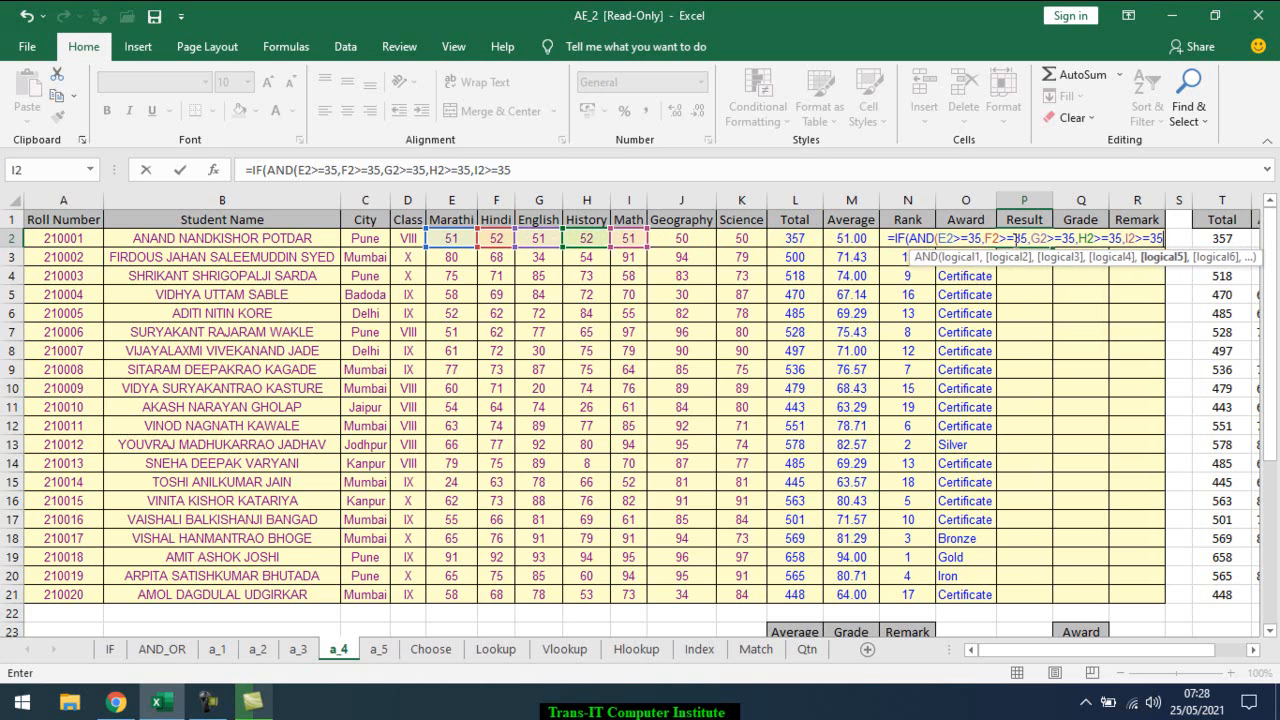
click(741, 238)
text(,J2>=35,)
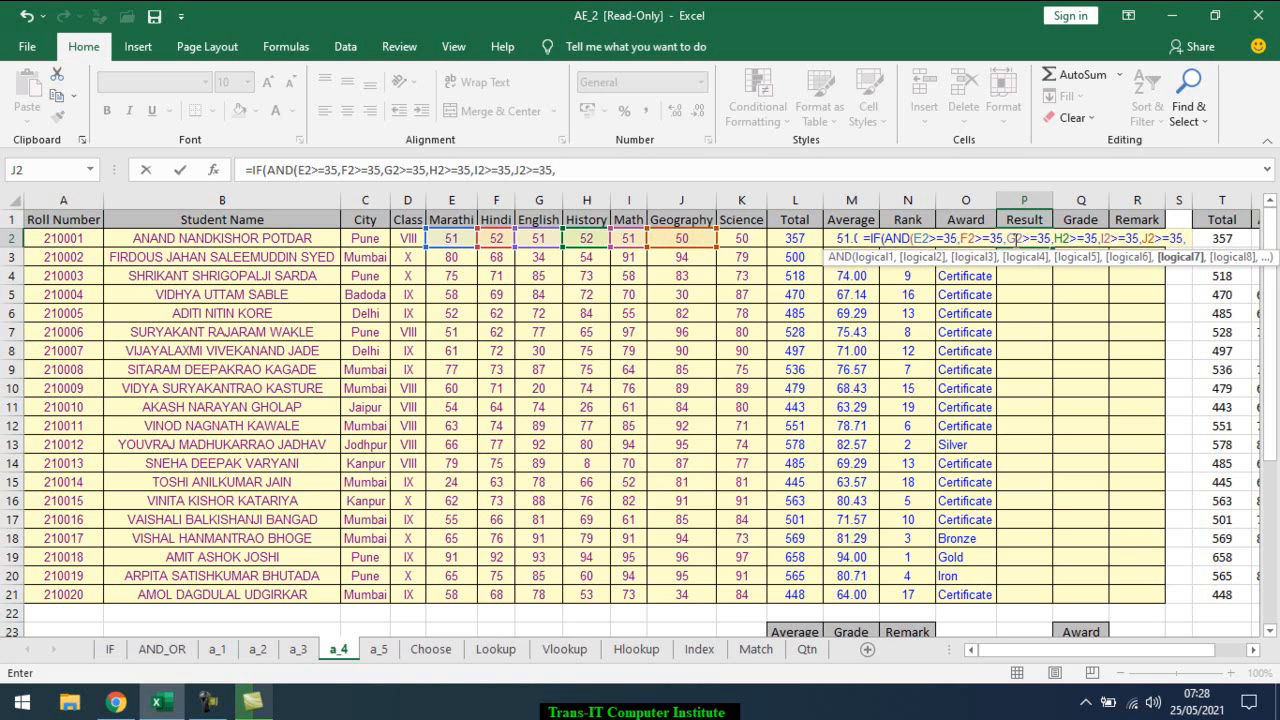
click(741, 238)
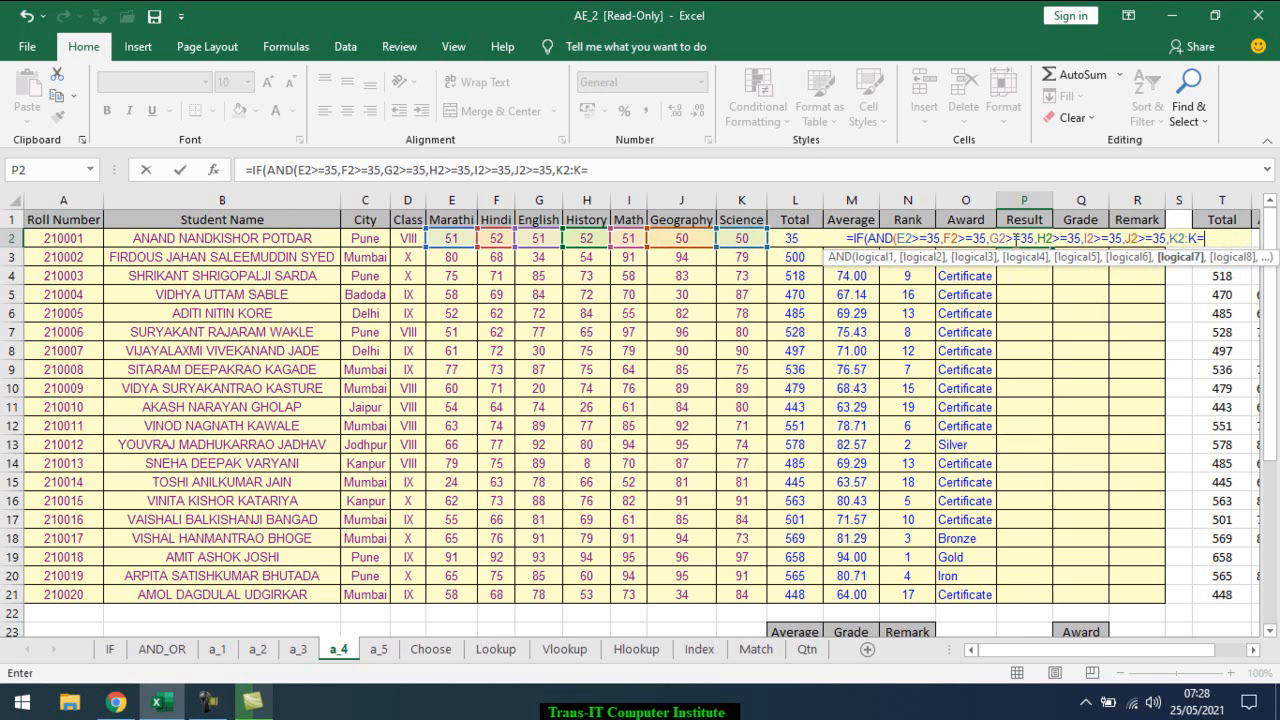
text(=35)
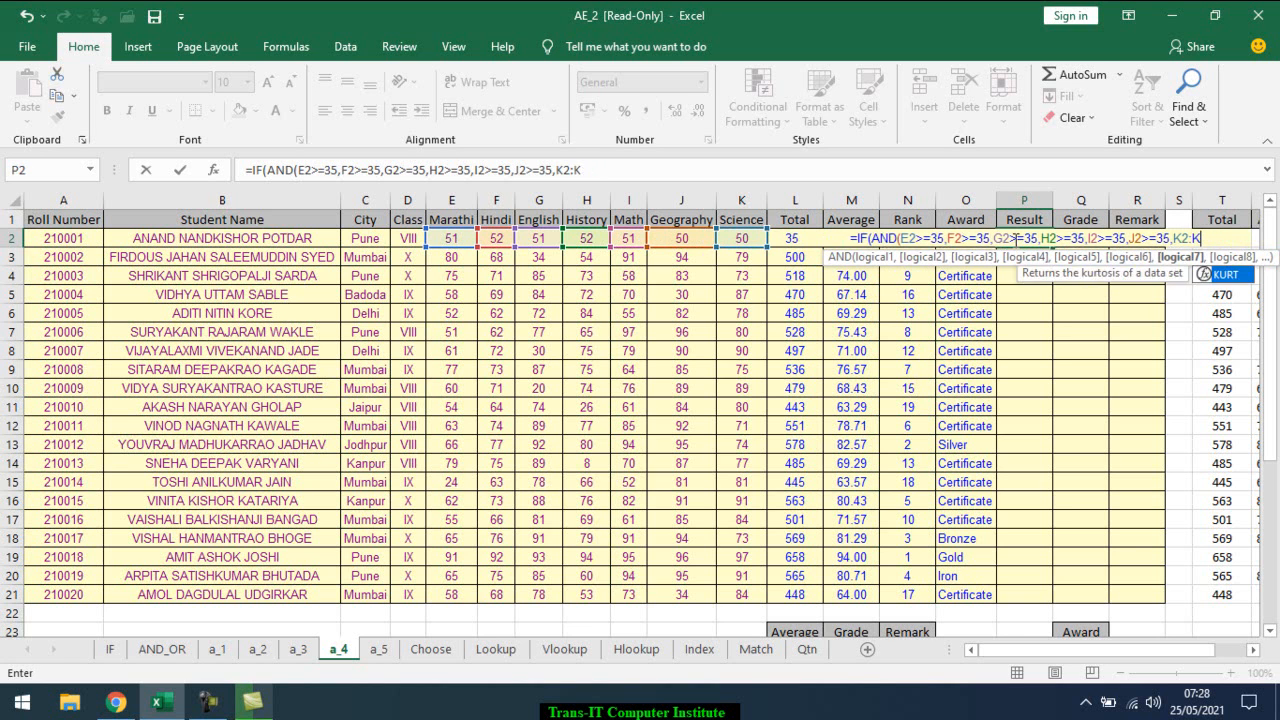
text(>=35))
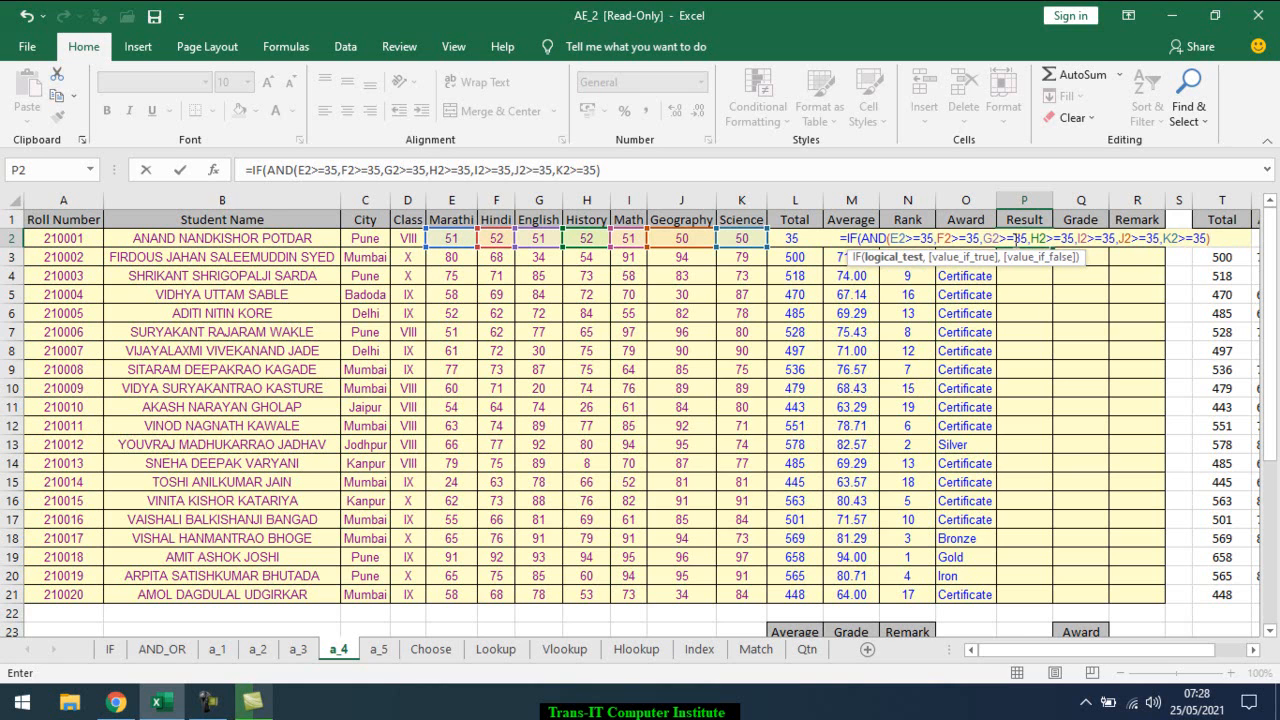
text(,)
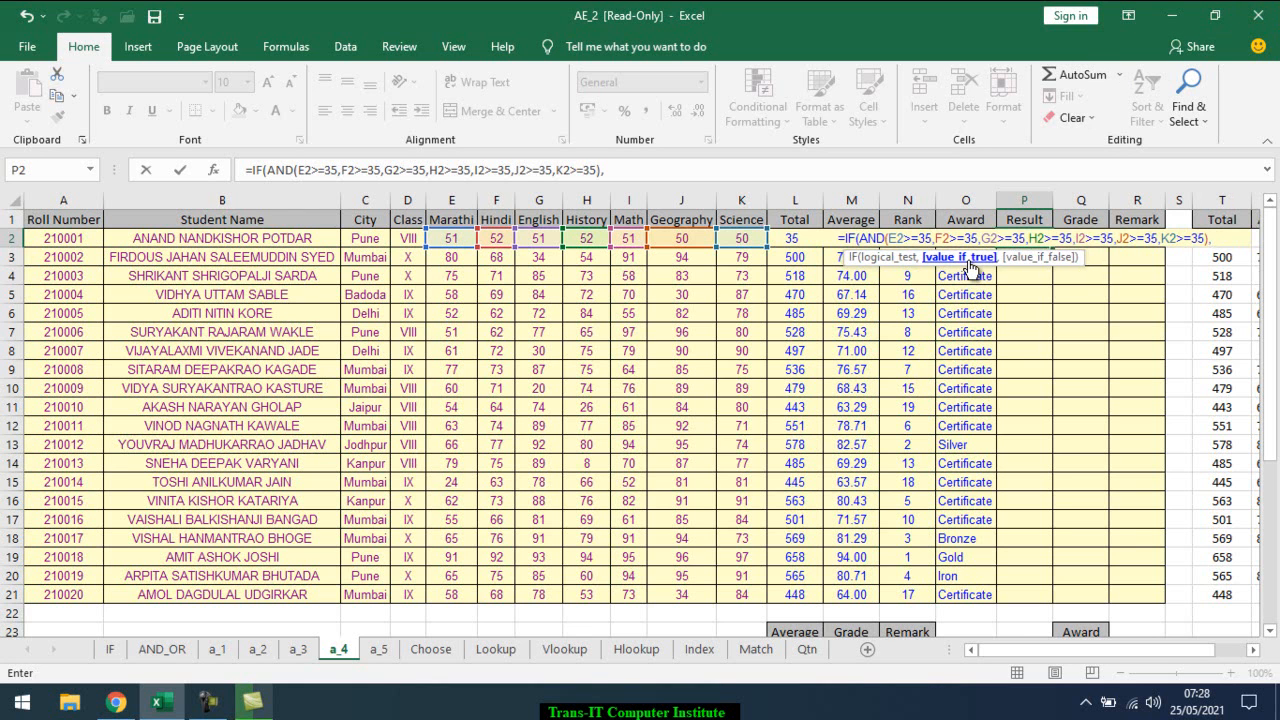
text("Pass")
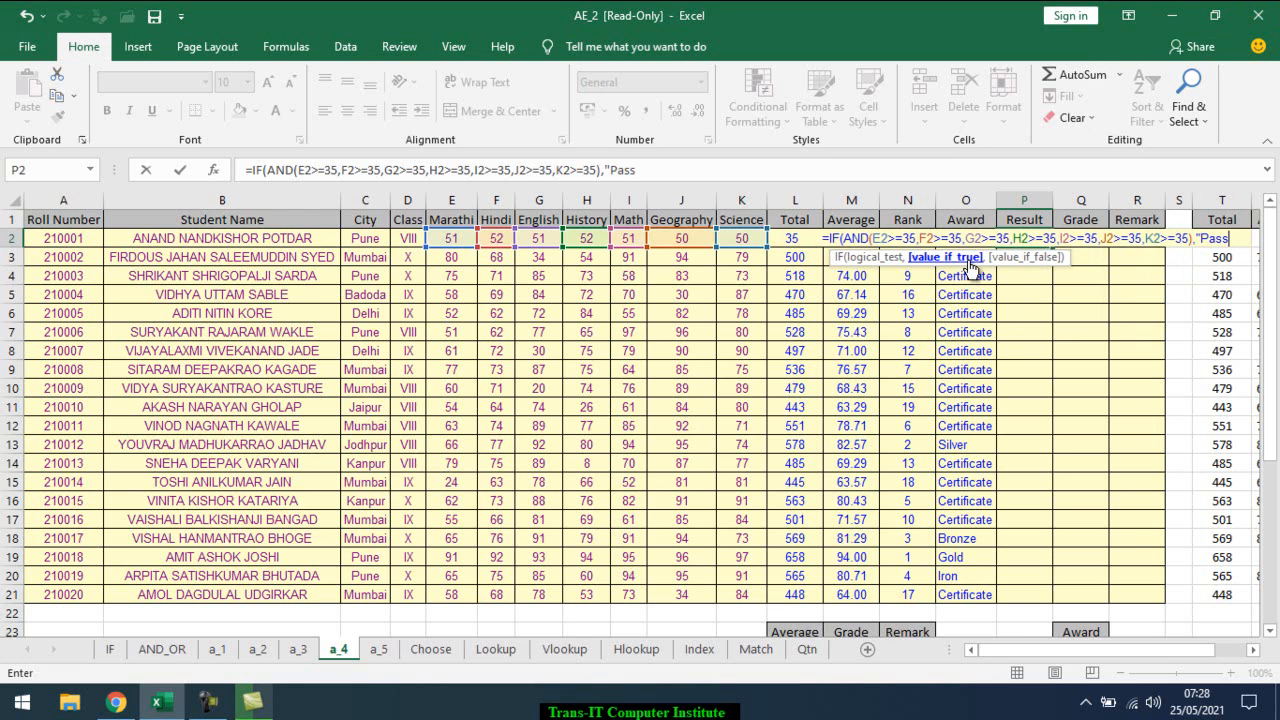
text(,"Fail")))
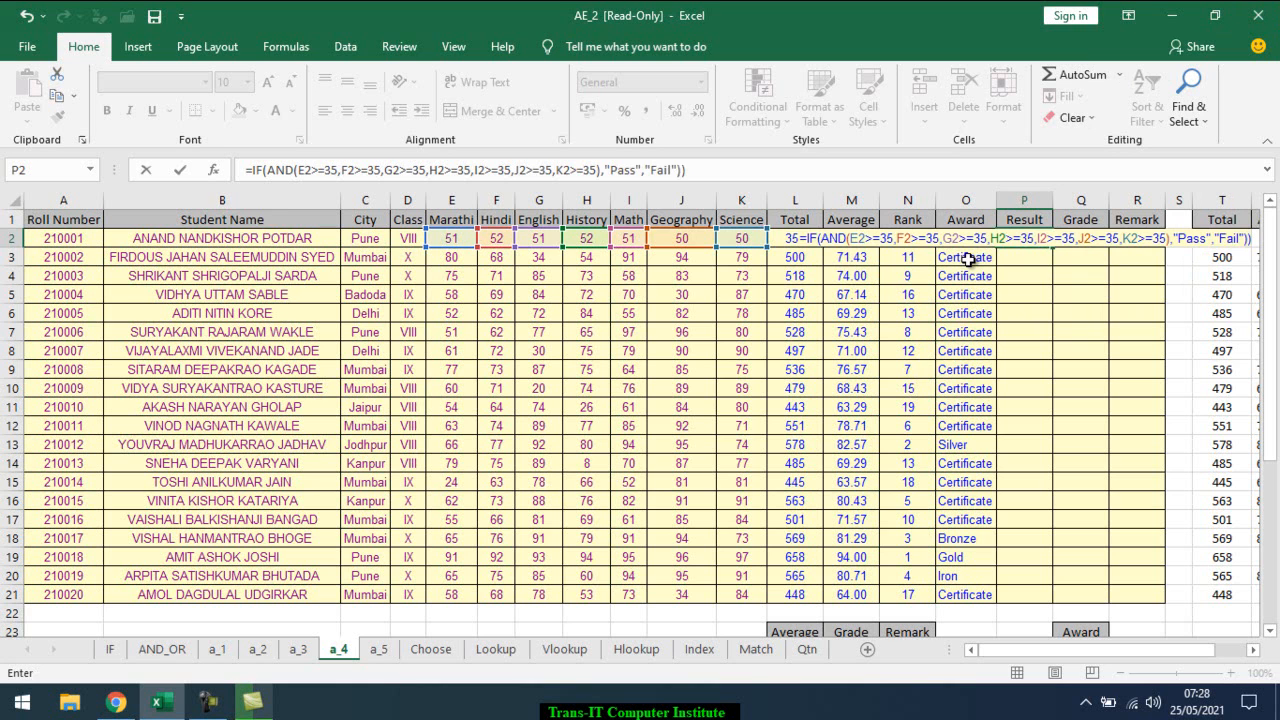
key(Enter)
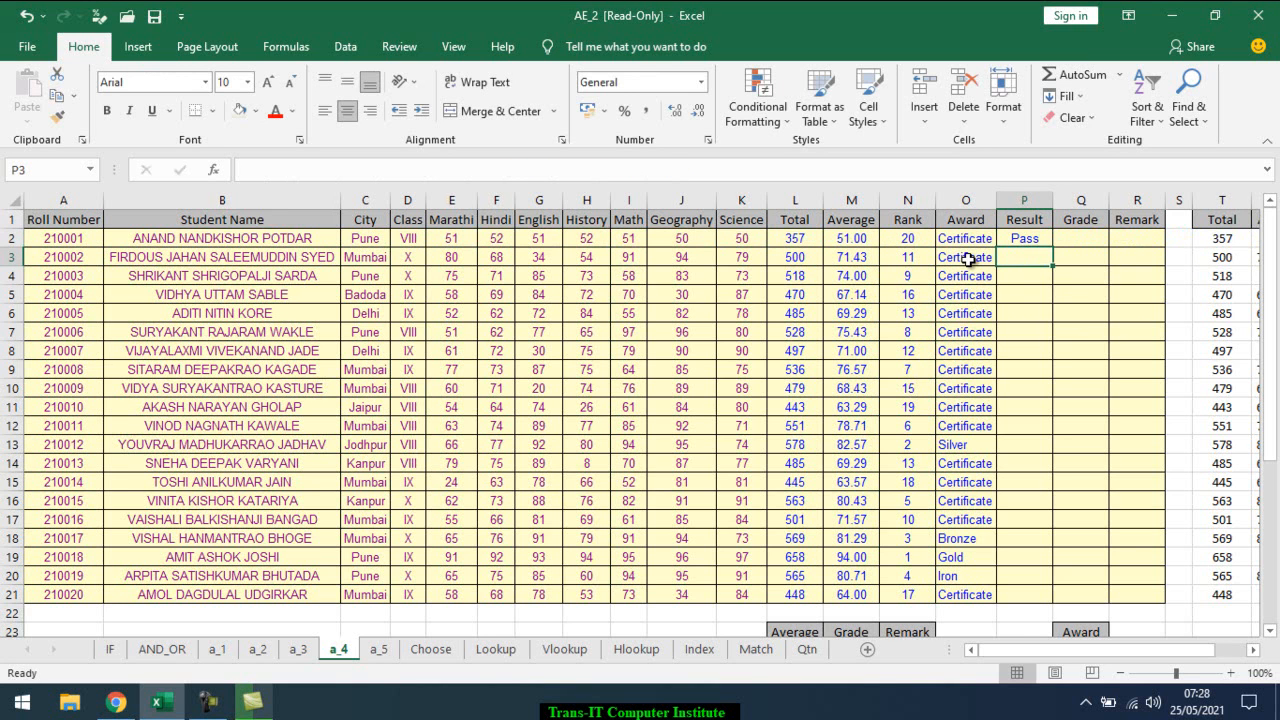
Copy the Pass/Fail Result formula from P2 down to P21.
click(1024, 238)
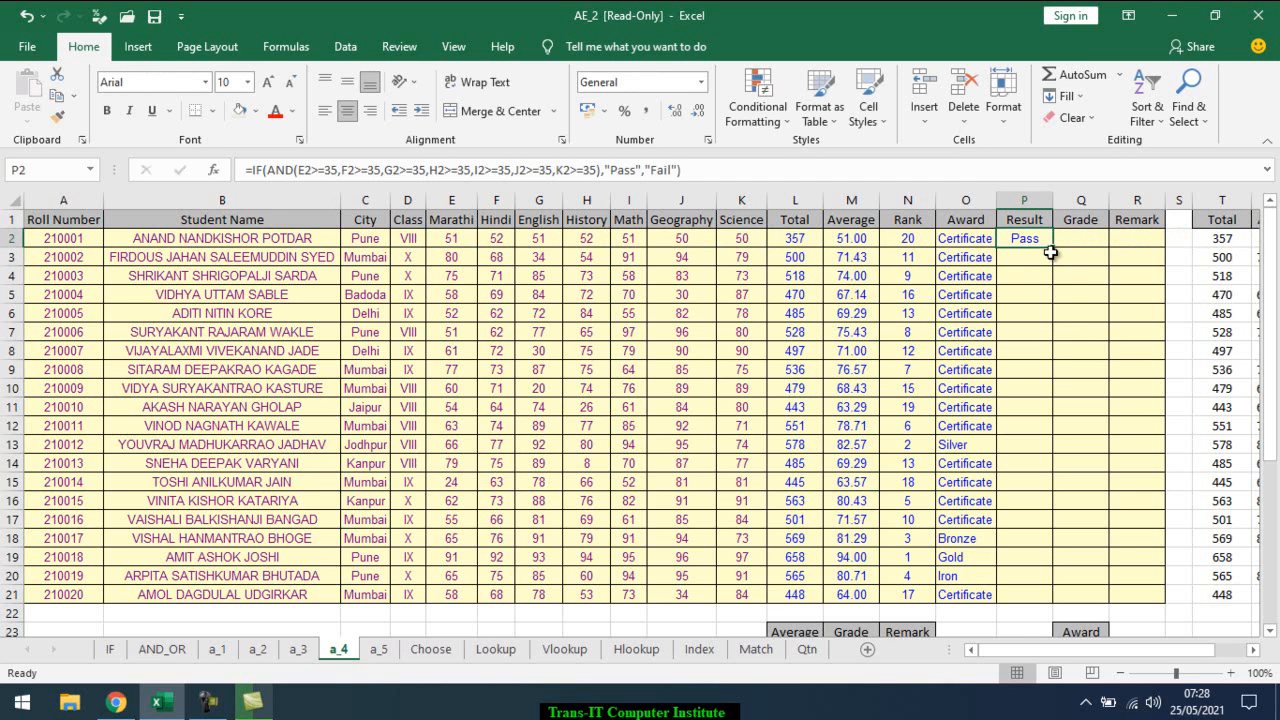
drag(1024, 238, 1024, 594)
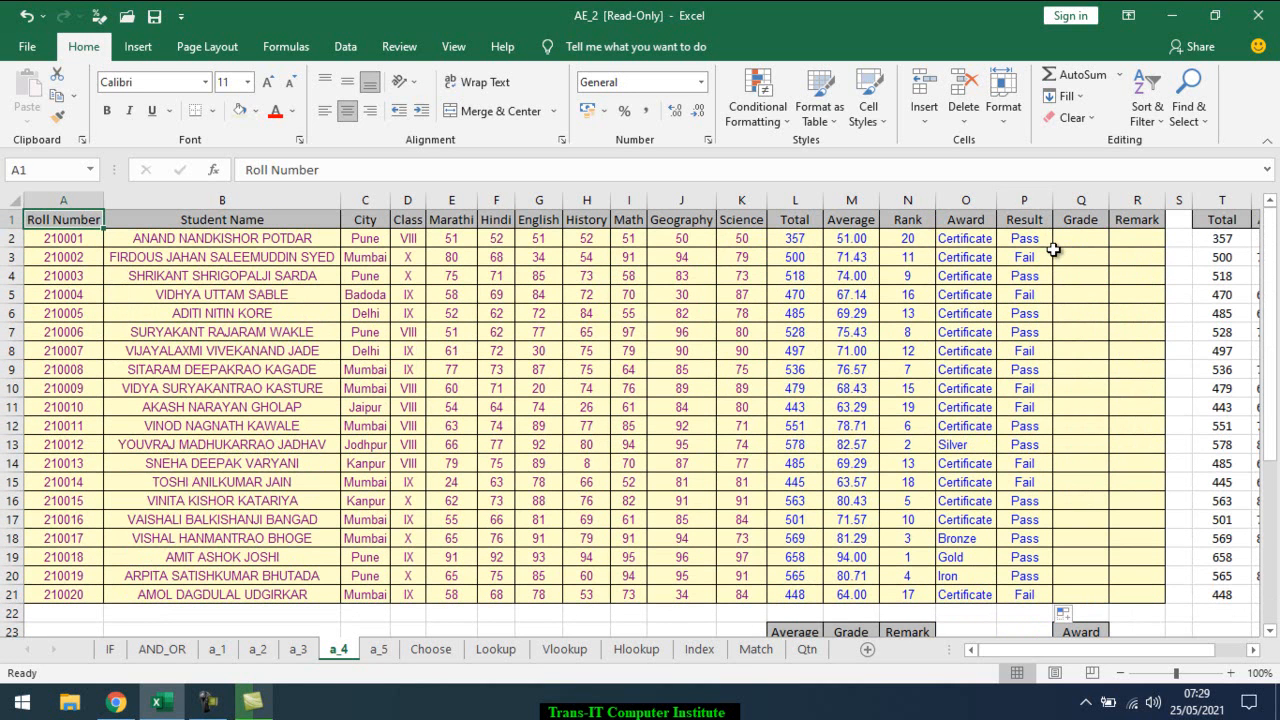
click(1080, 238)
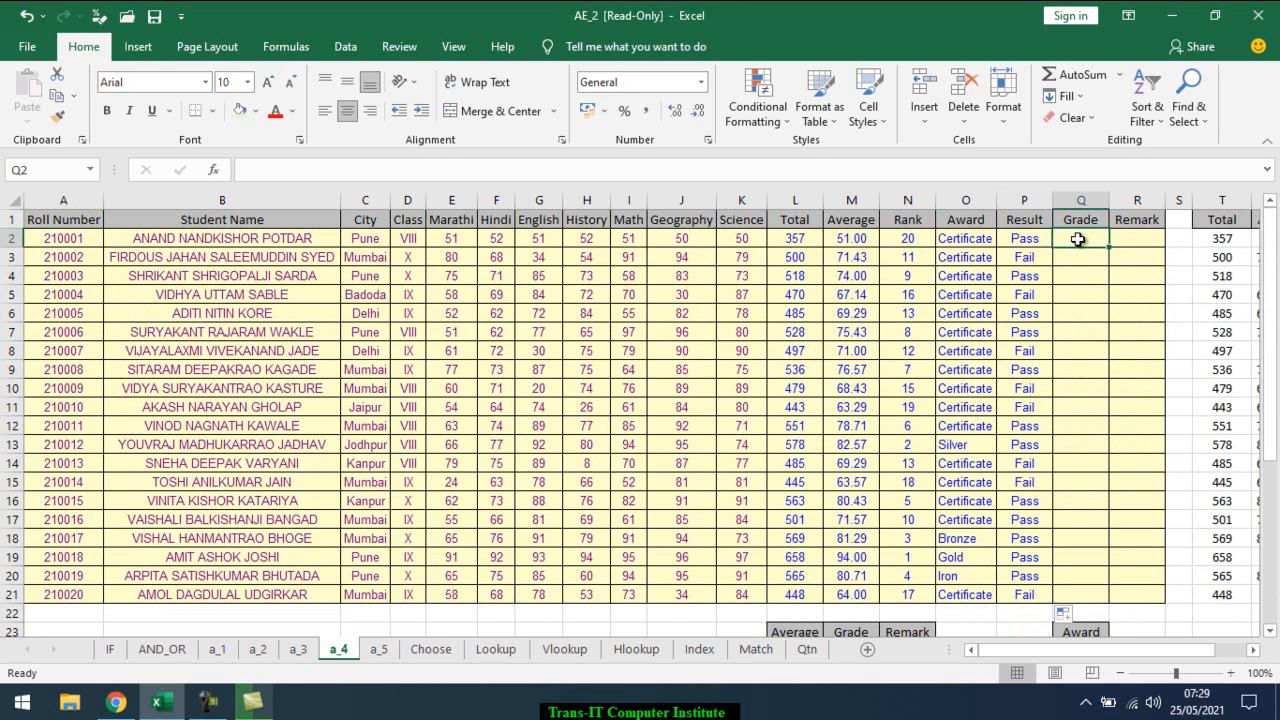
Begin Q2's nested IF on average M2: Distinction for >=75, First Class for >=60.
text(=IF()
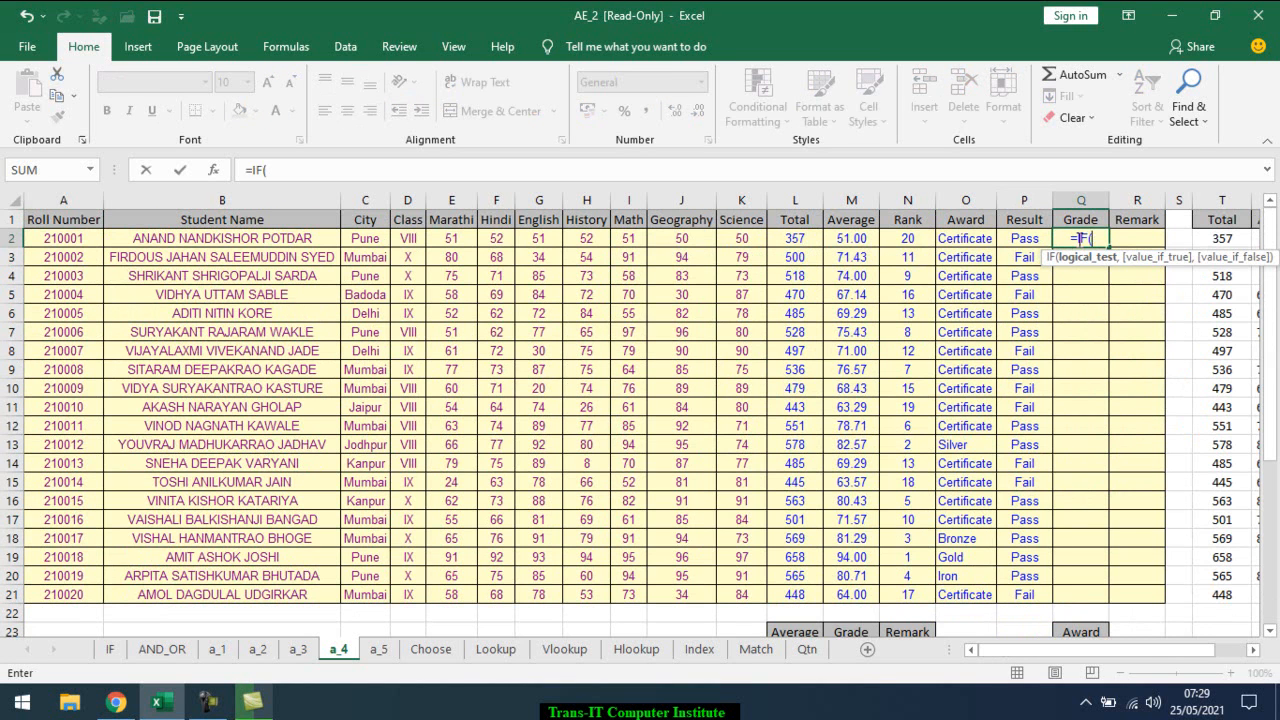
click(851, 238)
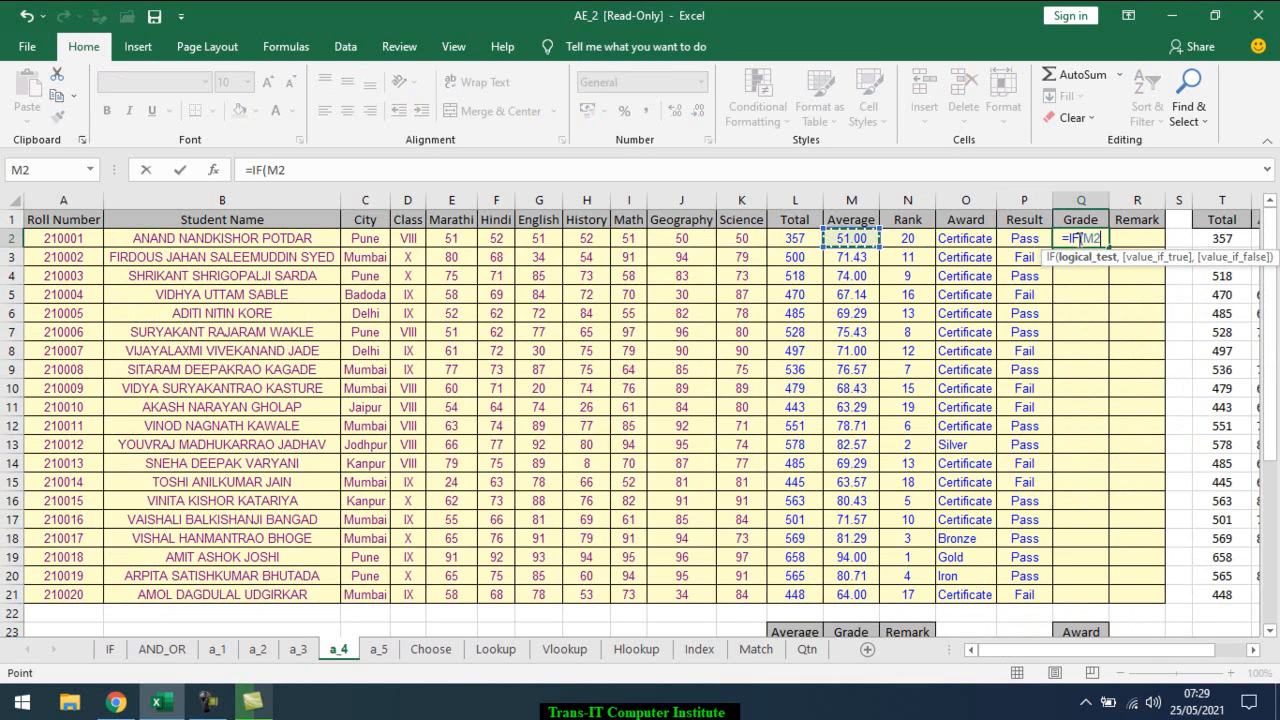
text(>=)
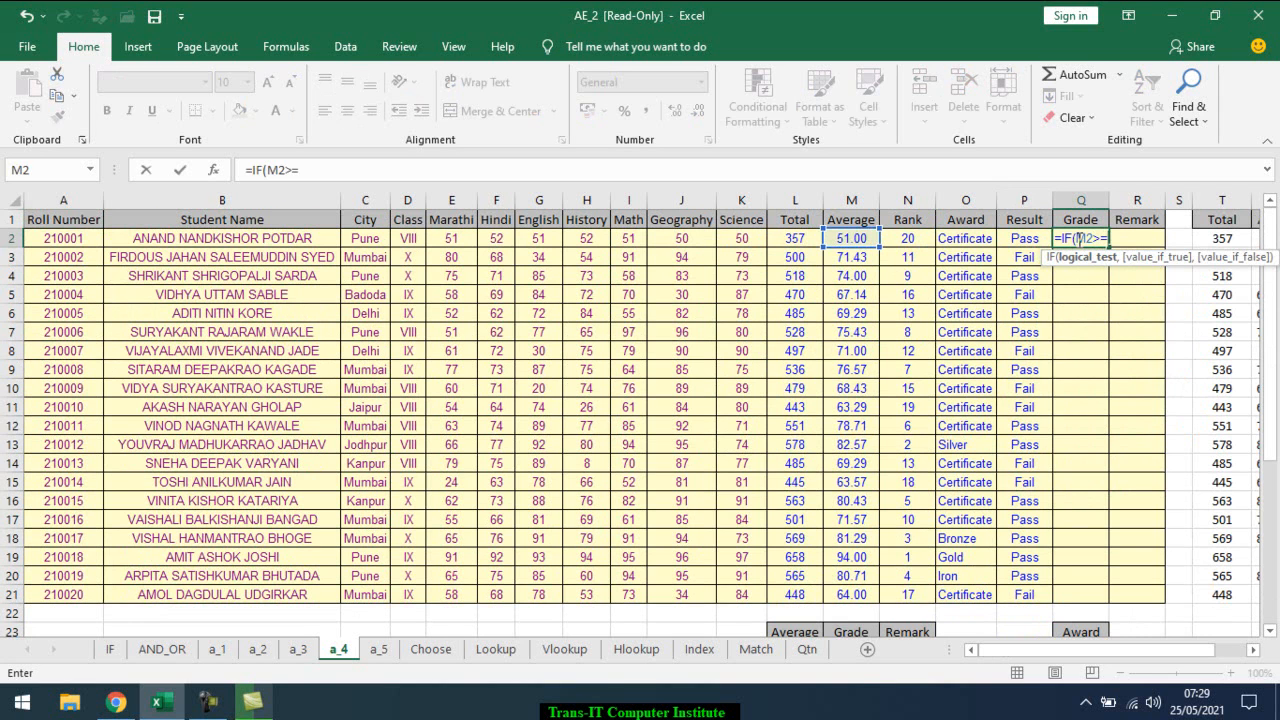
text(75,)
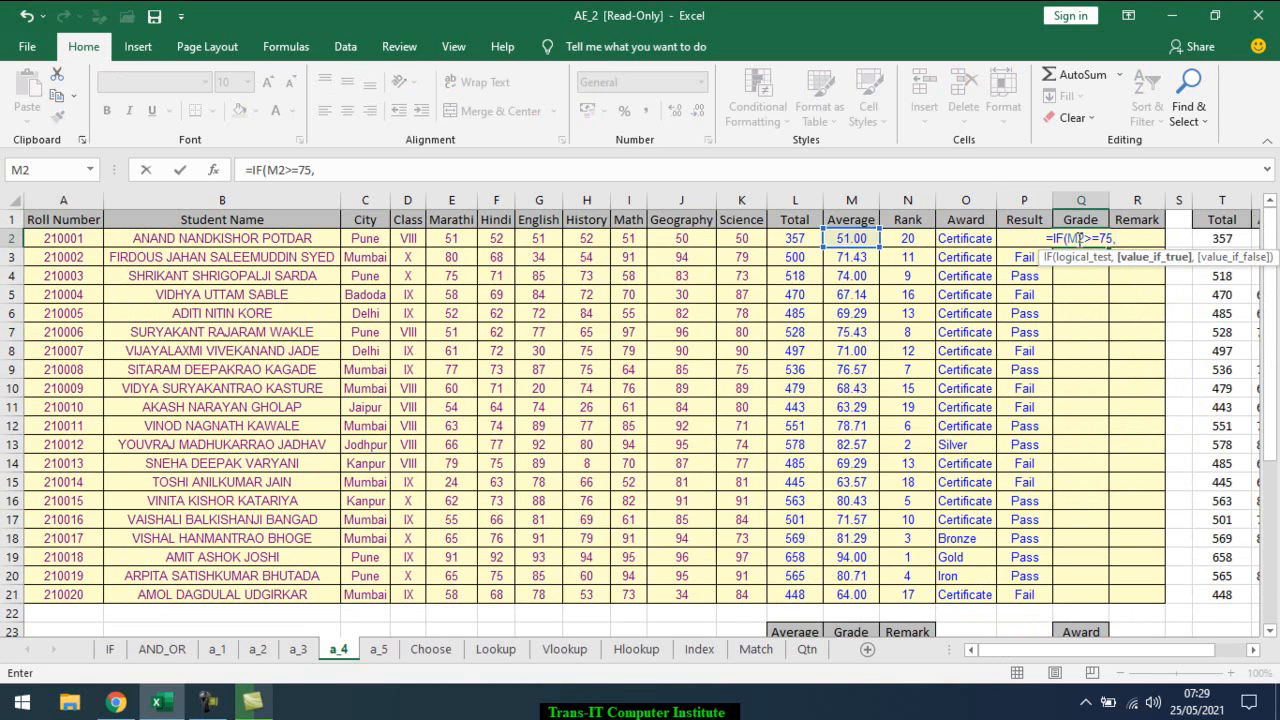
text("Distinction)
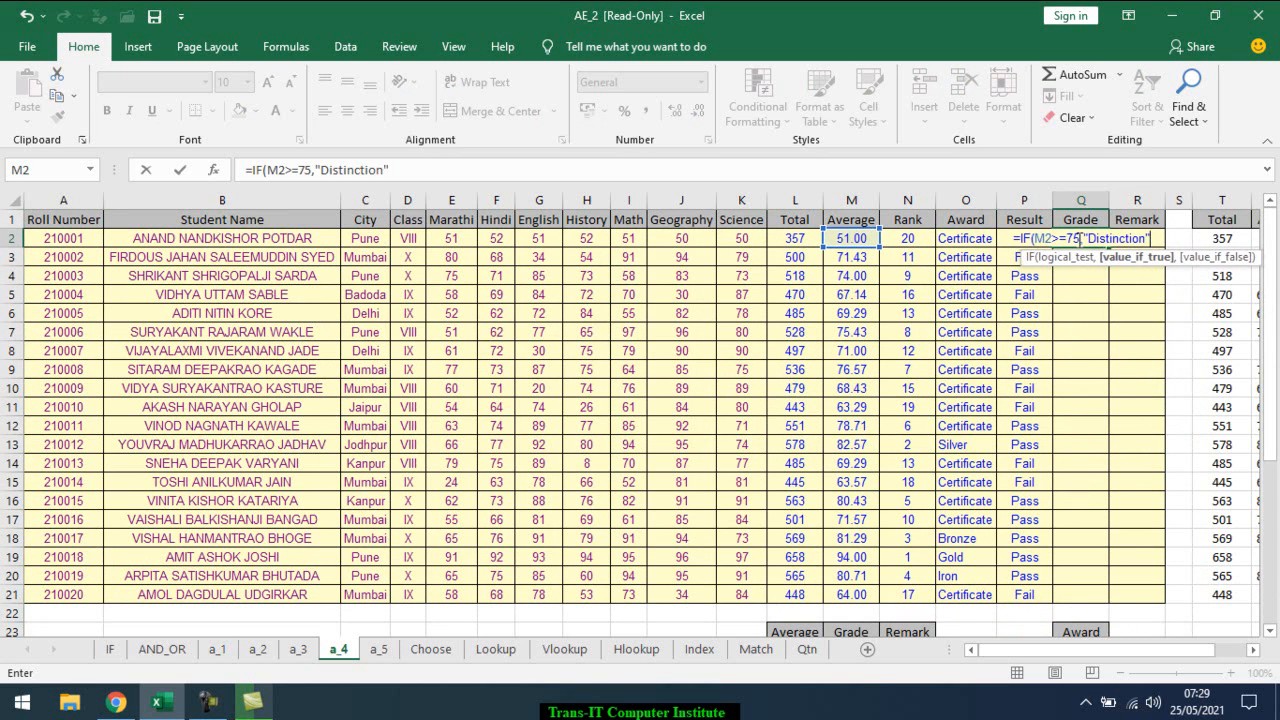
text(,)
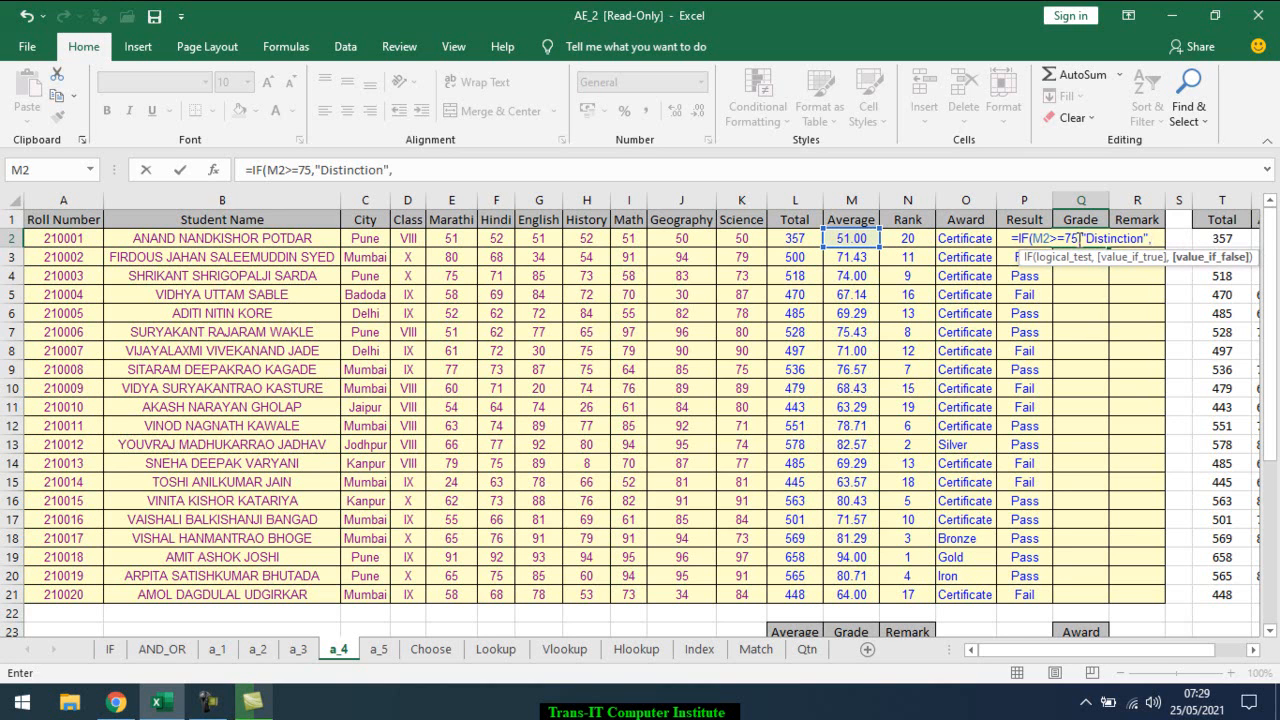
text(,if)
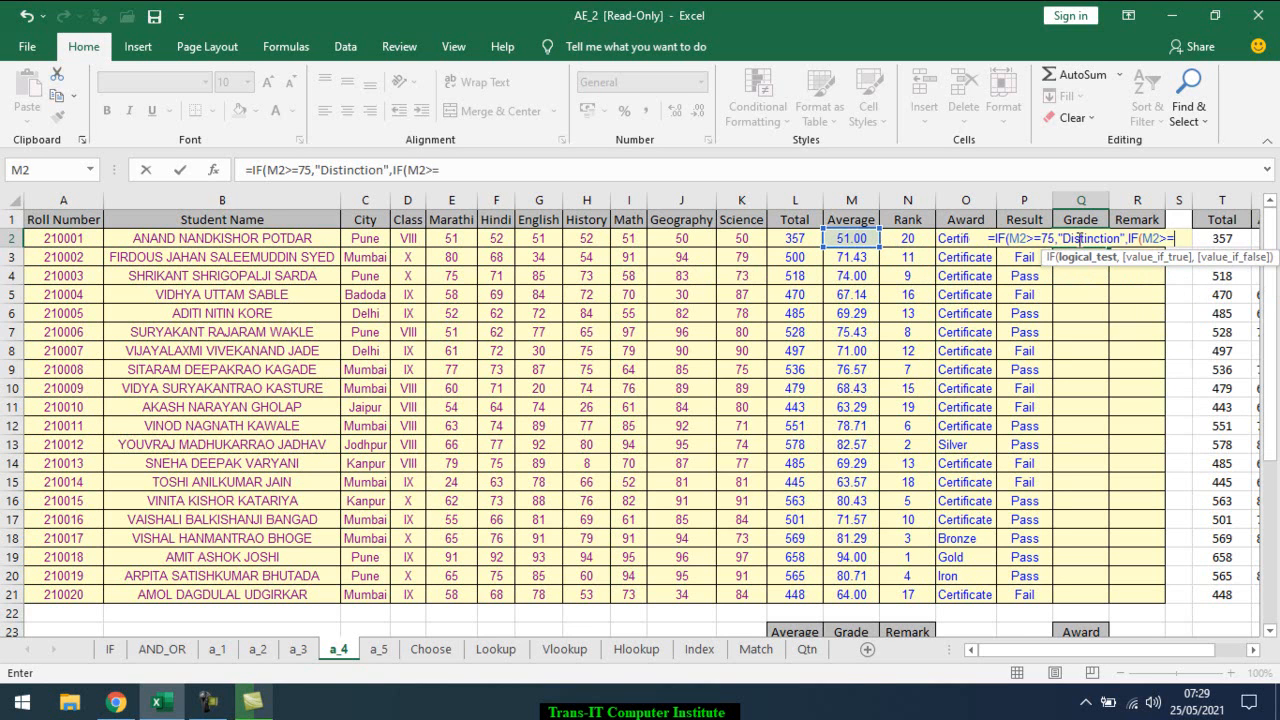
text(60)
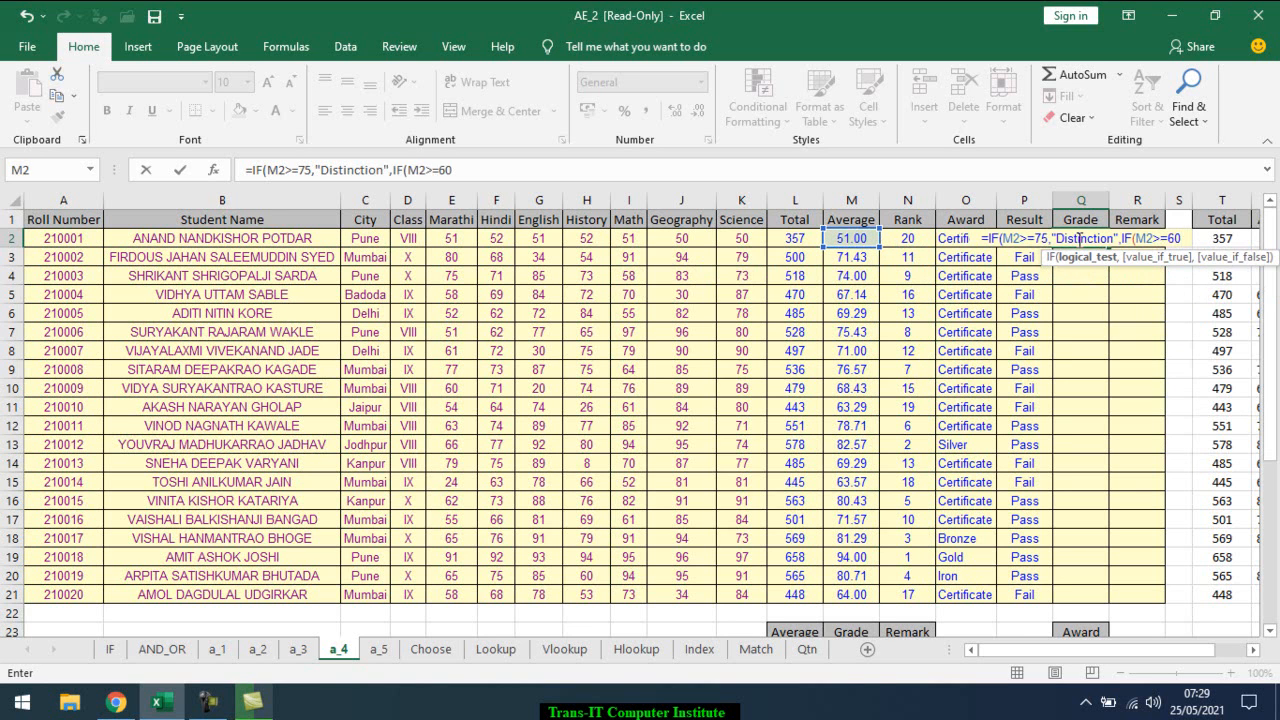
text(,)
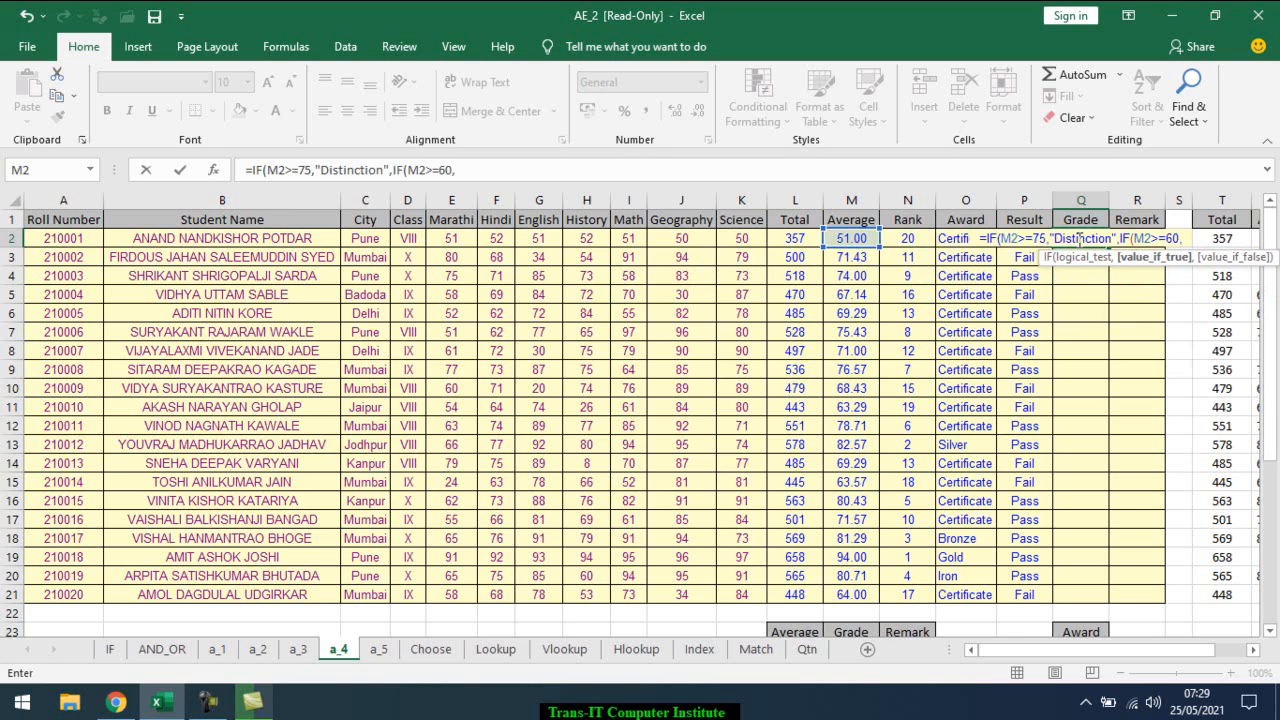
text(First Class",)
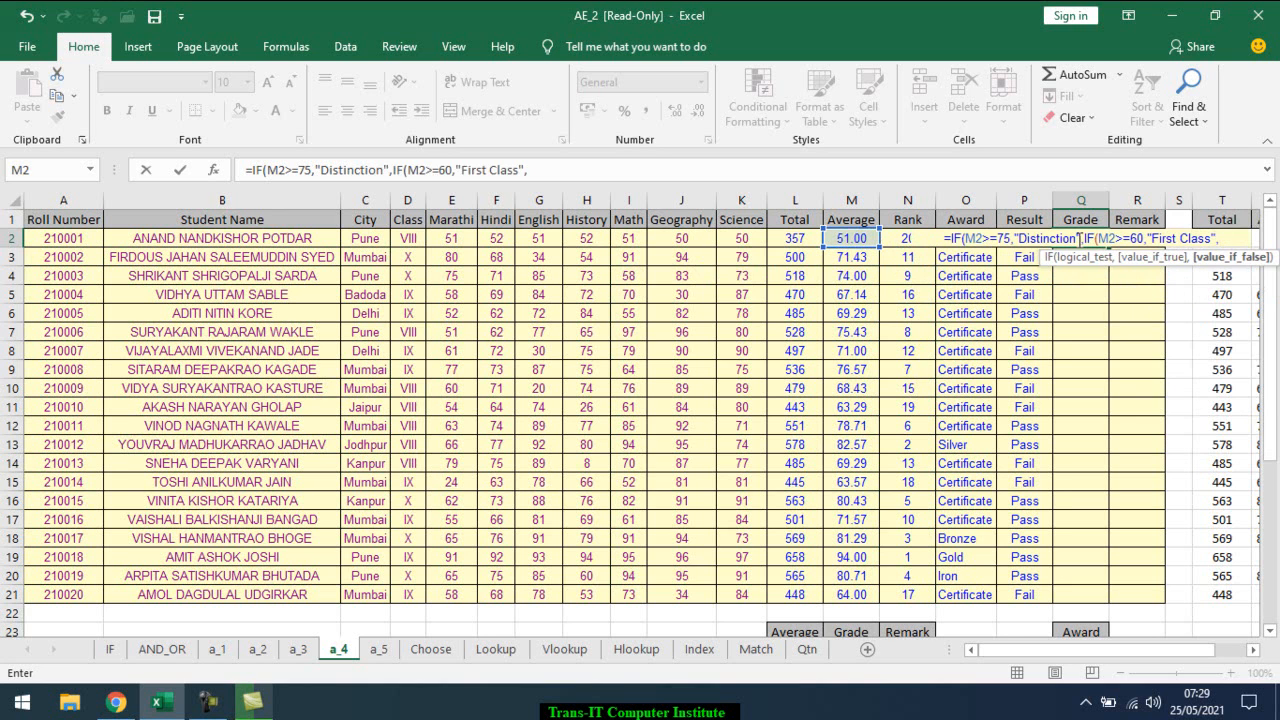
Add Second Class for >=40, Pass for >=35, else Fail, and close the formula.
text(if)
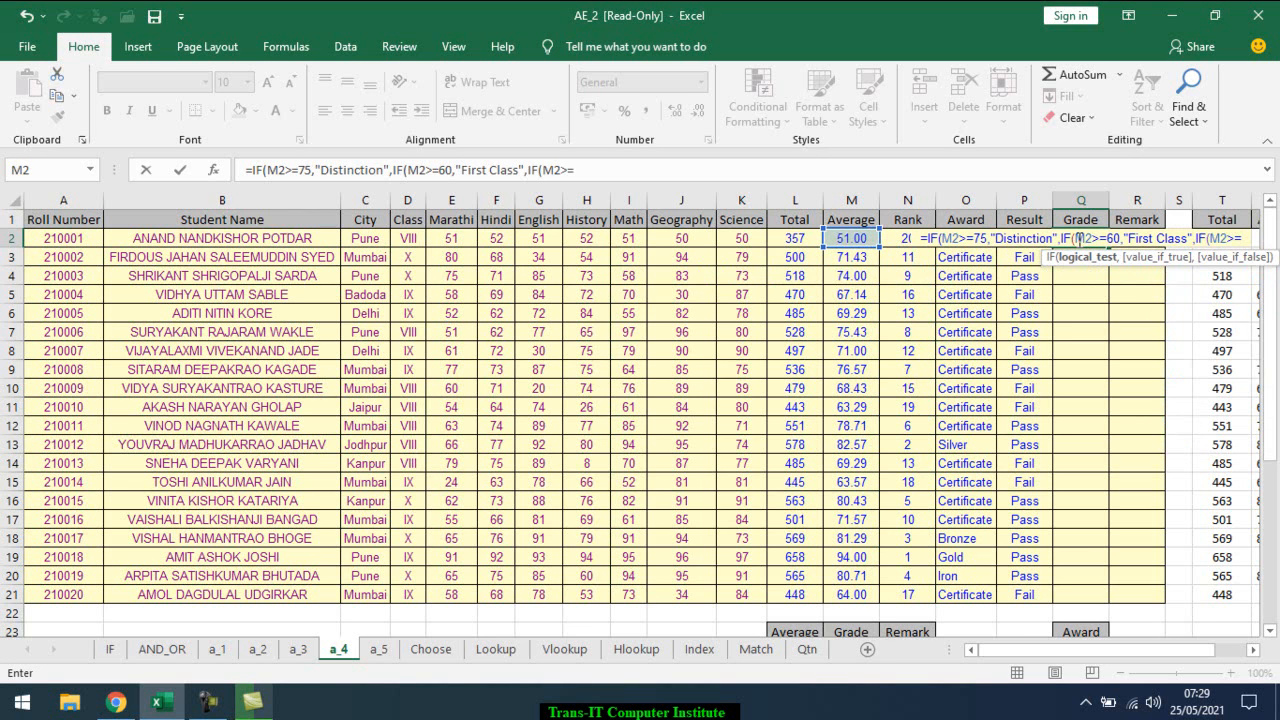
text(440)
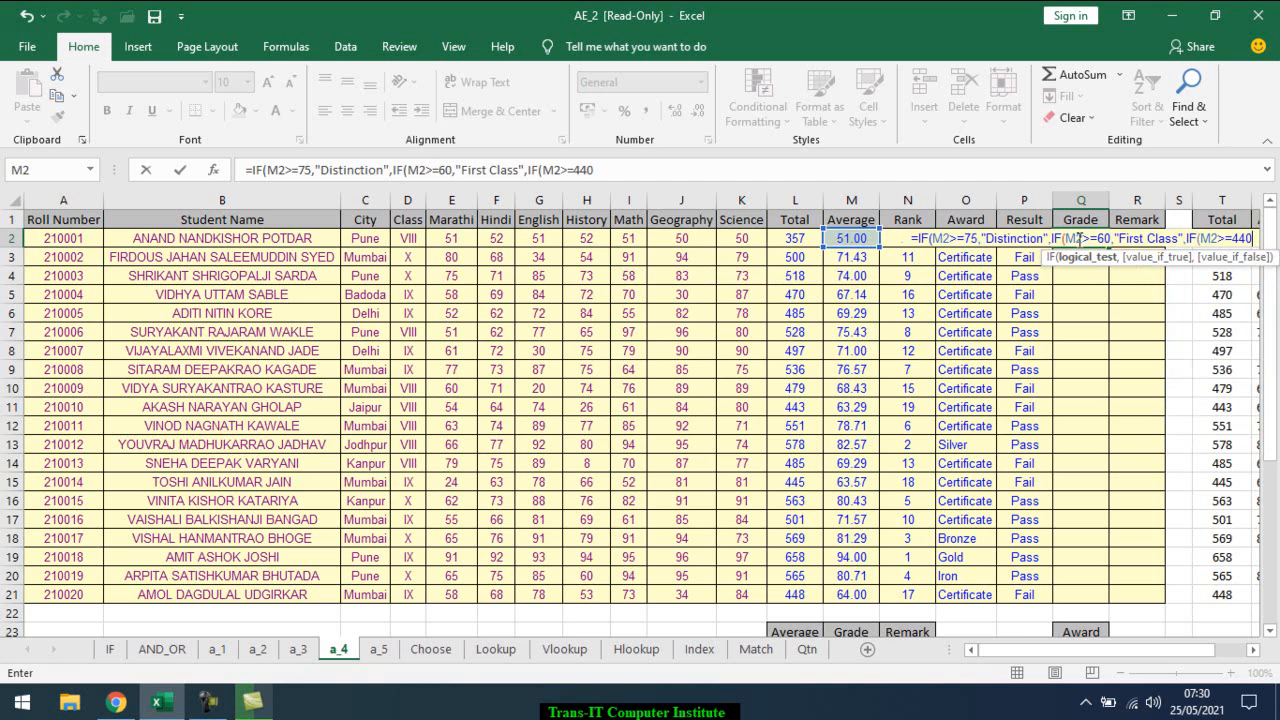
key(Backspace)
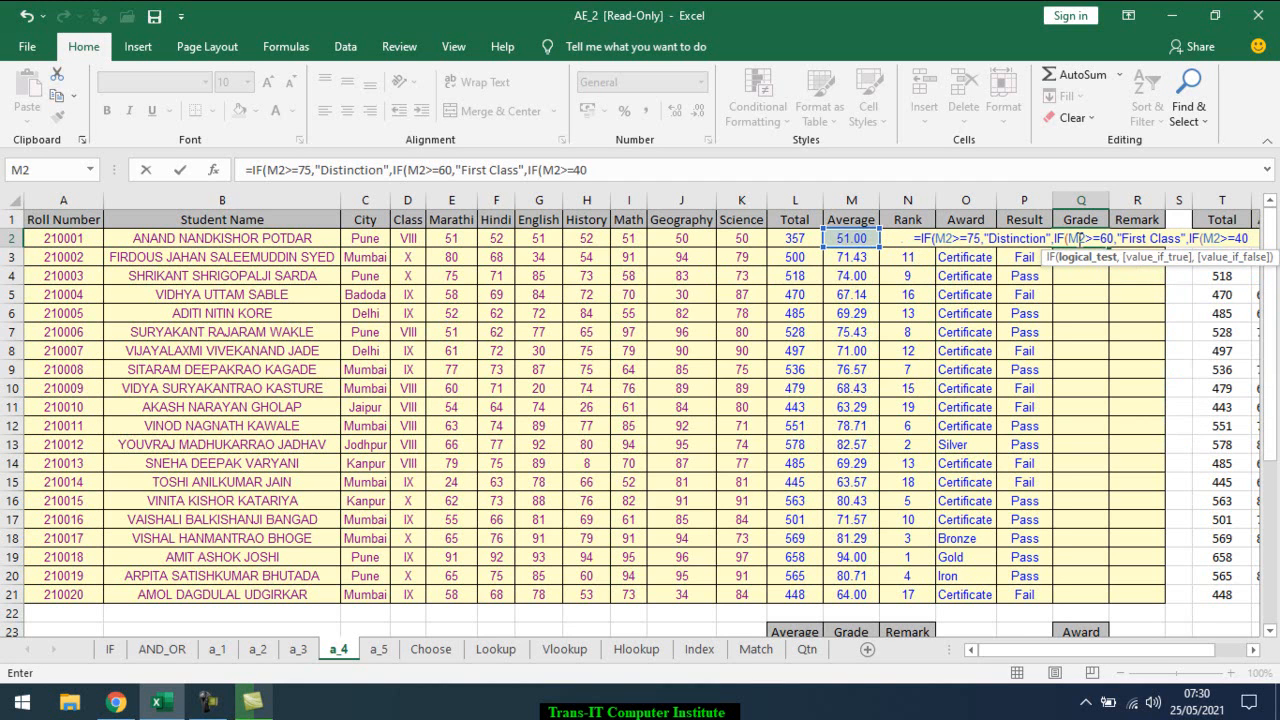
text(,"S)
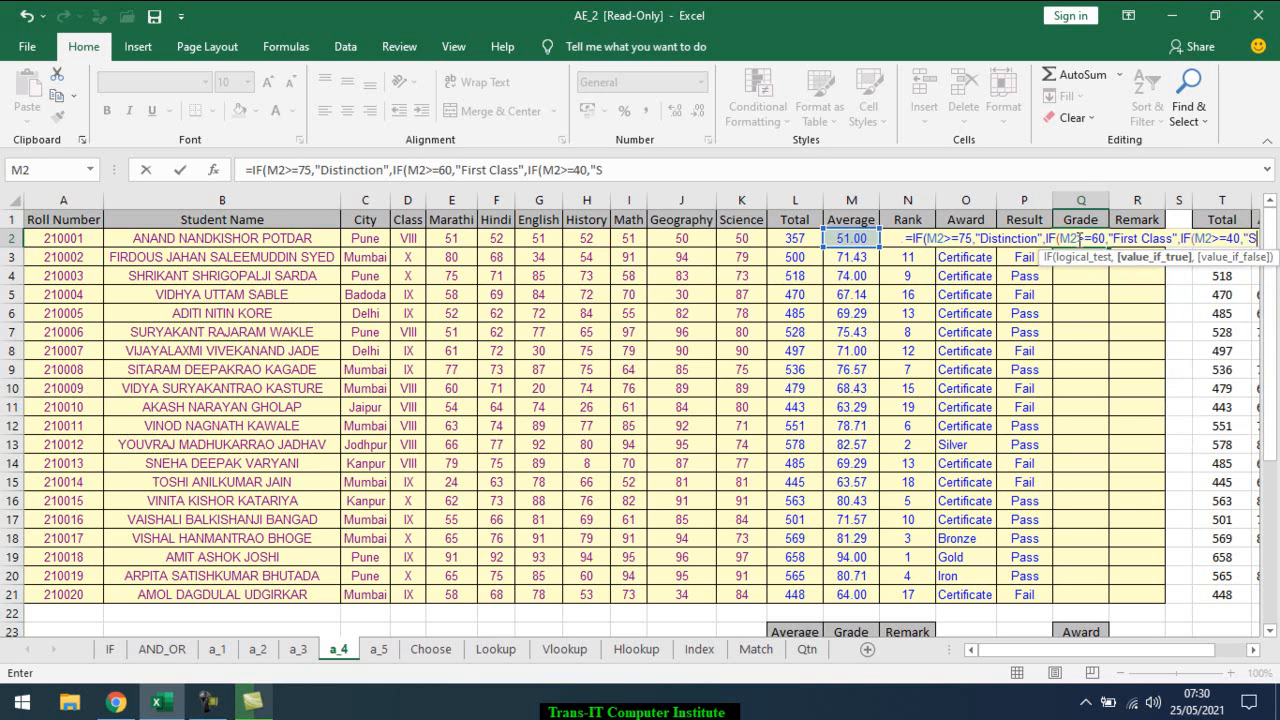
text(econd Class)
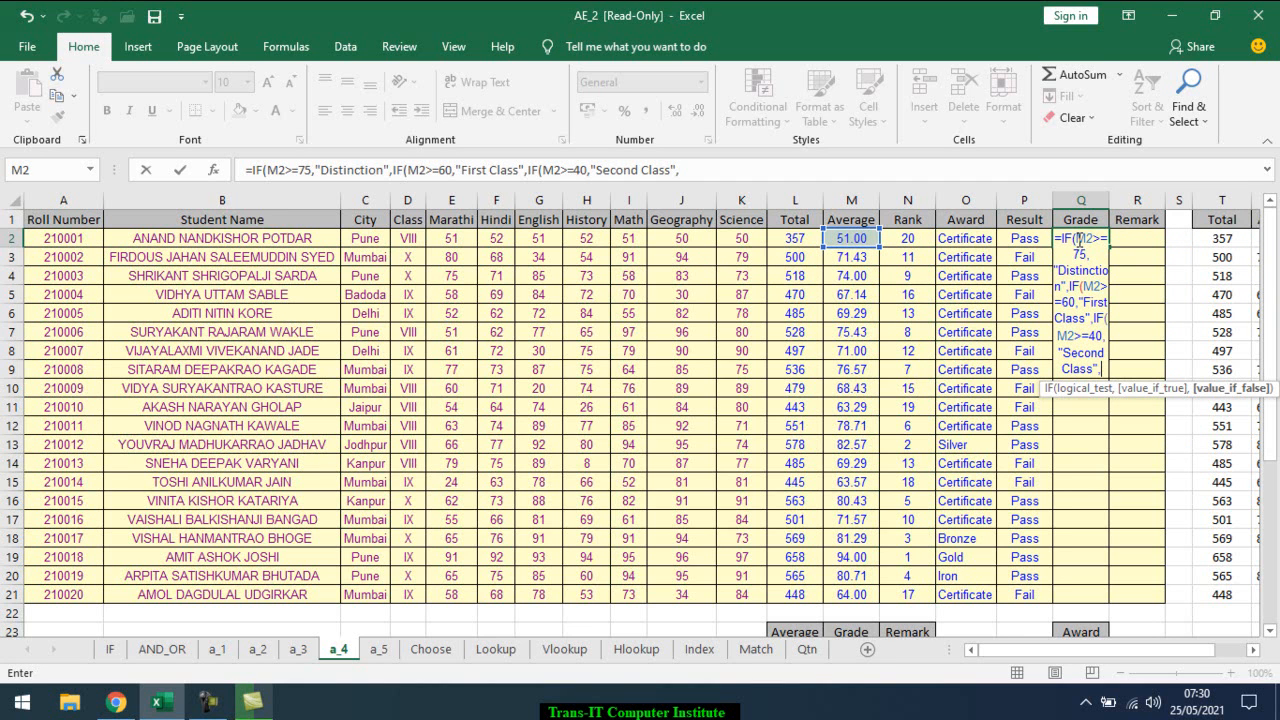
text(,IF(M2>=3)
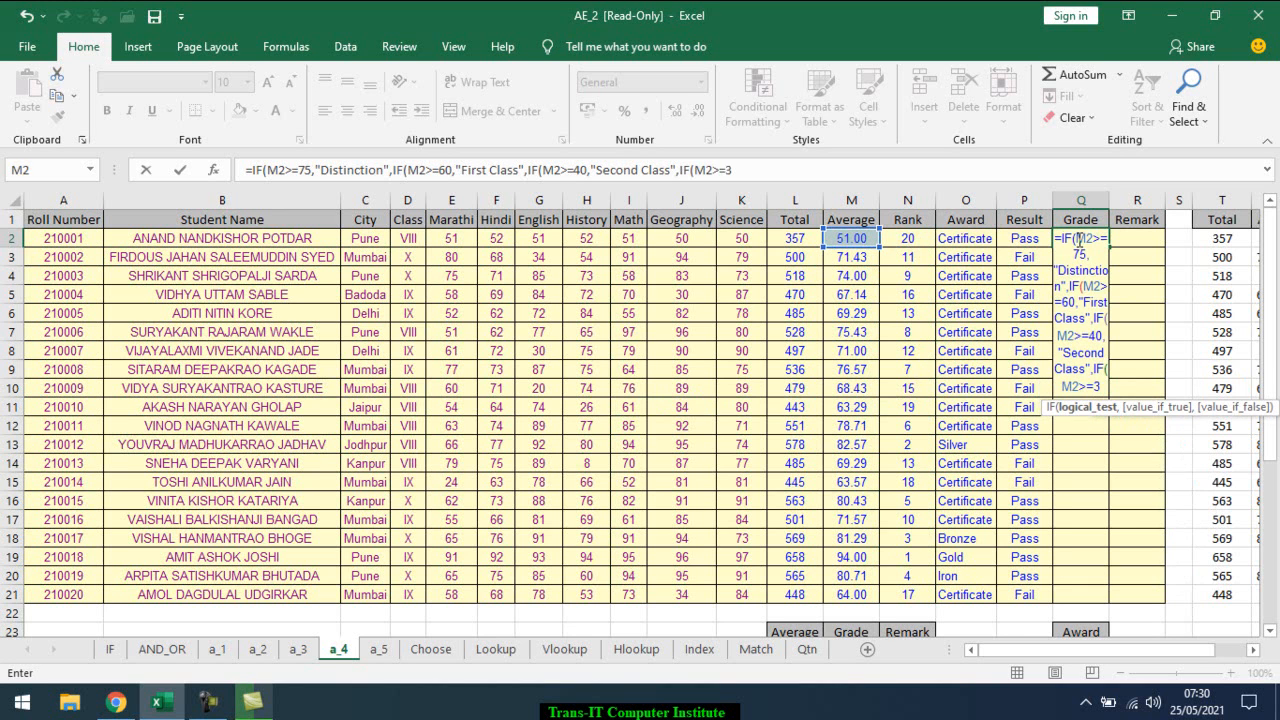
text(5,"Pass")
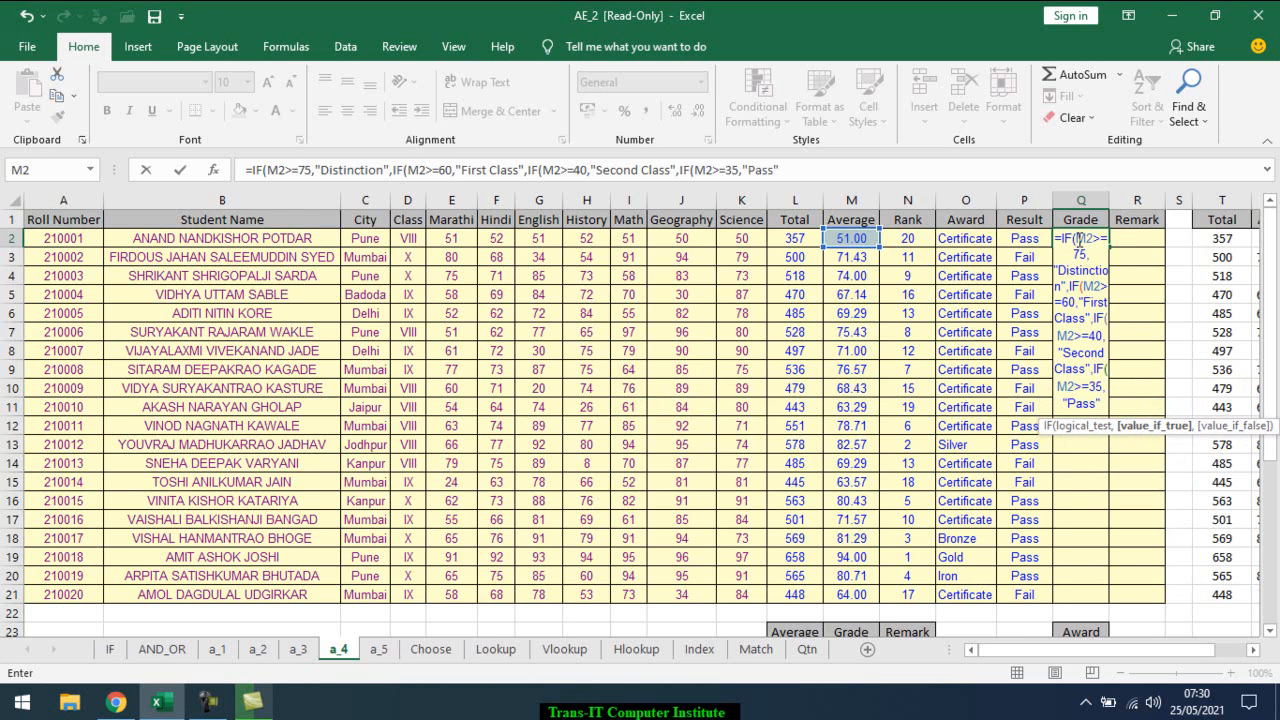
text(,"Fail)
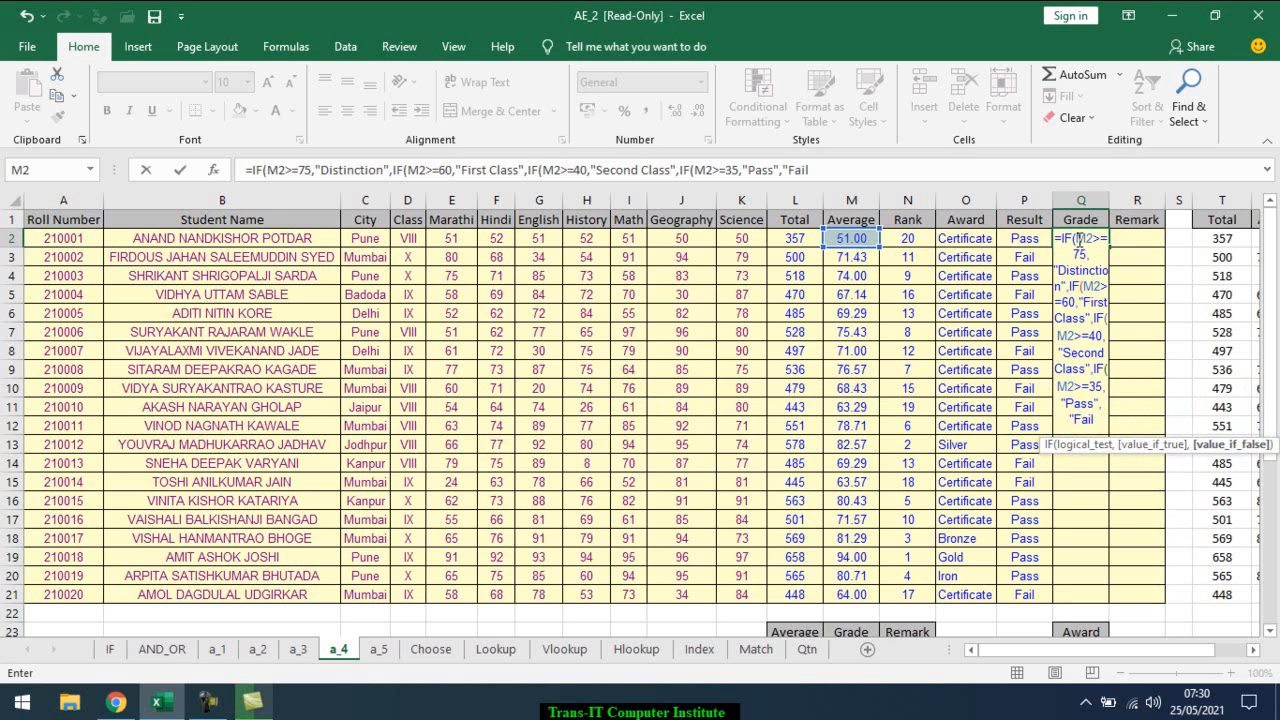
text())))
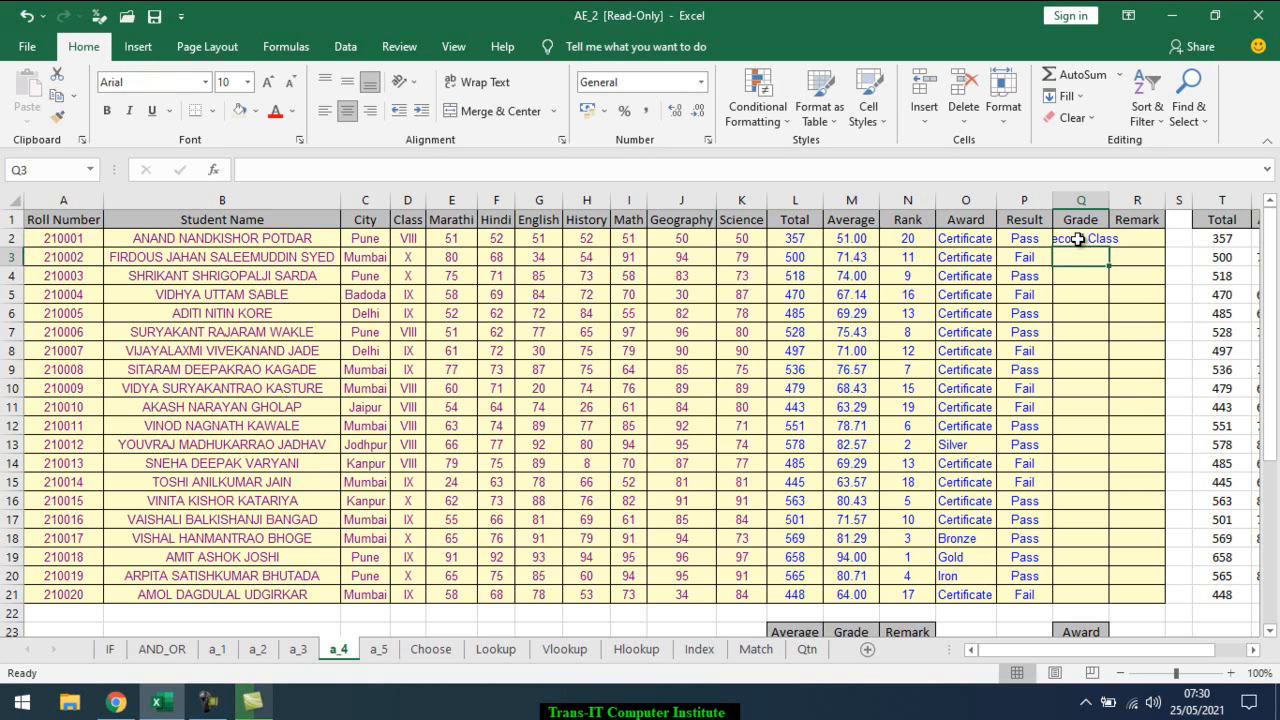
Select the Grade cell Q2, then check the last student's Geography mark and Average.
click(1080, 238)
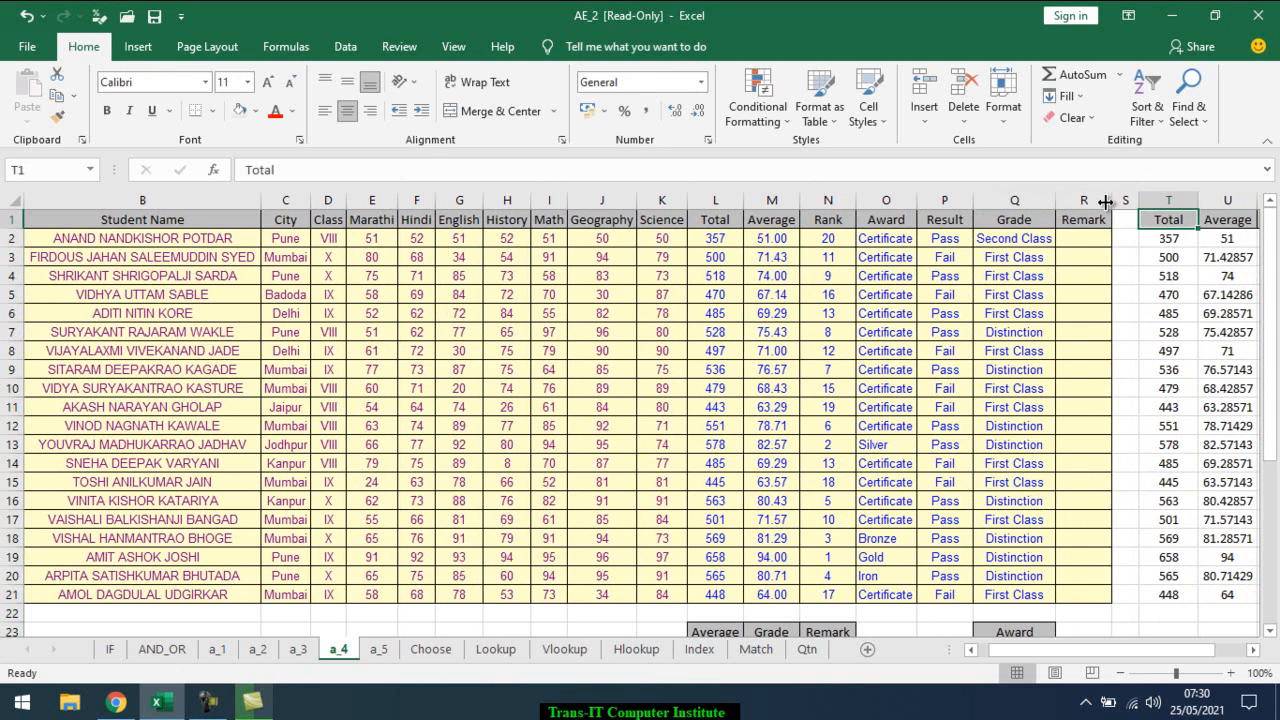
click(590, 594)
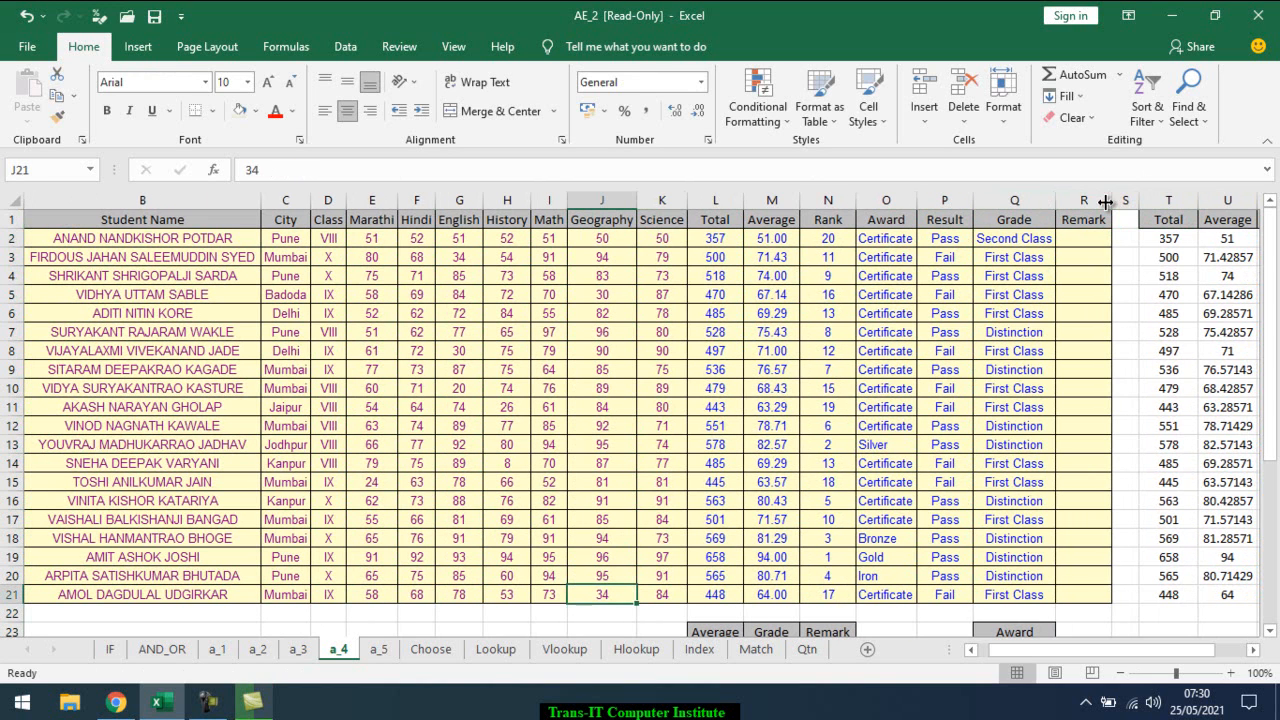
click(771, 594)
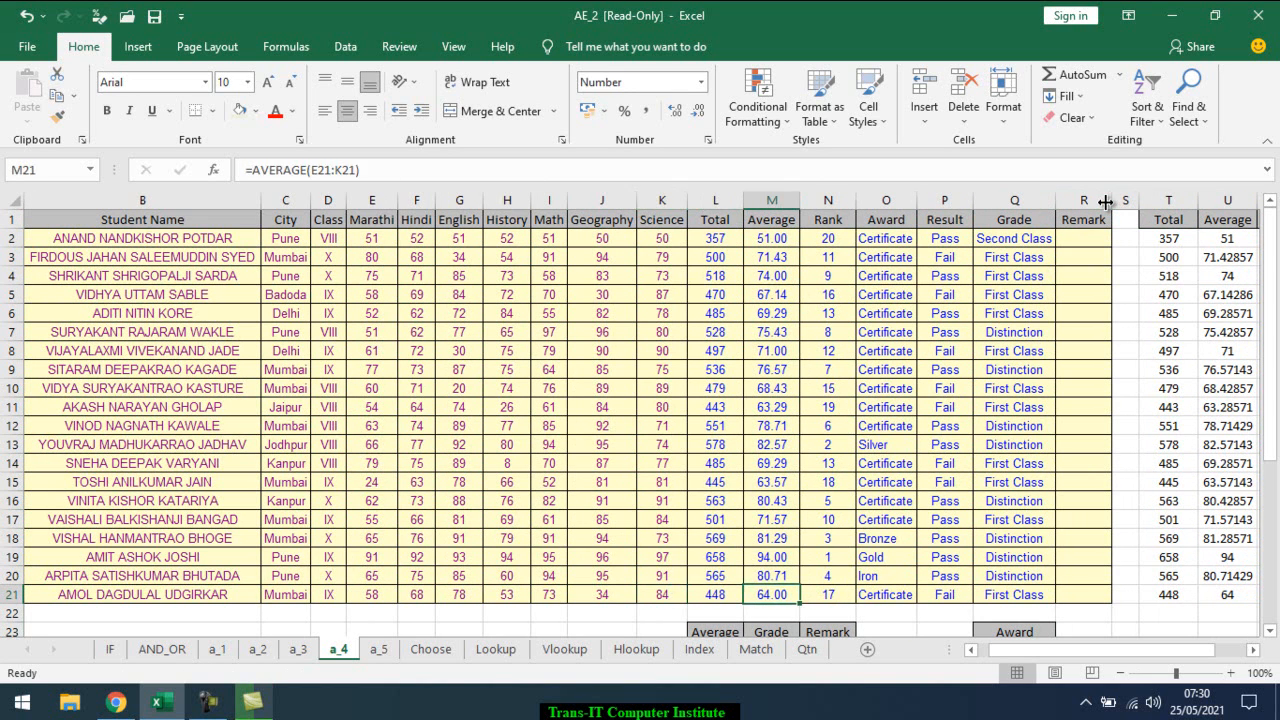